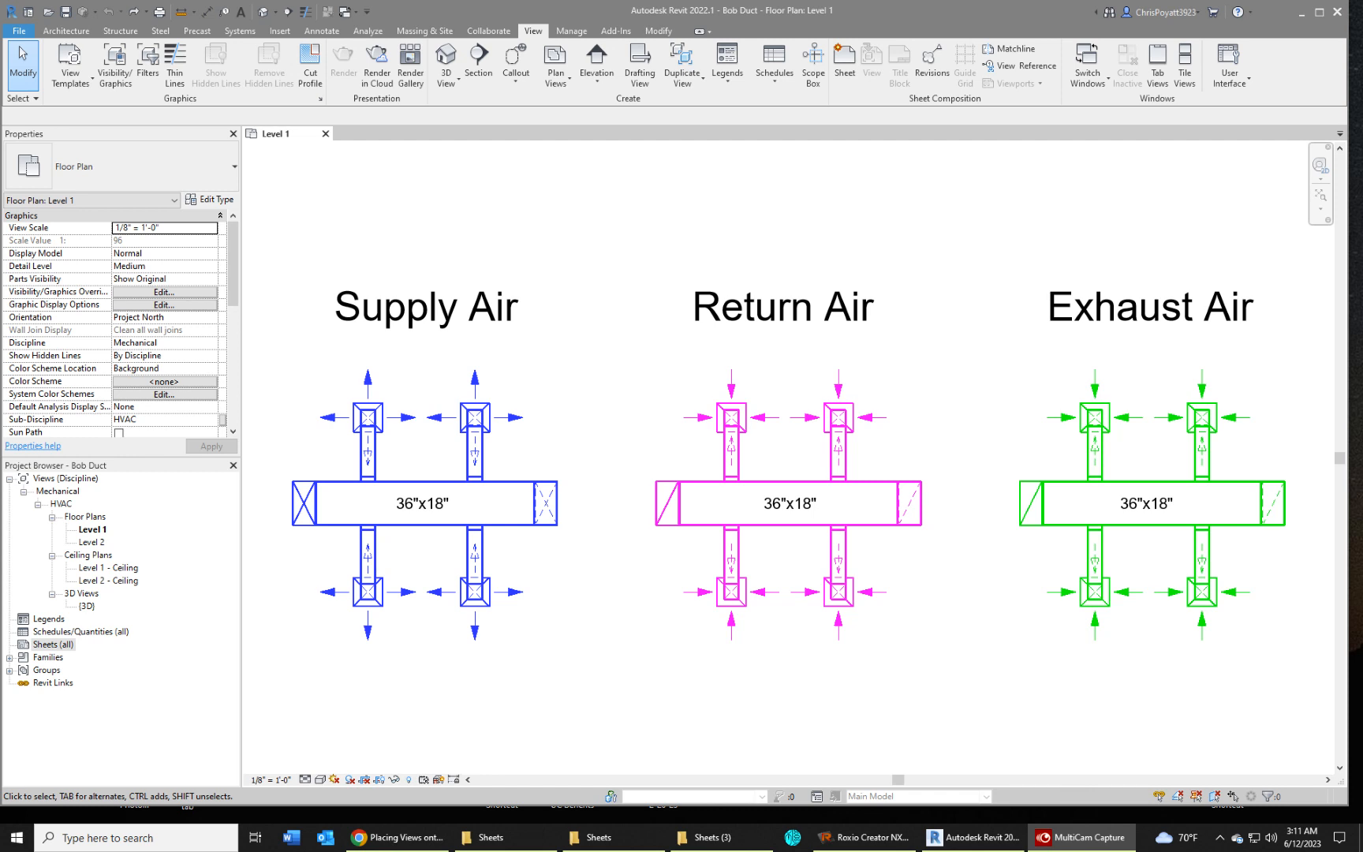
pyautogui.moveTo(925, 730)
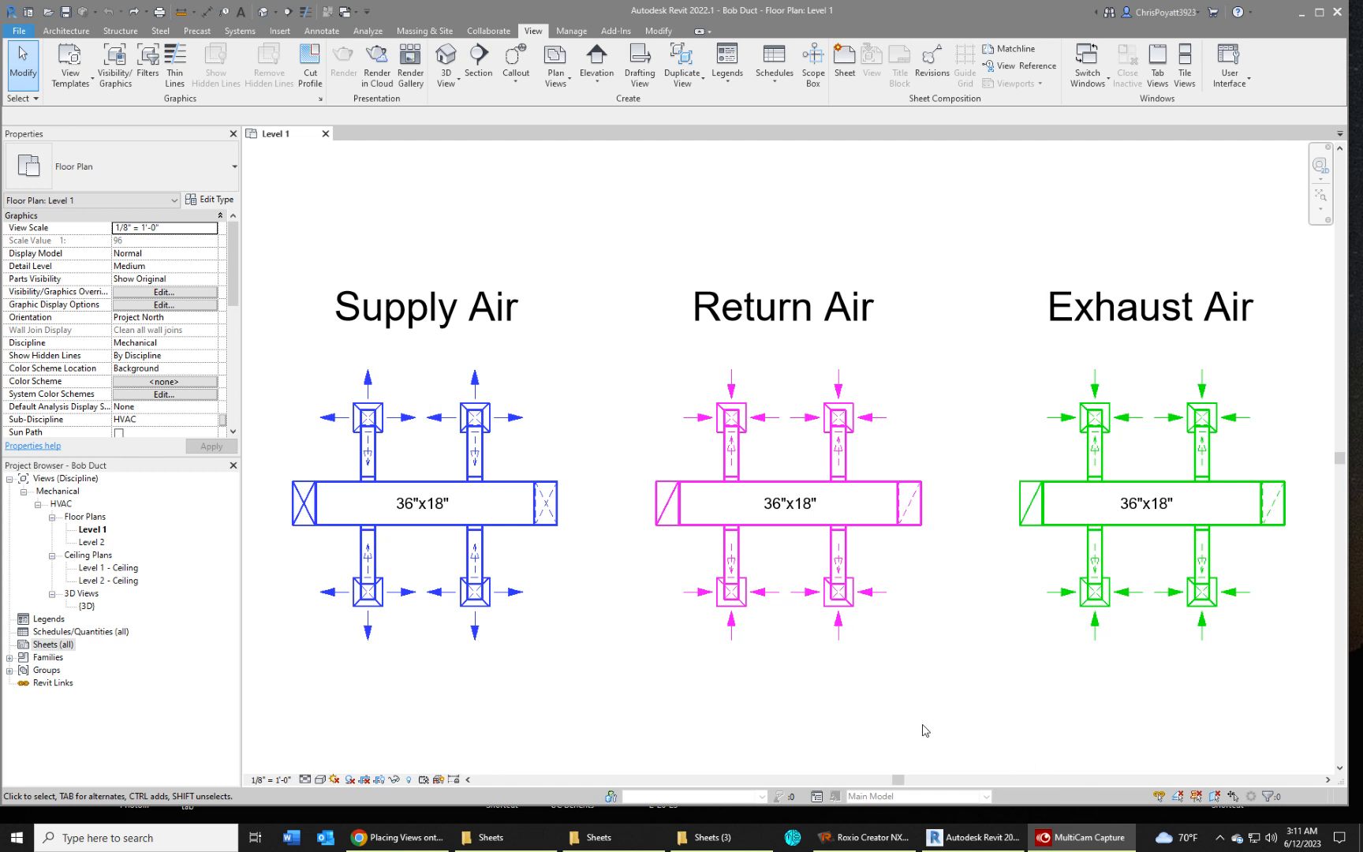
pyautogui.moveTo(574, 602)
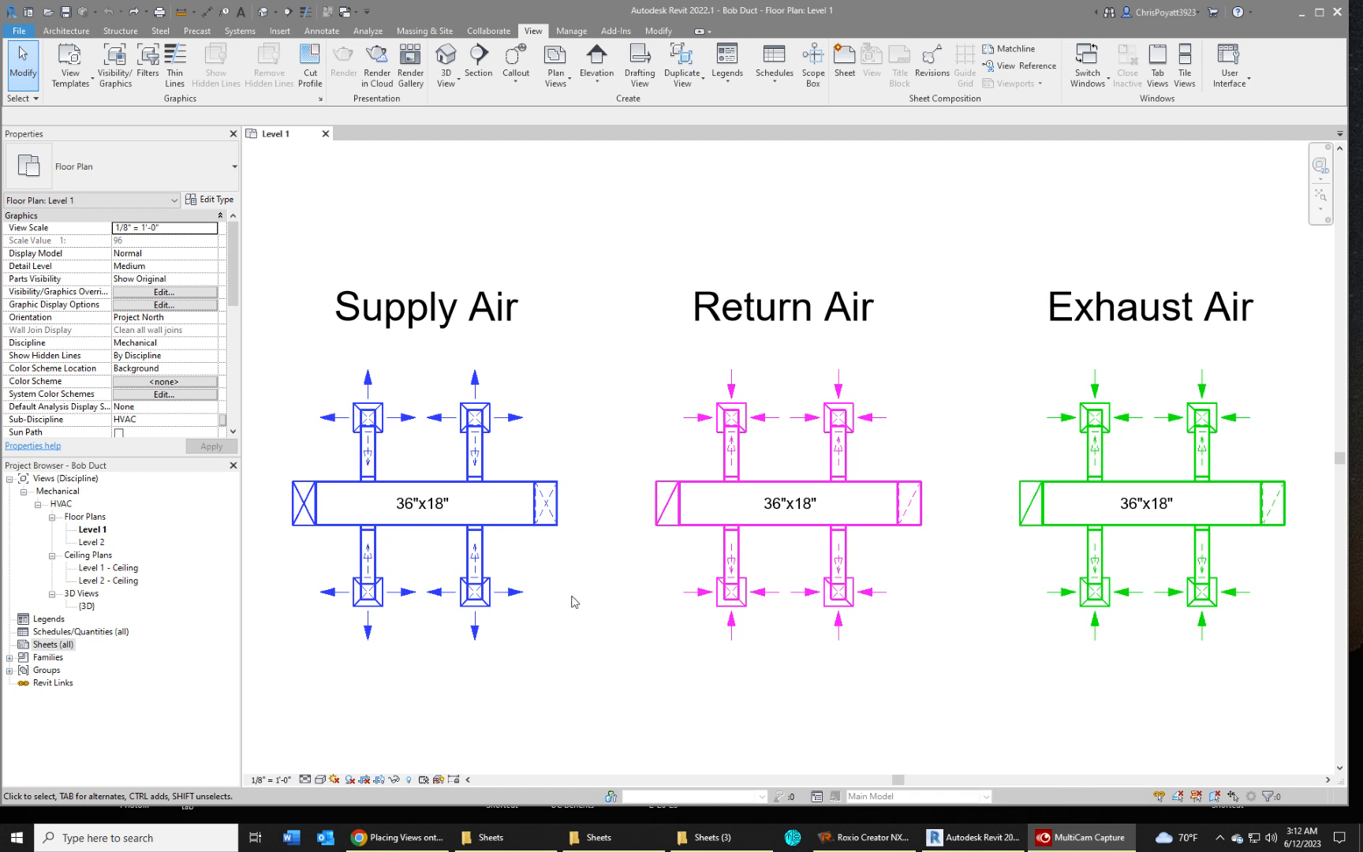
pyautogui.moveTo(642, 429)
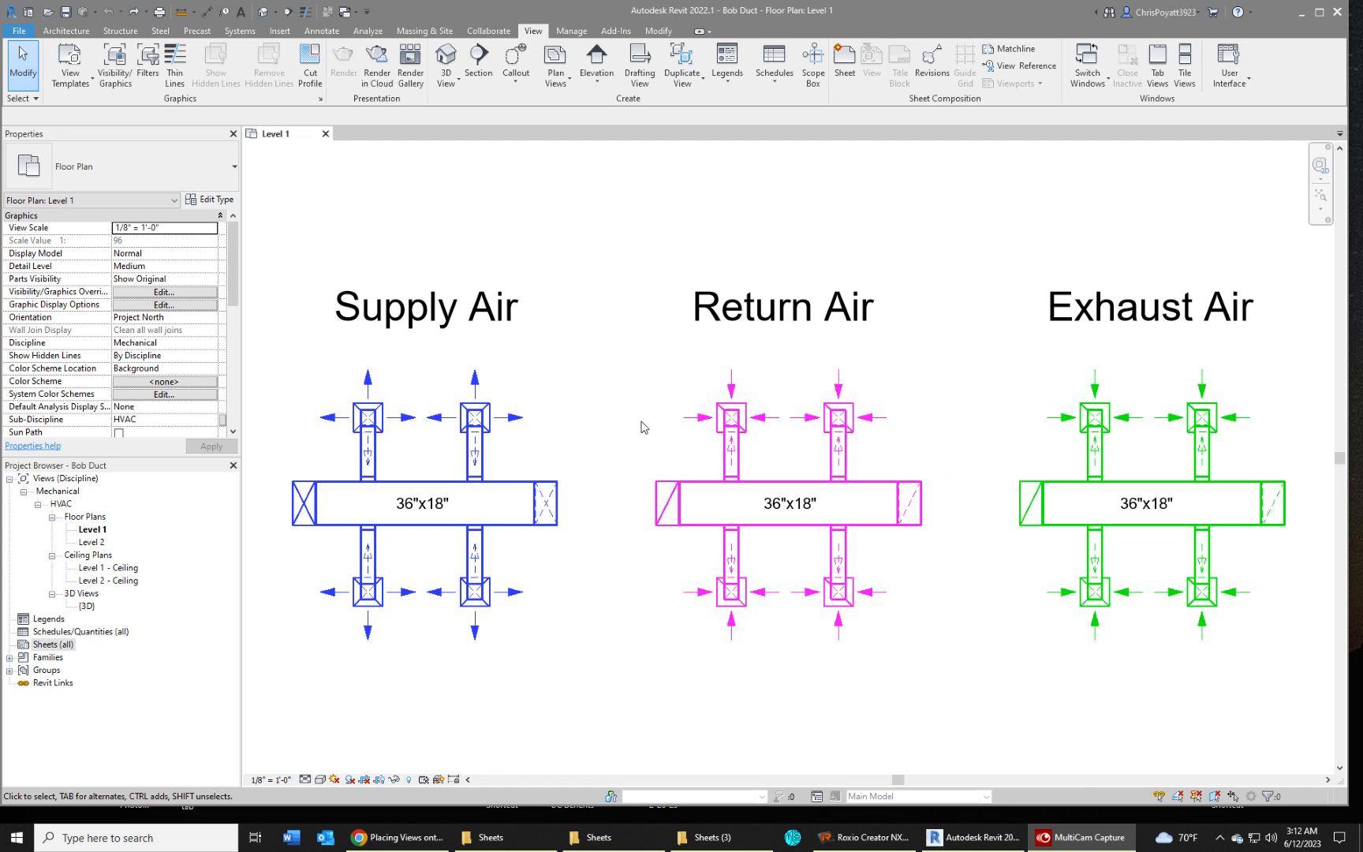
pyautogui.moveTo(155, 547)
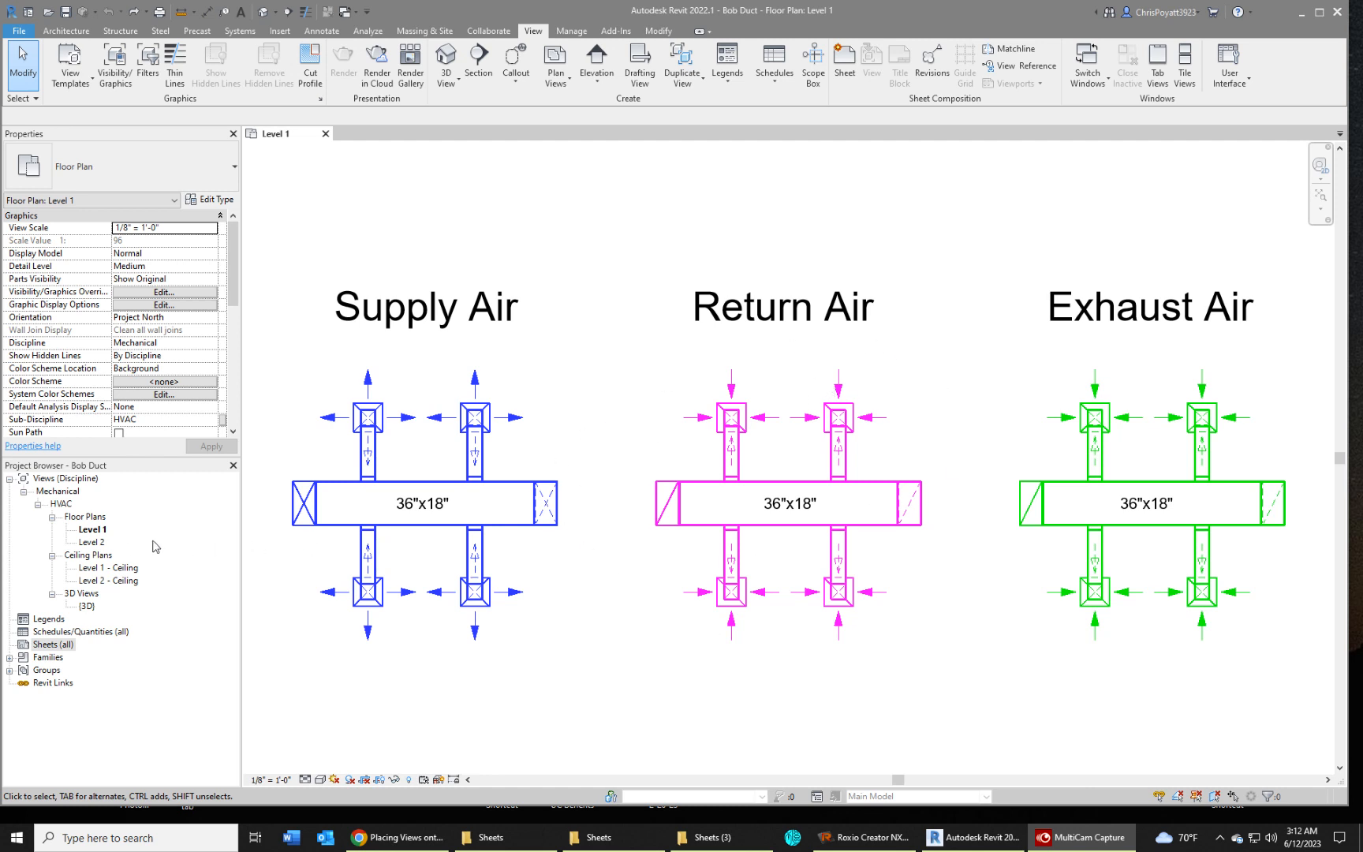
pyautogui.moveTo(104, 547)
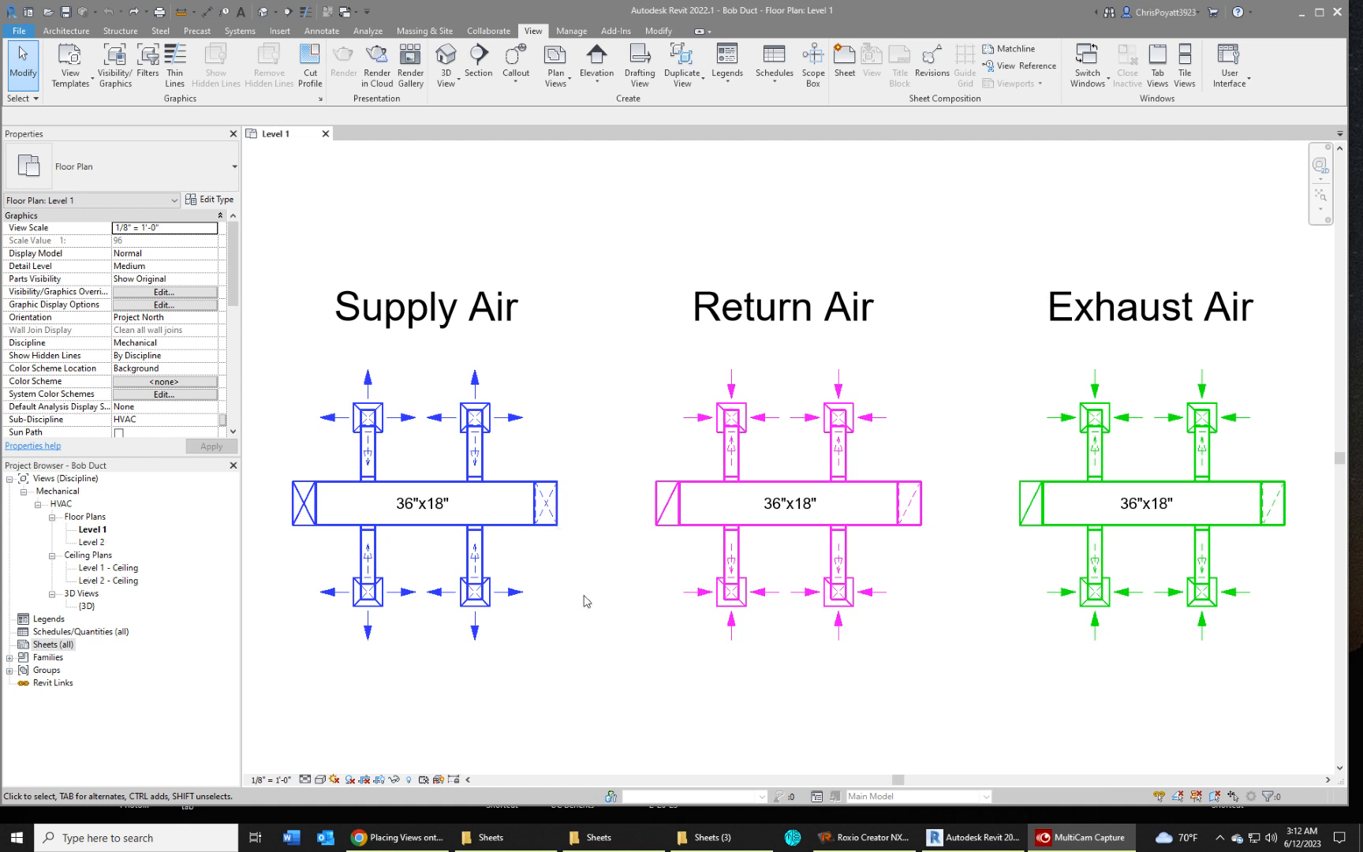
pyautogui.moveTo(205, 594)
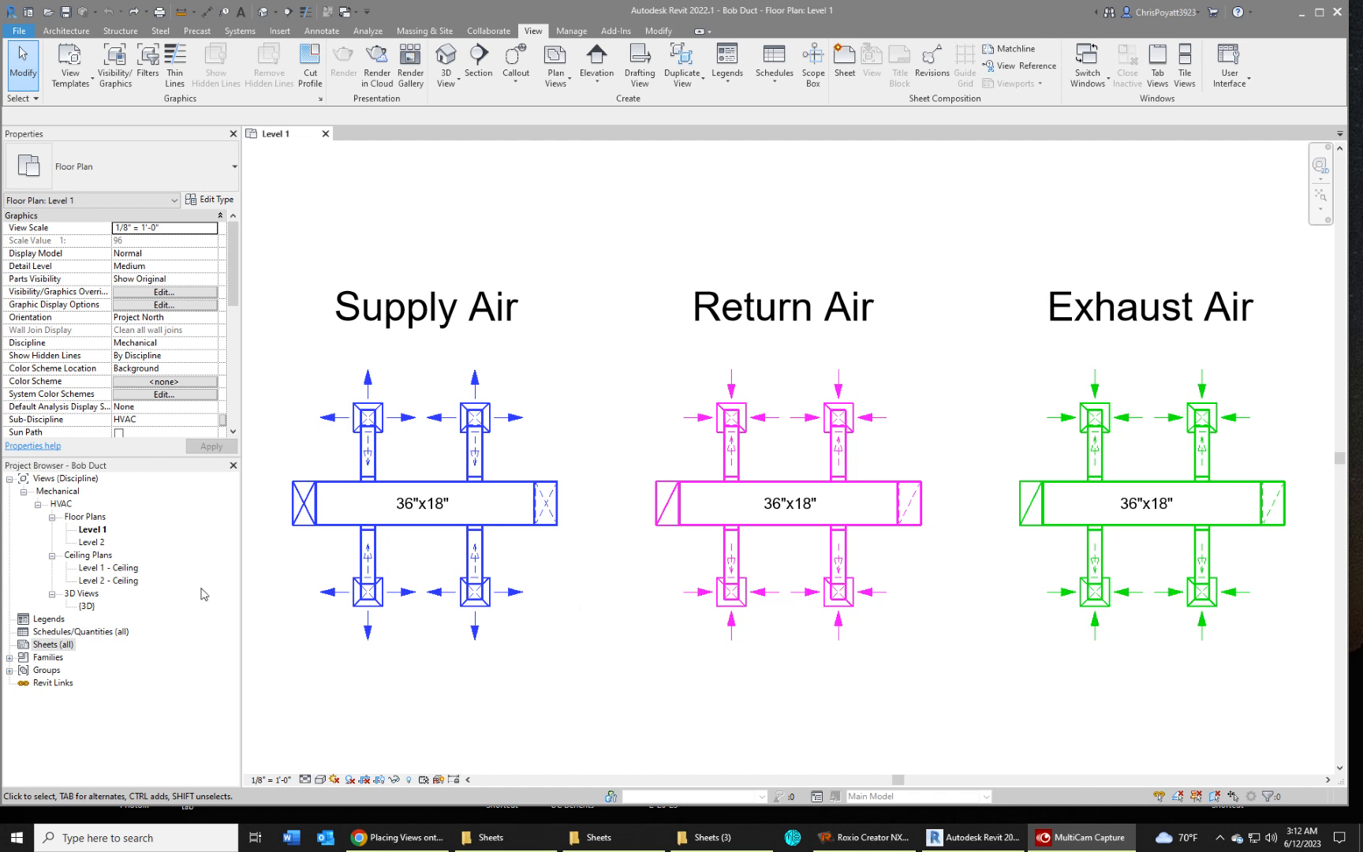
pyautogui.moveTo(416, 710)
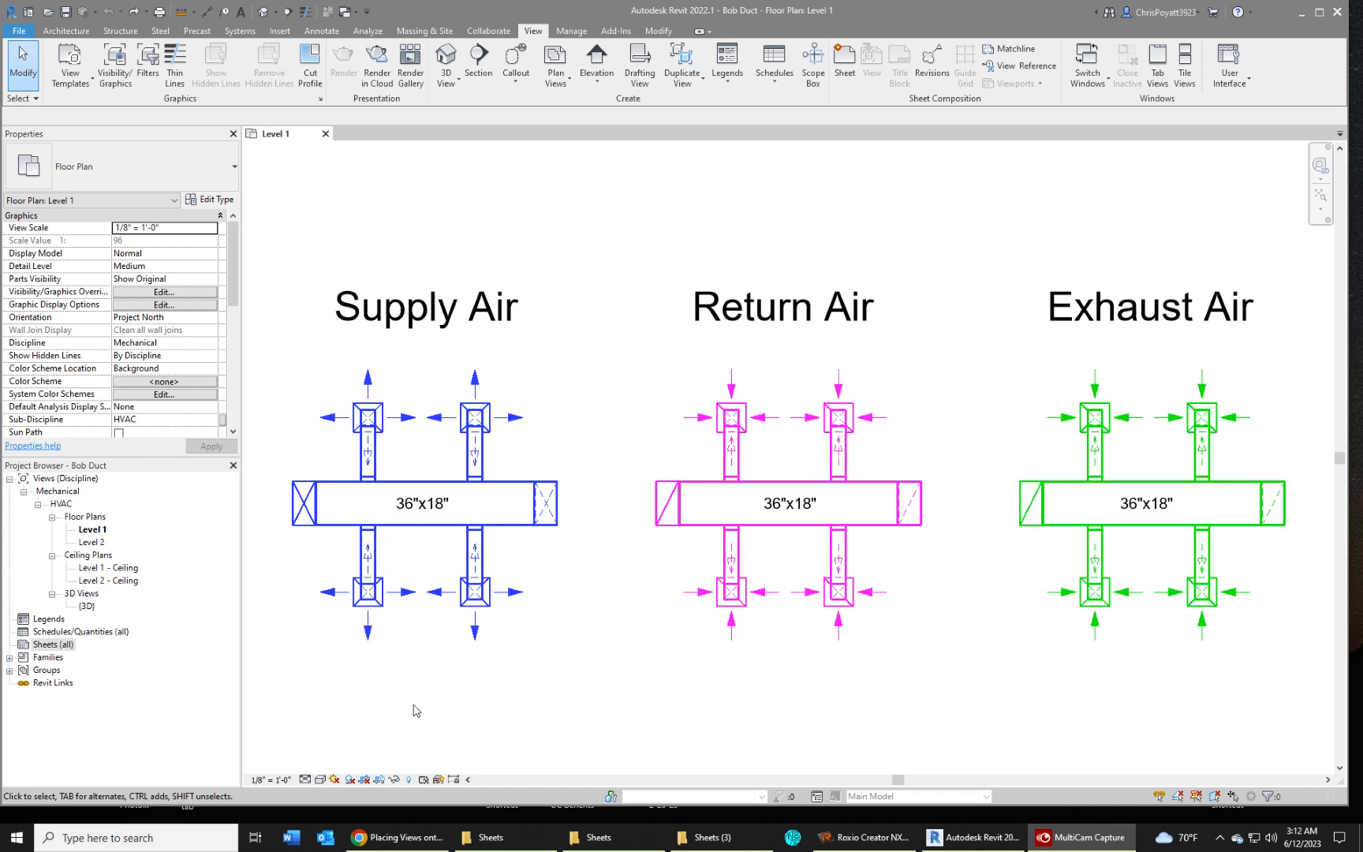
pyautogui.moveTo(120, 701)
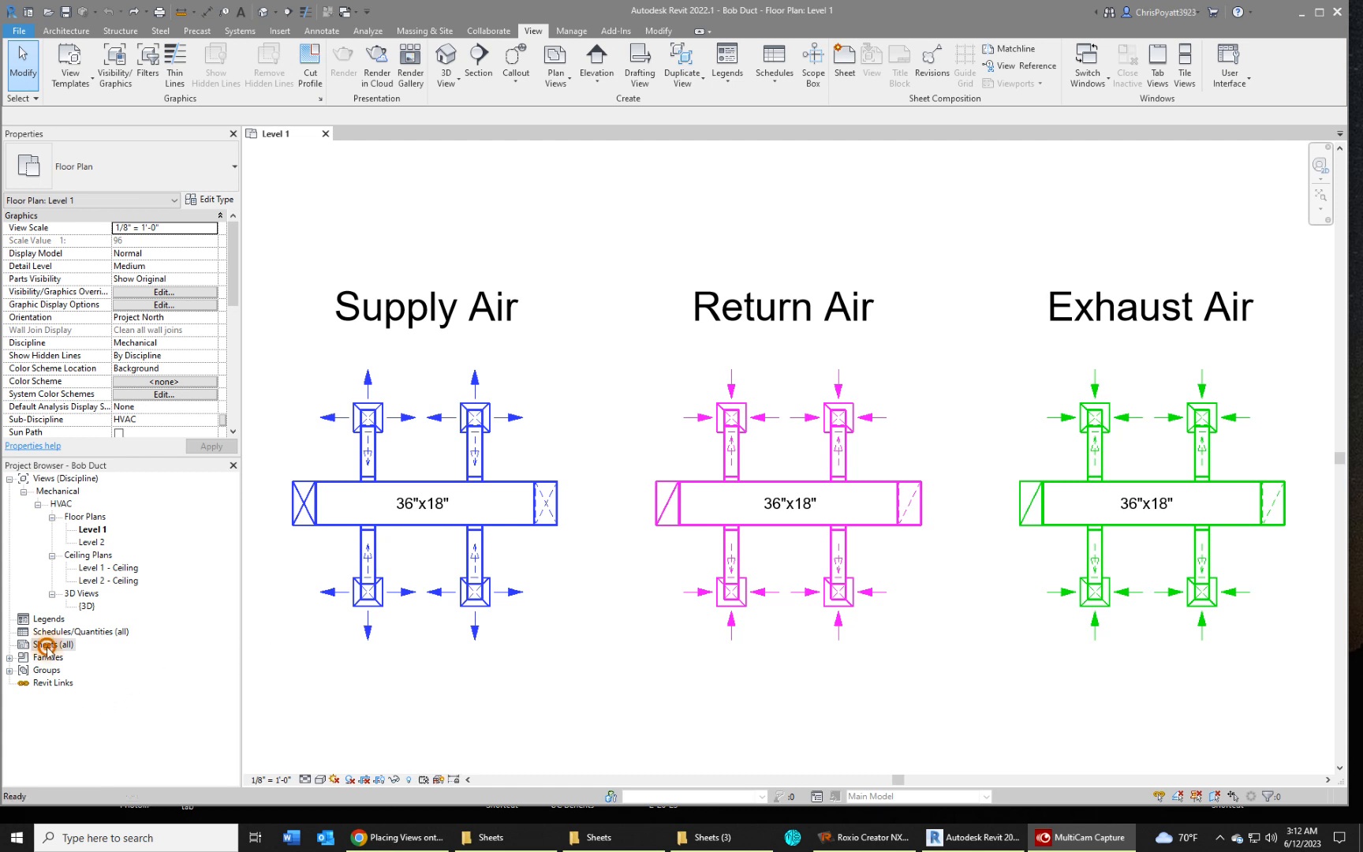
# Open the New Sheet dialog from the Sheets (all) context menu in the Project Browser
pyautogui.rightClick(48, 645)
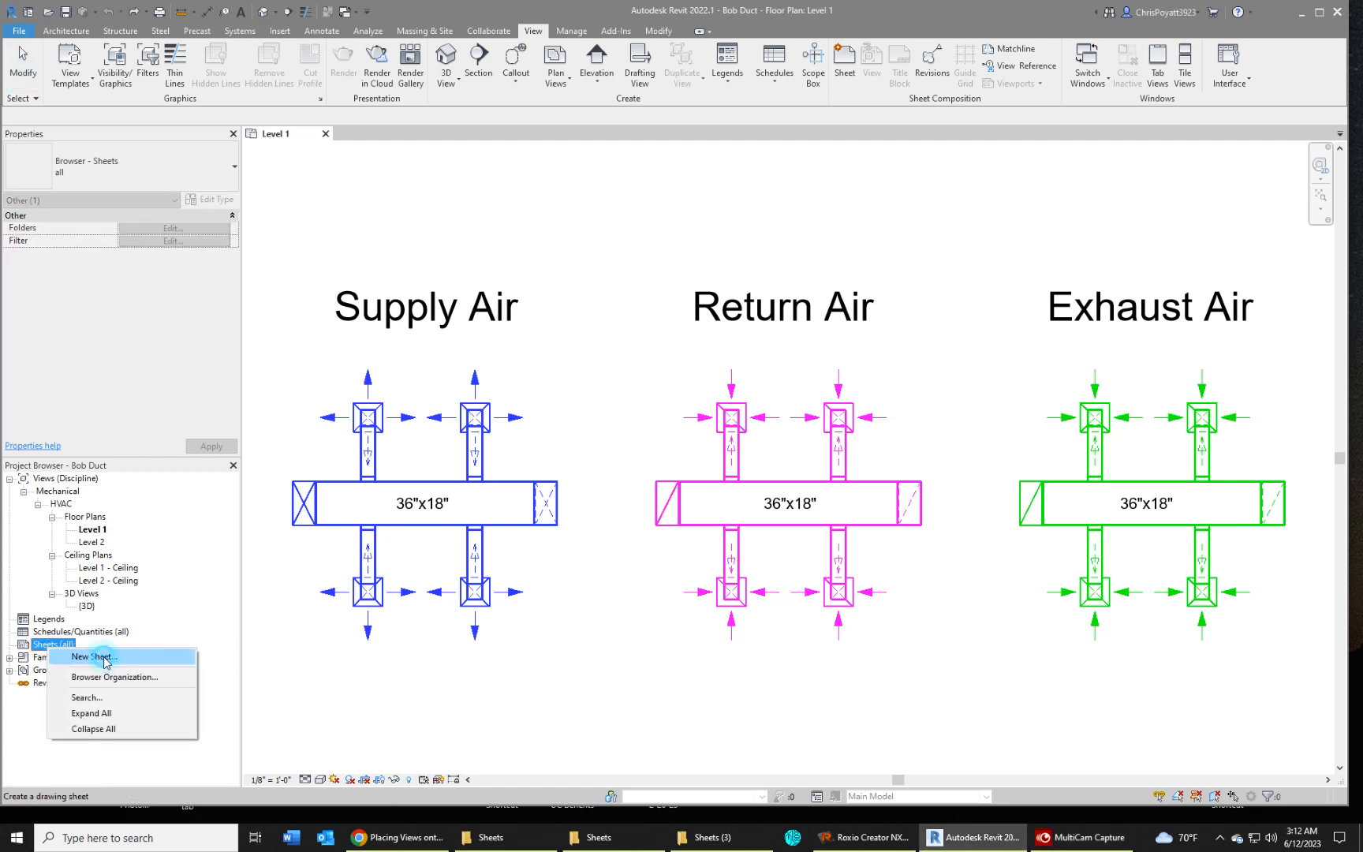
pyautogui.click(94, 657)
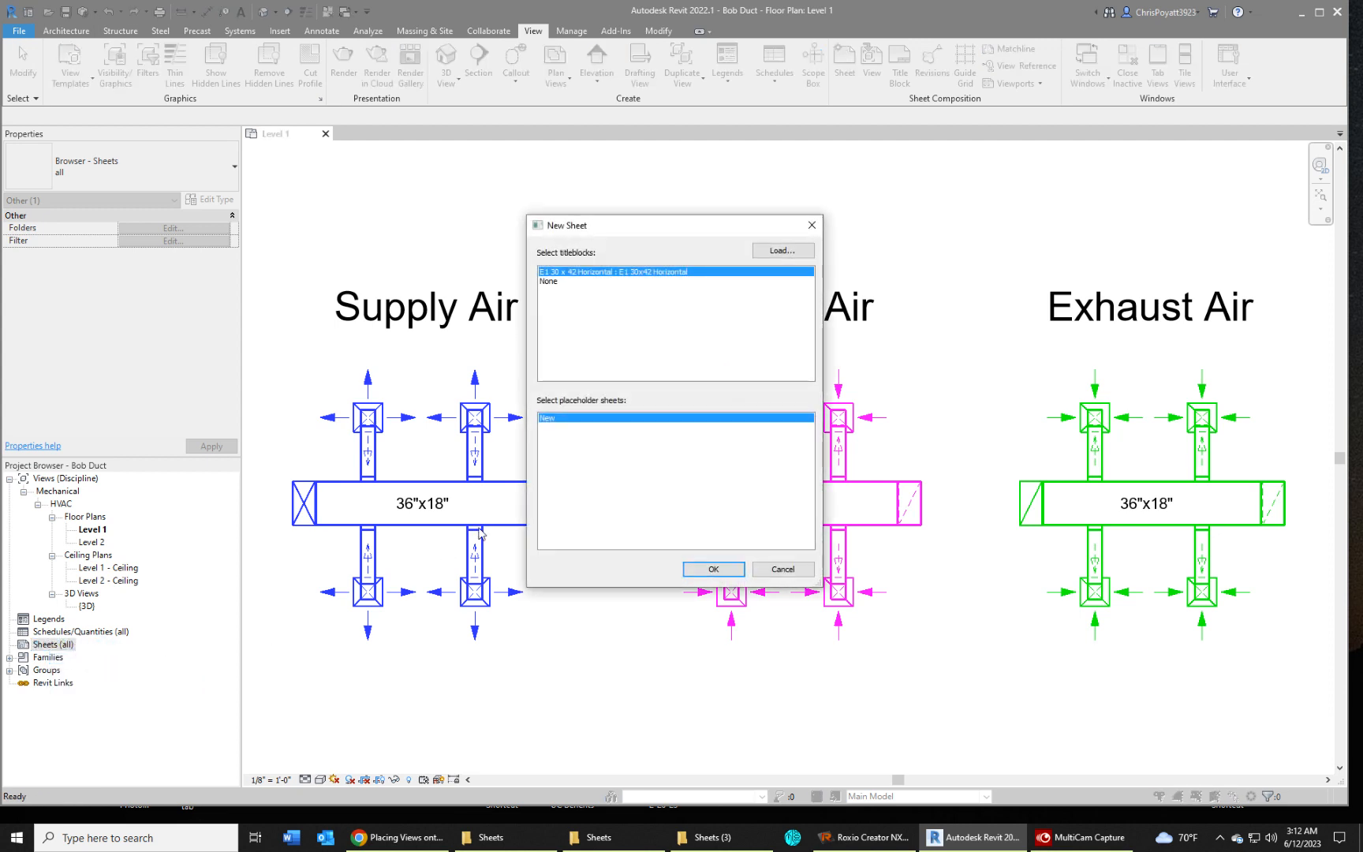
pyautogui.moveTo(674, 282)
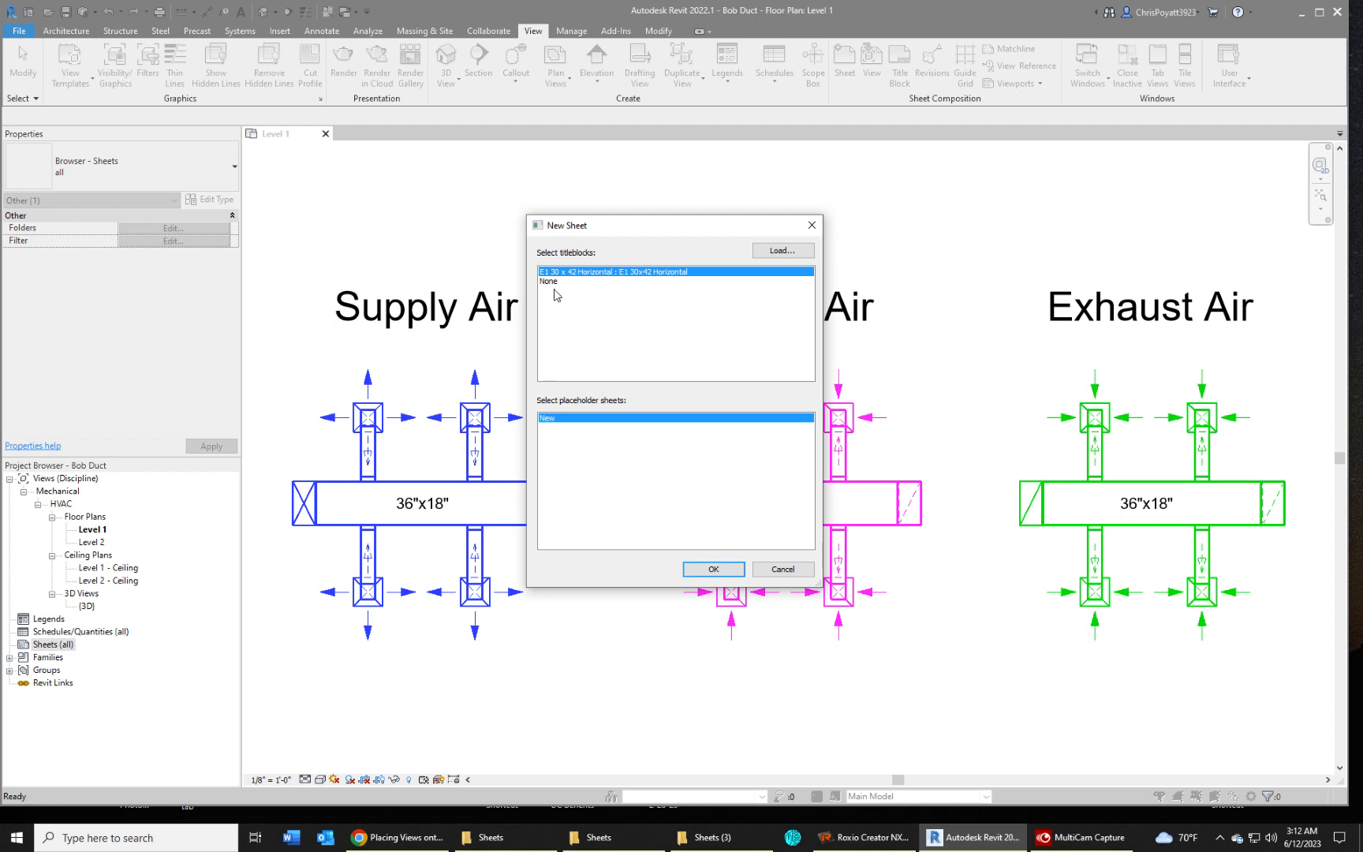
pyautogui.moveTo(547, 299)
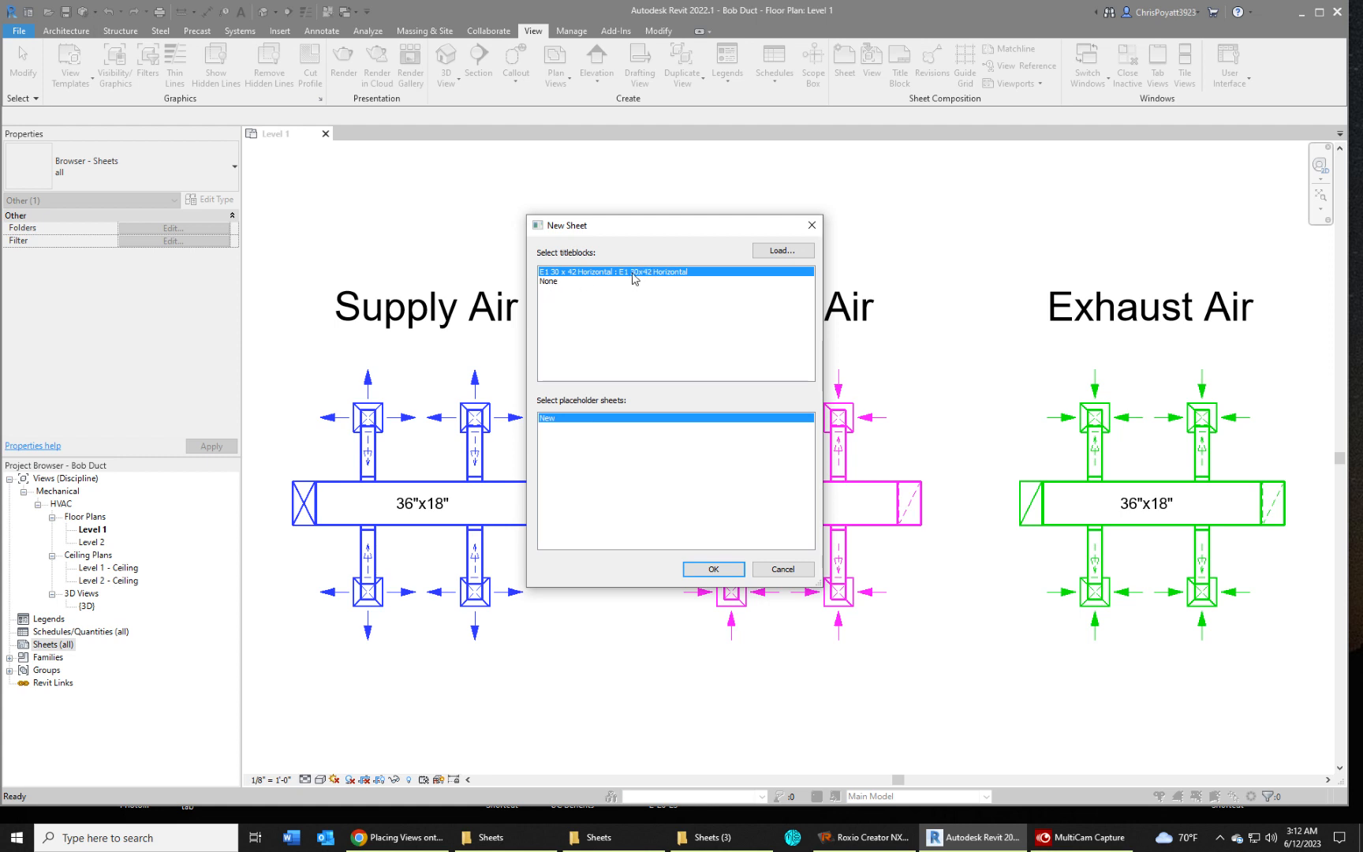
pyautogui.moveTo(728, 614)
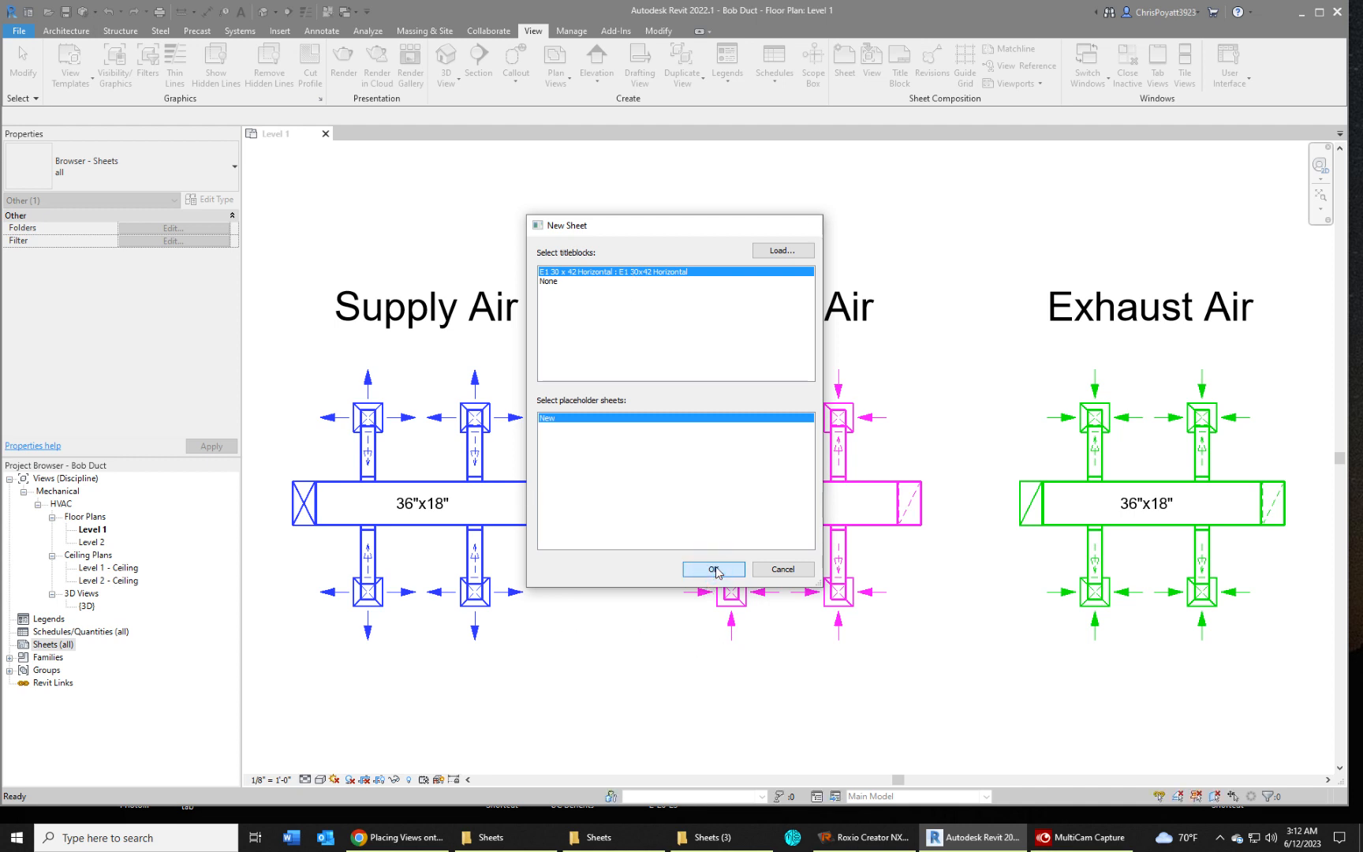
# Create sheet A101 using the E1 30 x 42 Horizontal titleblock
pyautogui.click(713, 569)
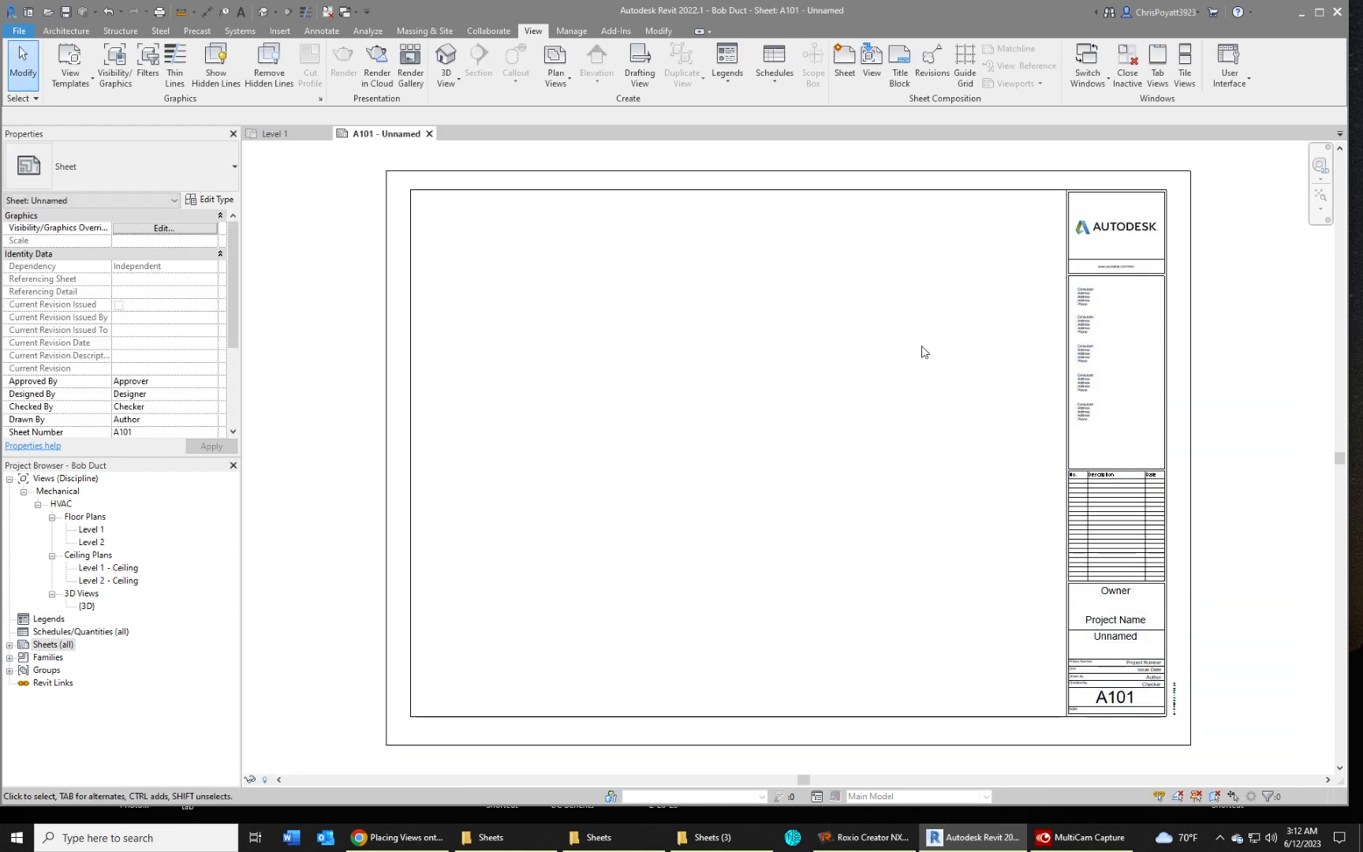
pyautogui.moveTo(957, 740)
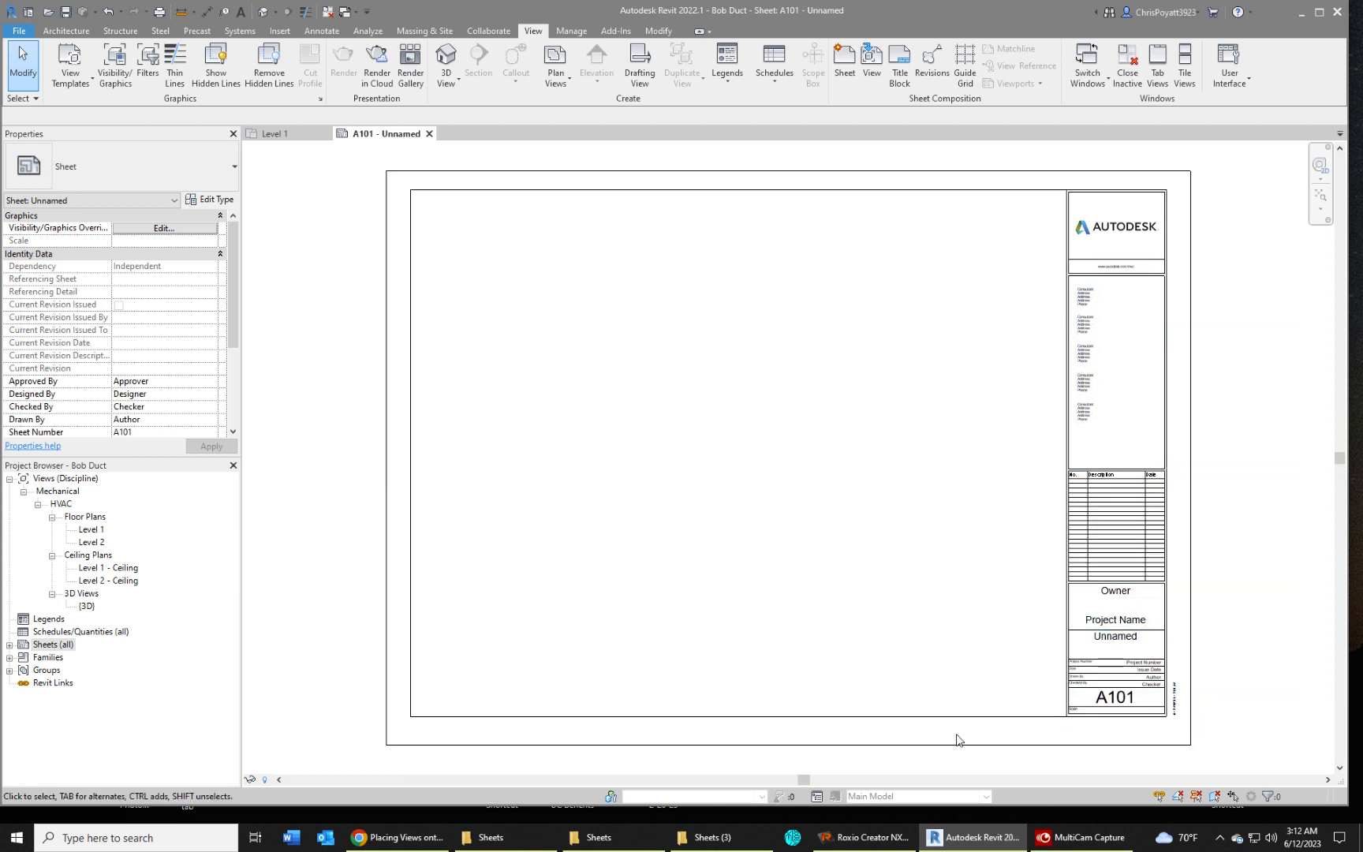
pyautogui.moveTo(742, 351)
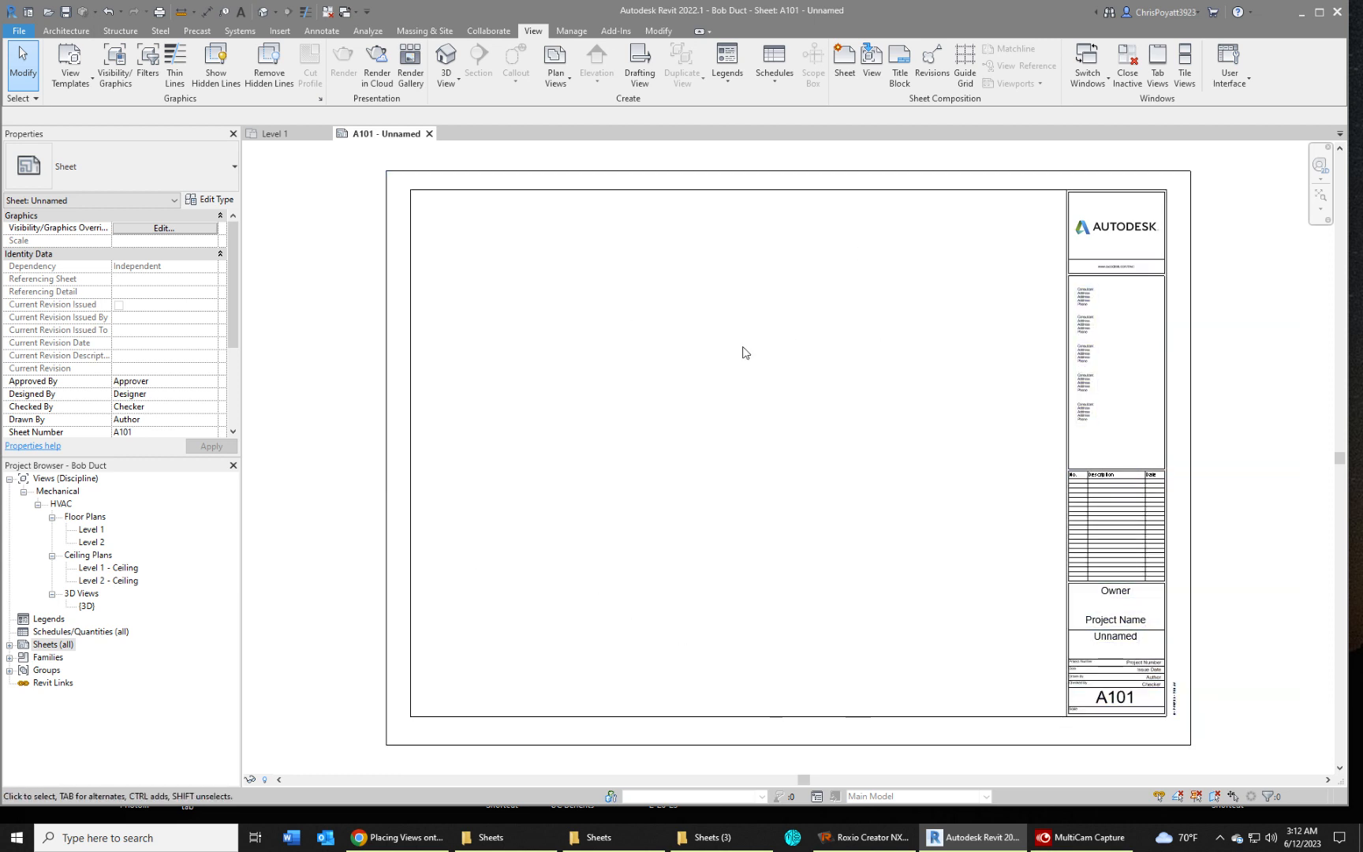
pyautogui.moveTo(938, 649)
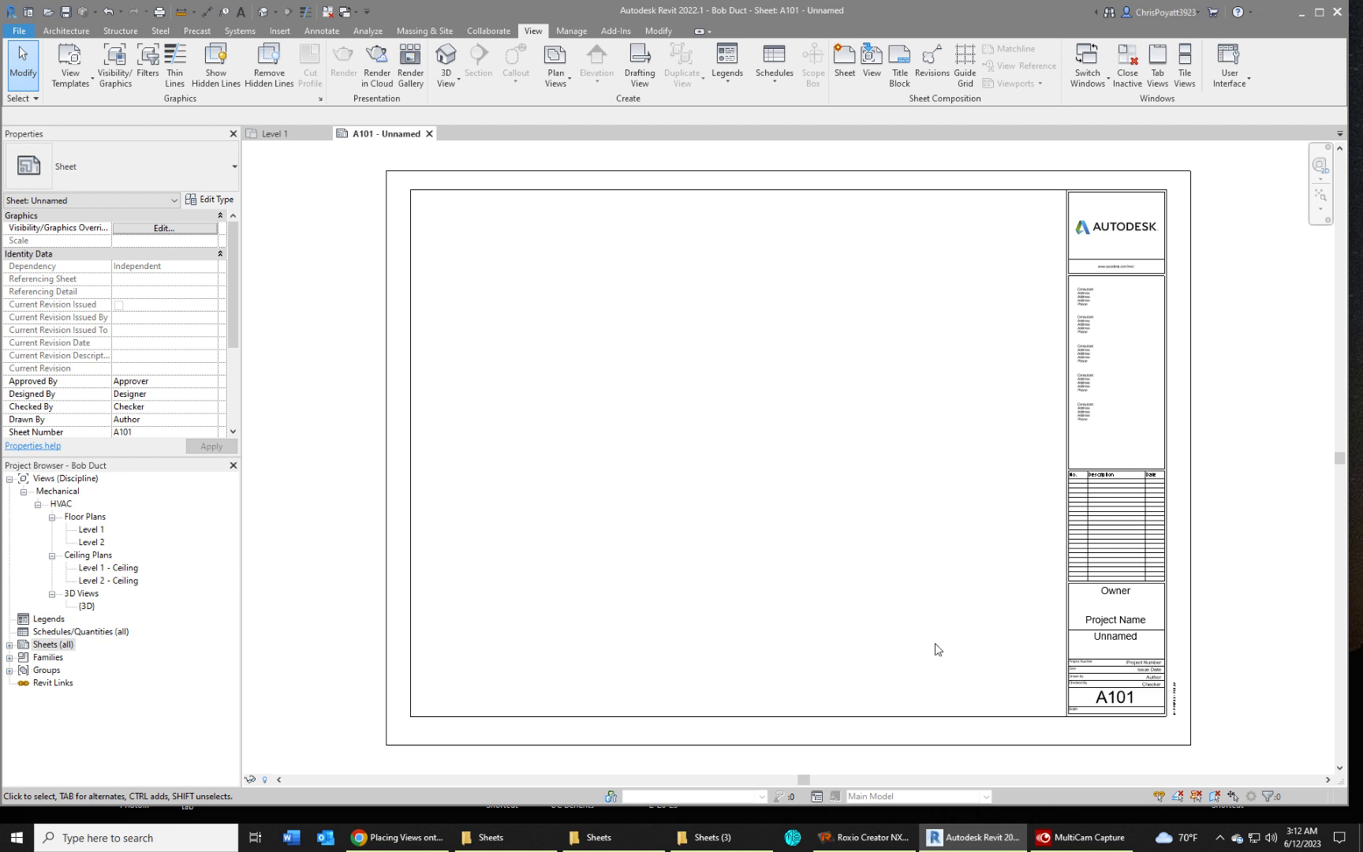
pyautogui.moveTo(557, 642)
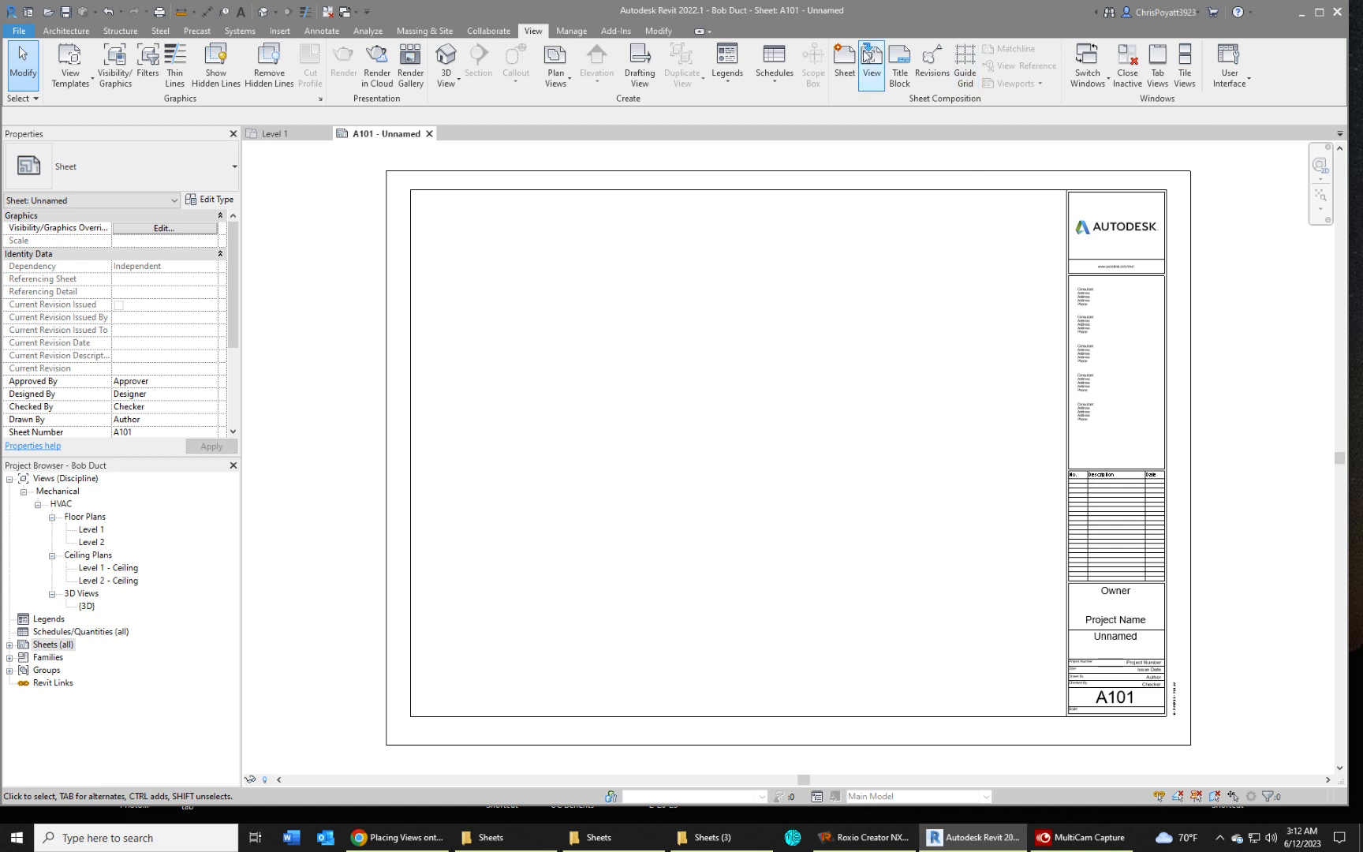
pyautogui.moveTo(874, 57)
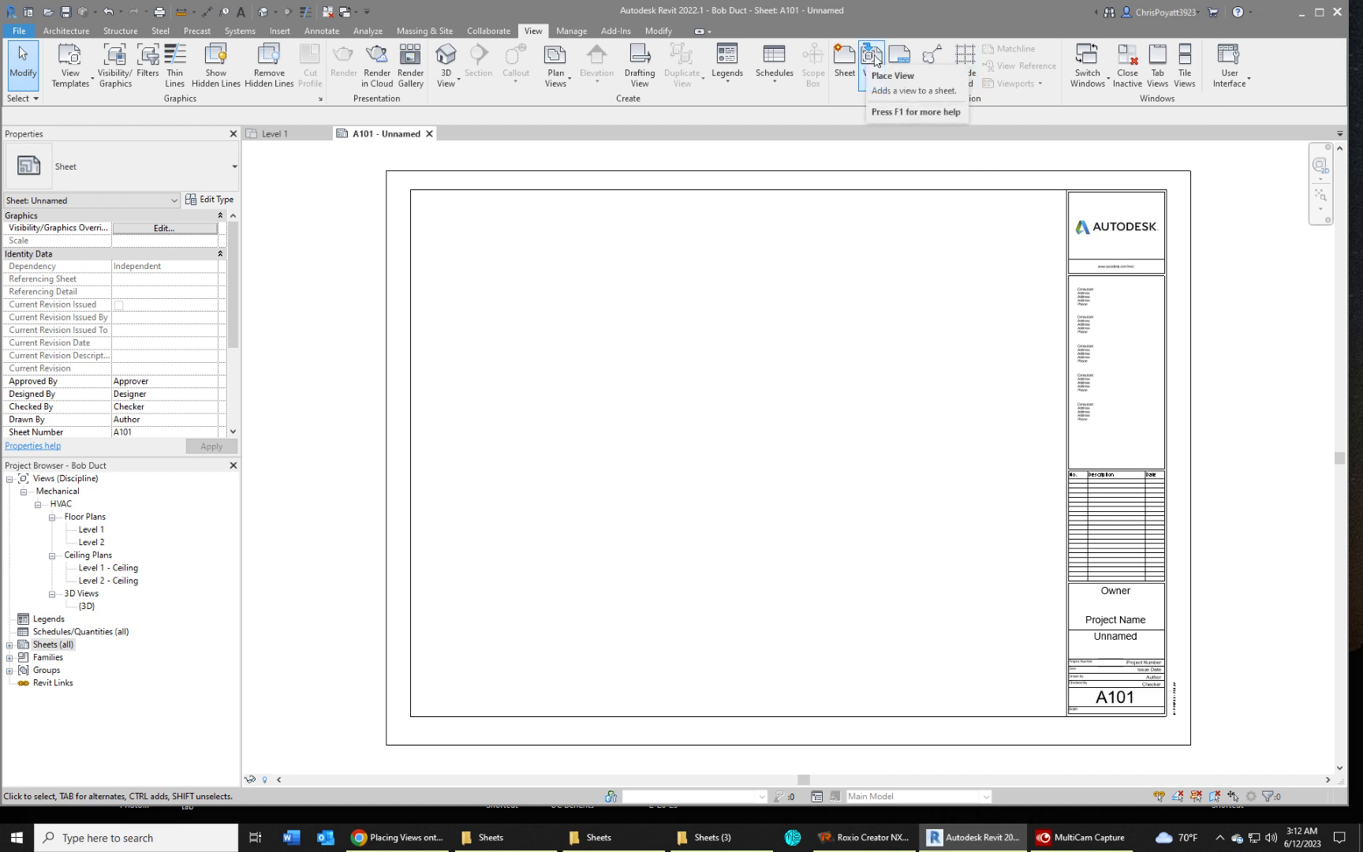
# Add the Floor Plan: Level 1 view to sheet A101 from the Views dialog
pyautogui.click(870, 57)
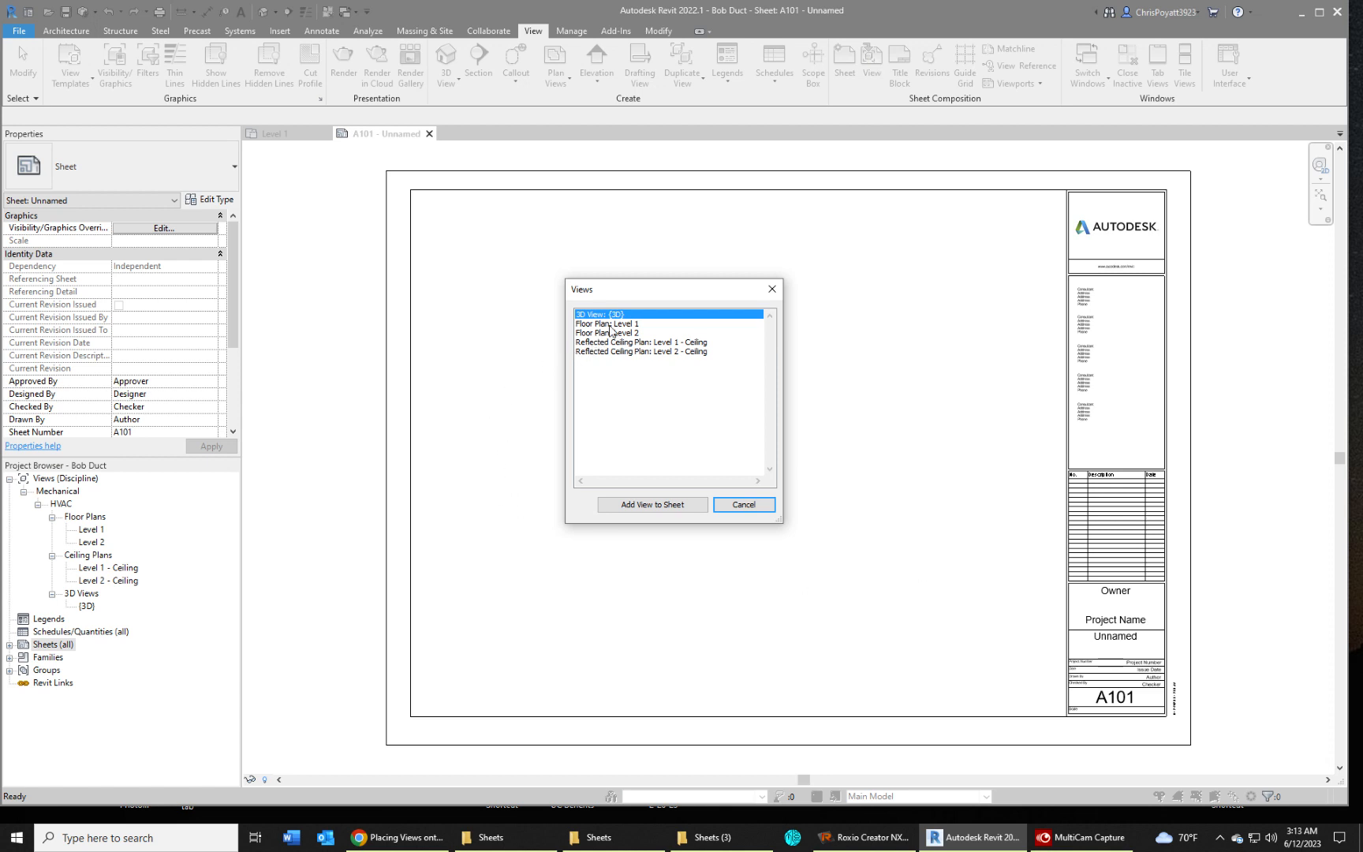
pyautogui.moveTo(617, 328)
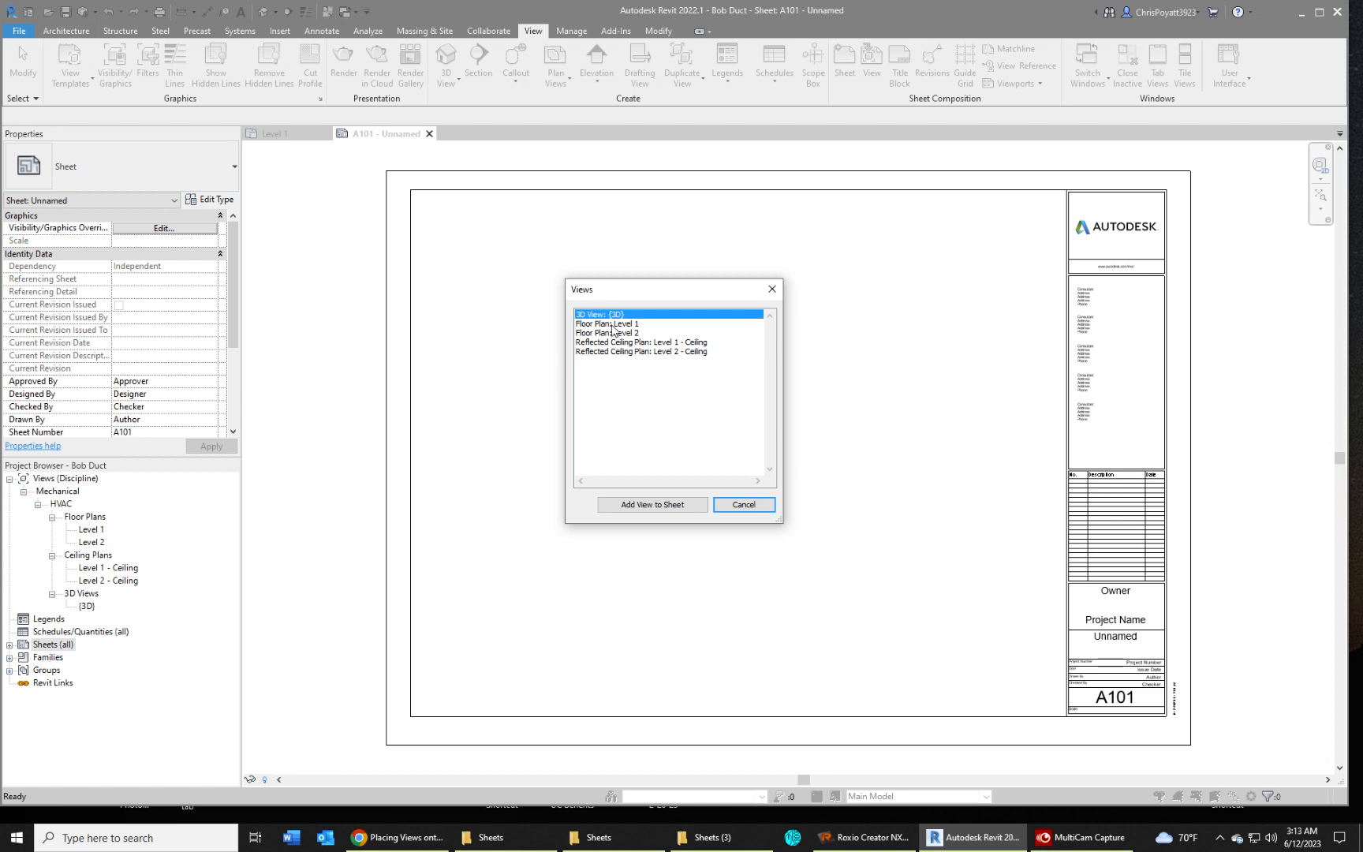
pyautogui.click(605, 323)
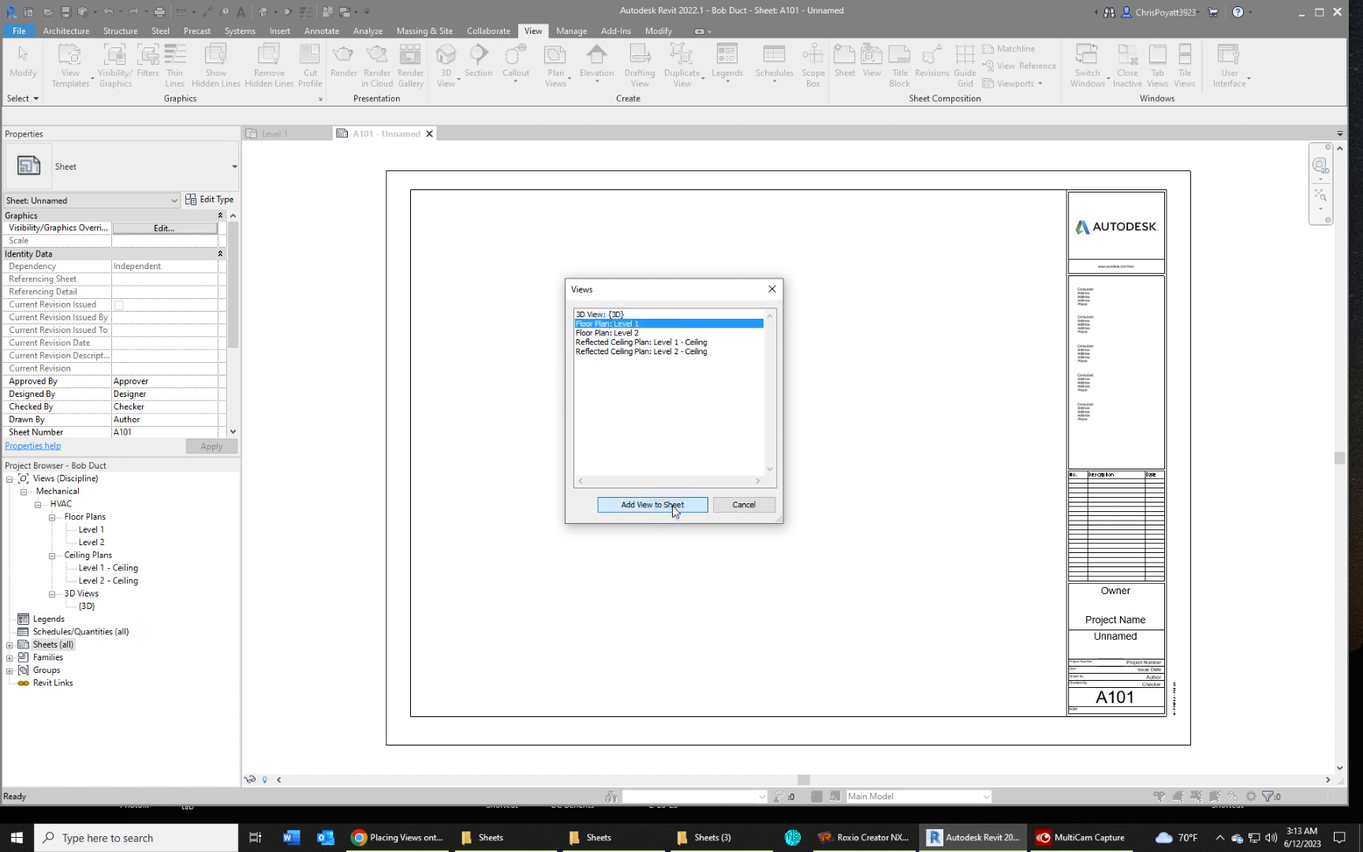
pyautogui.click(652, 505)
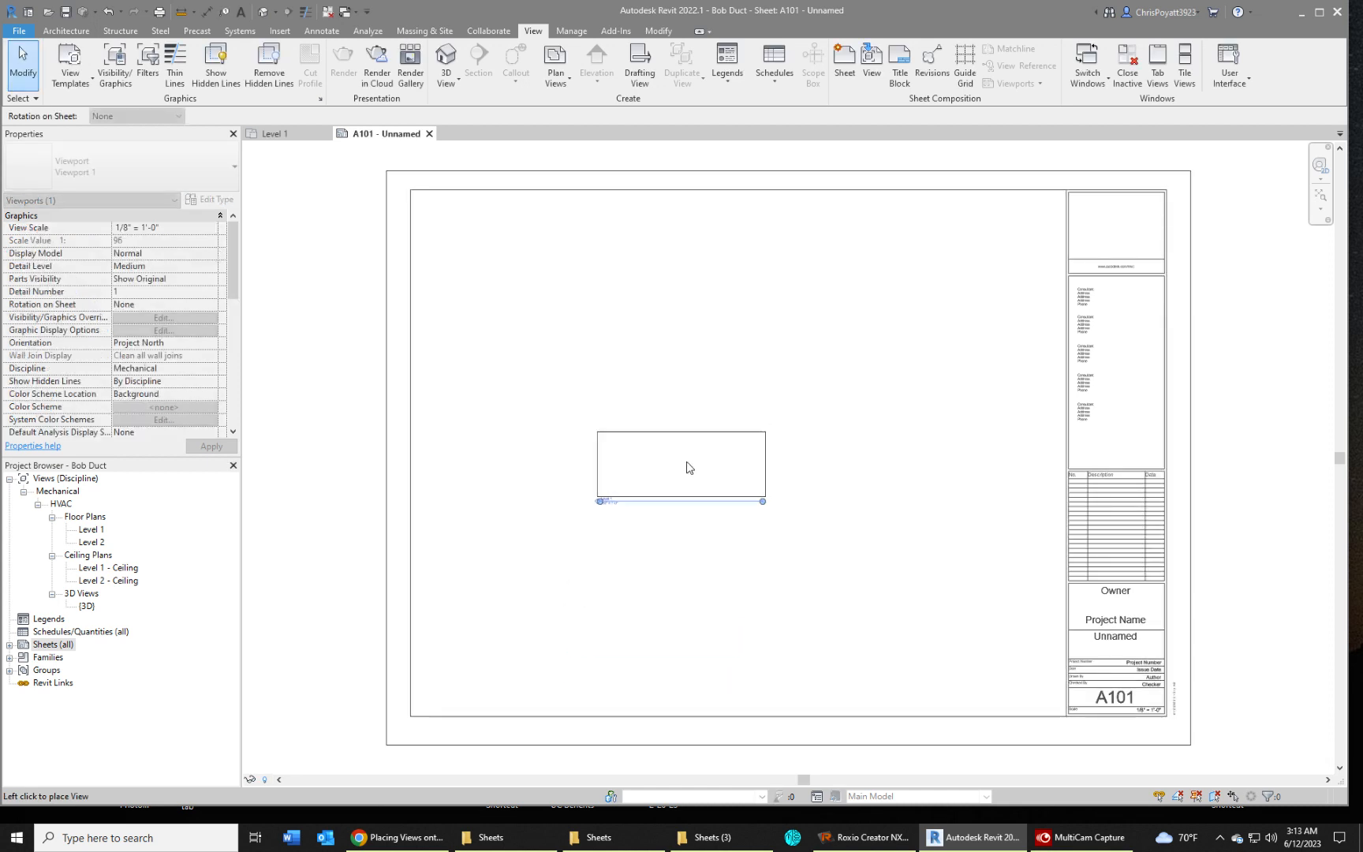
# Place the Level 1 viewport near the sheet centre and set its scale to 3/8" = 1'-0"
pyautogui.click(688, 467)
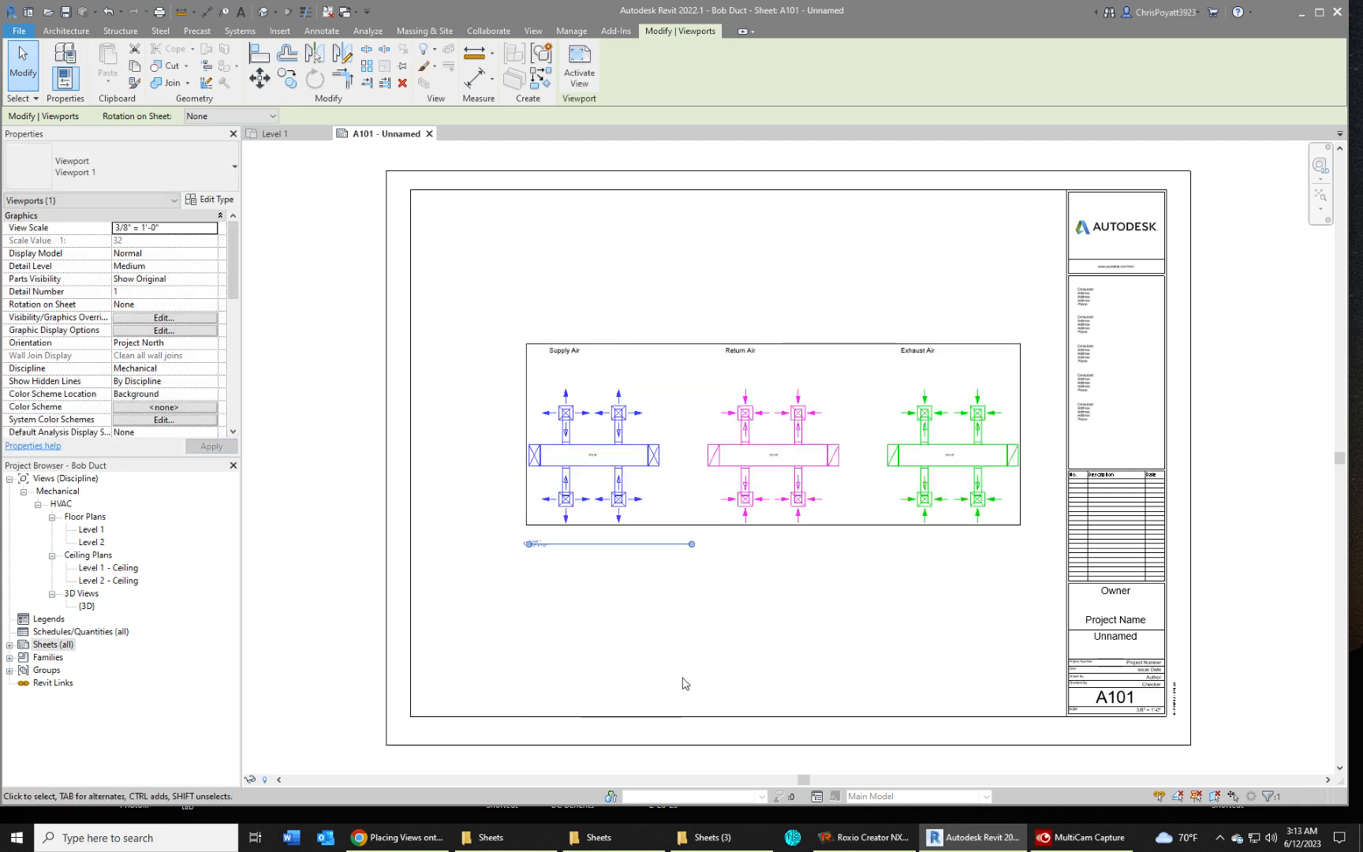
pyautogui.click(535, 543)
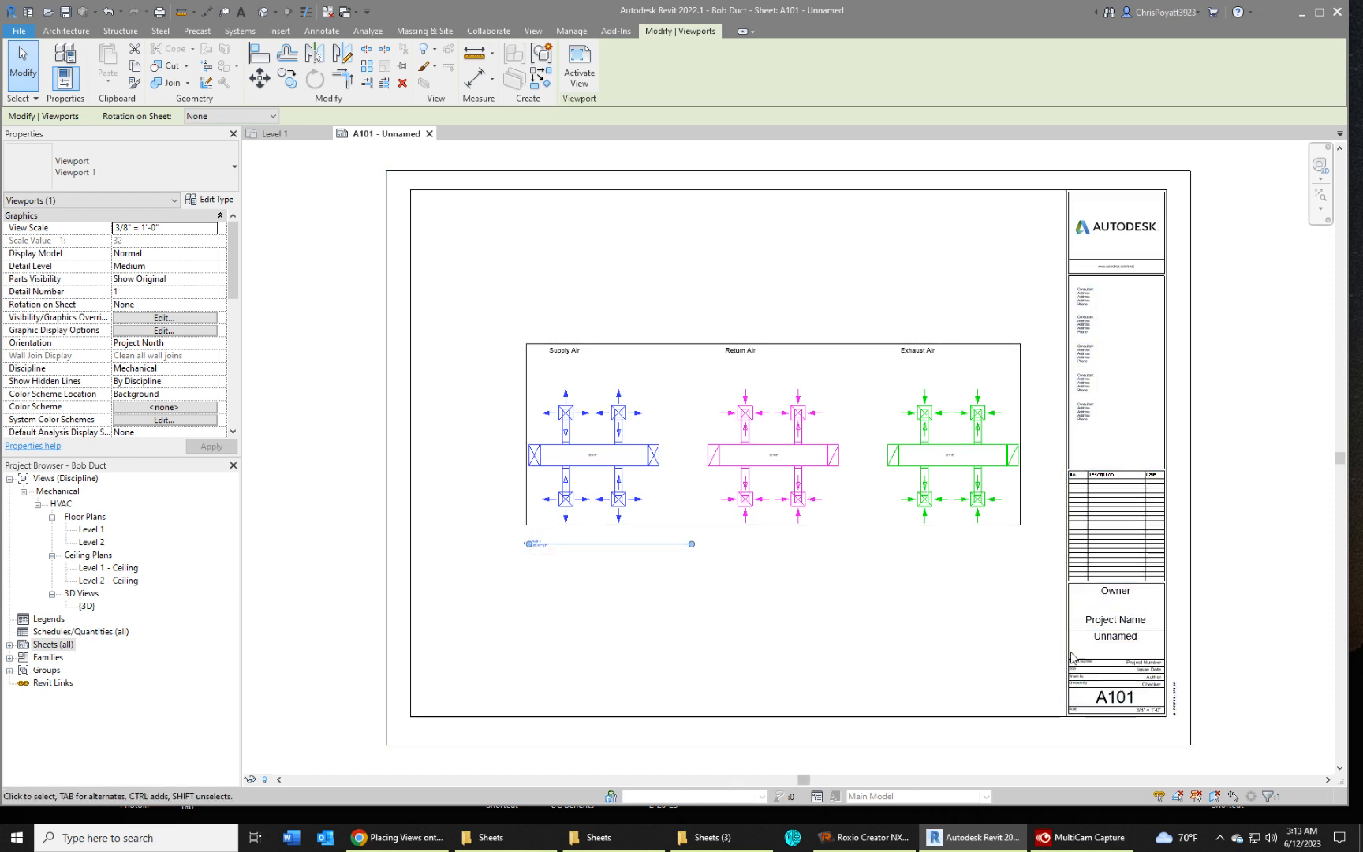
# Expand Sheets (all) and bring up the context menu for A101 - Unnamed
pyautogui.doubleClick(1113, 642)
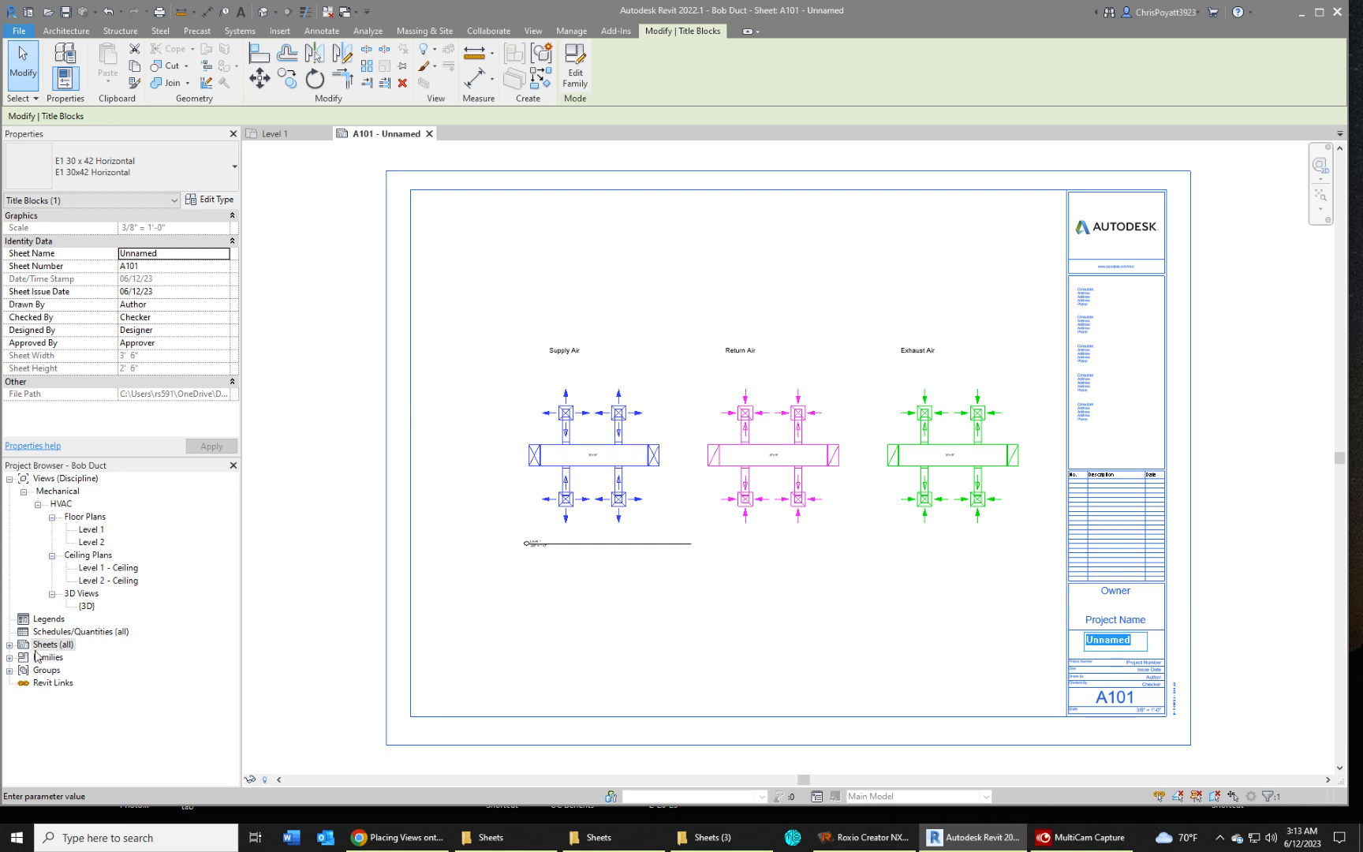
pyautogui.click(50, 645)
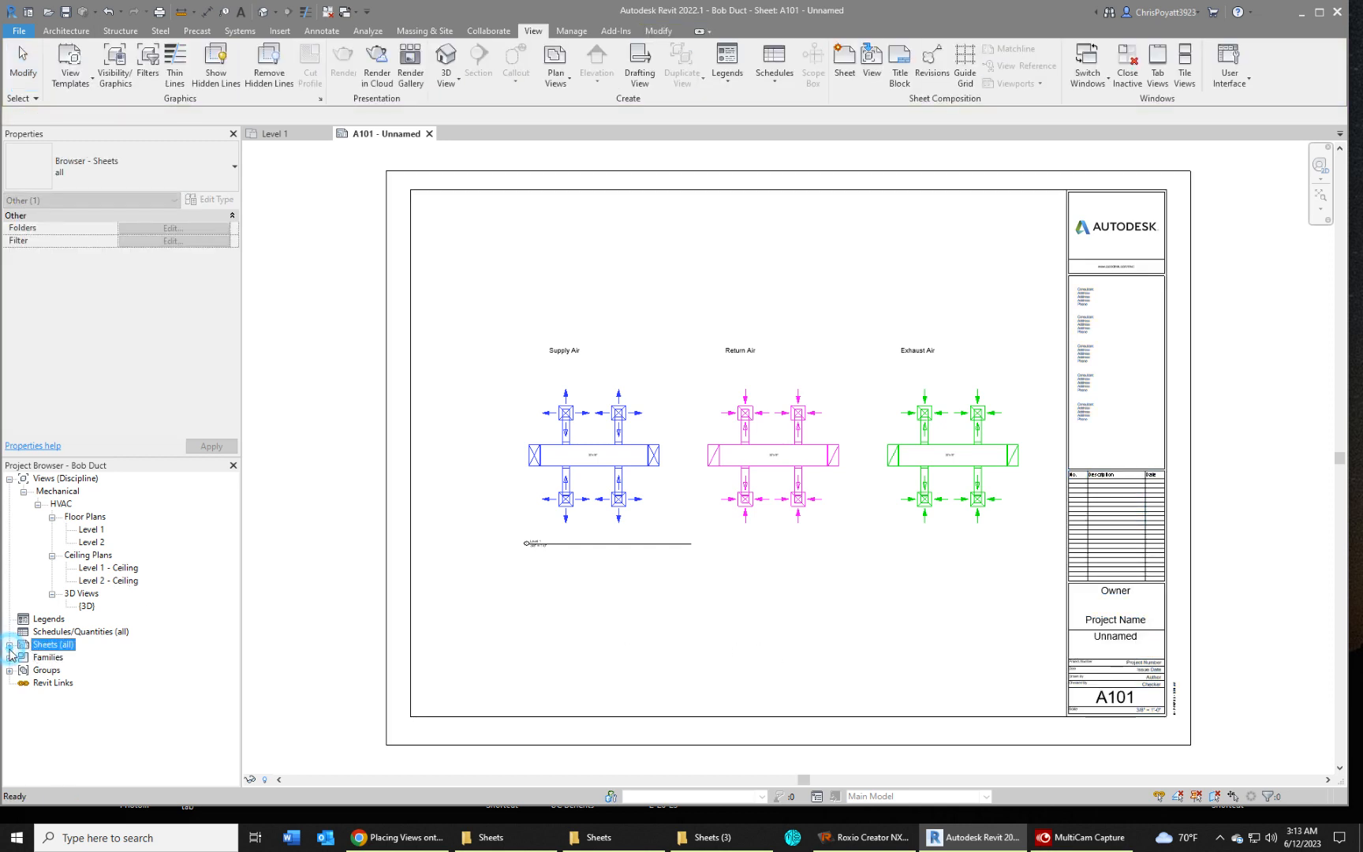
pyautogui.click(11, 645)
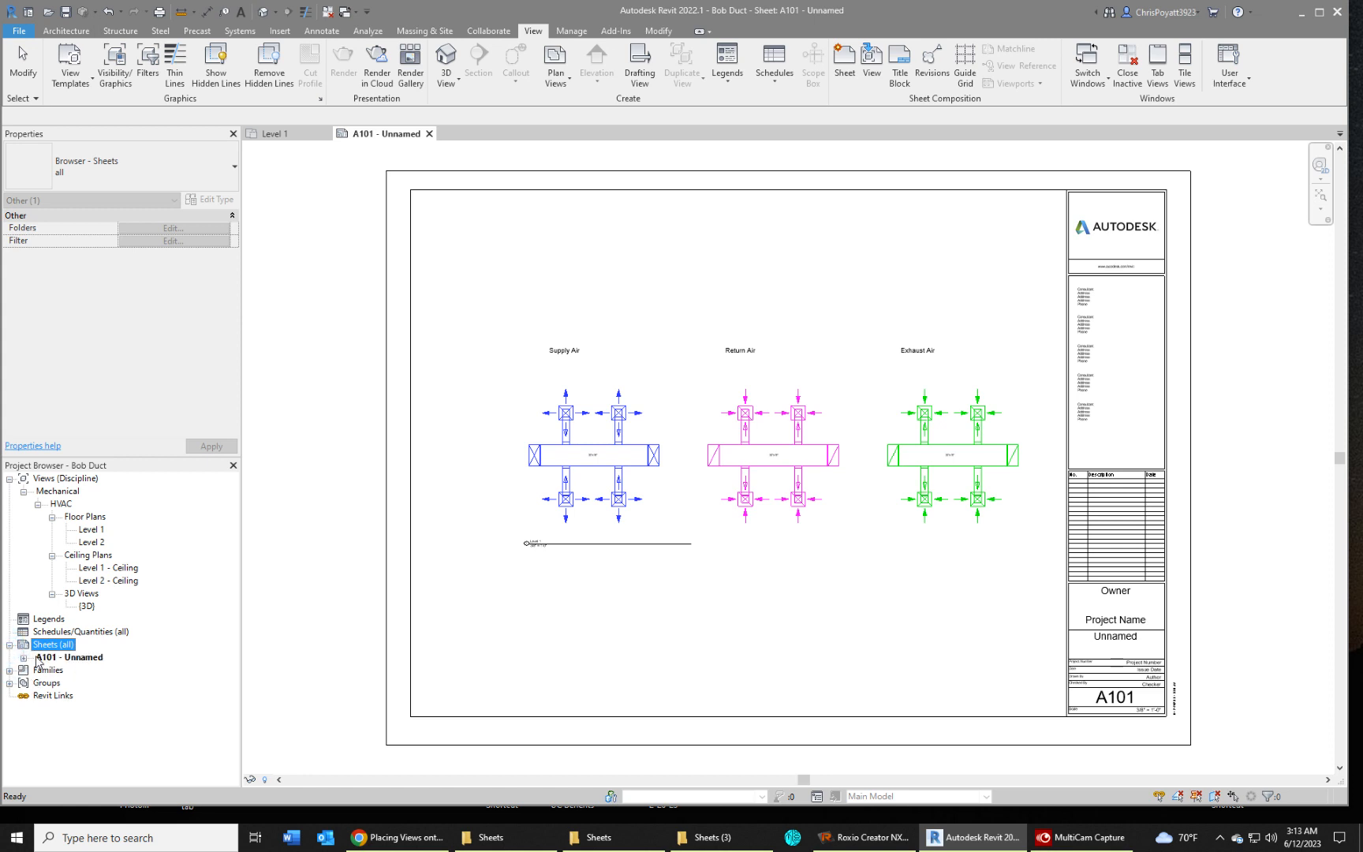
pyautogui.moveTo(1119, 645)
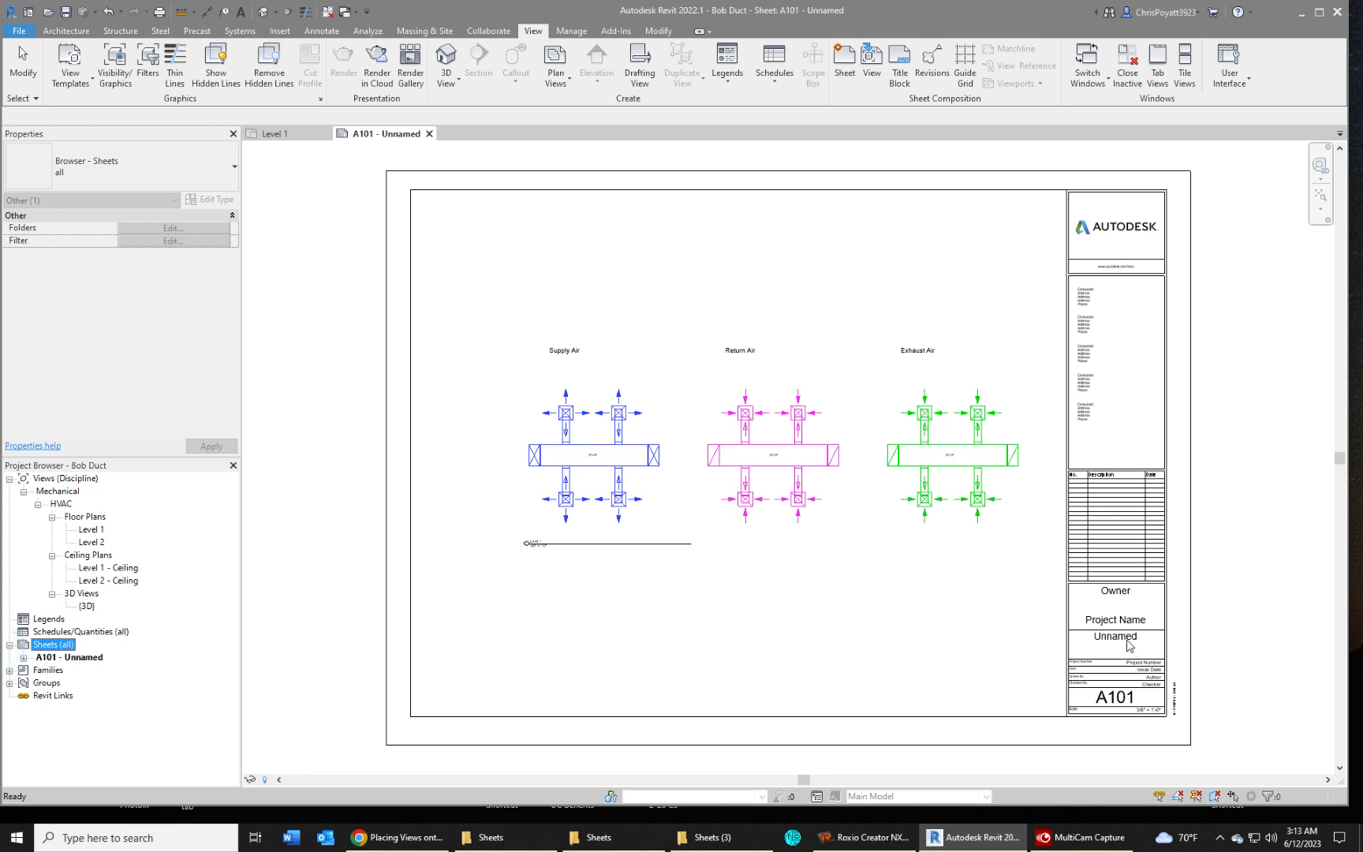
pyautogui.moveTo(72, 664)
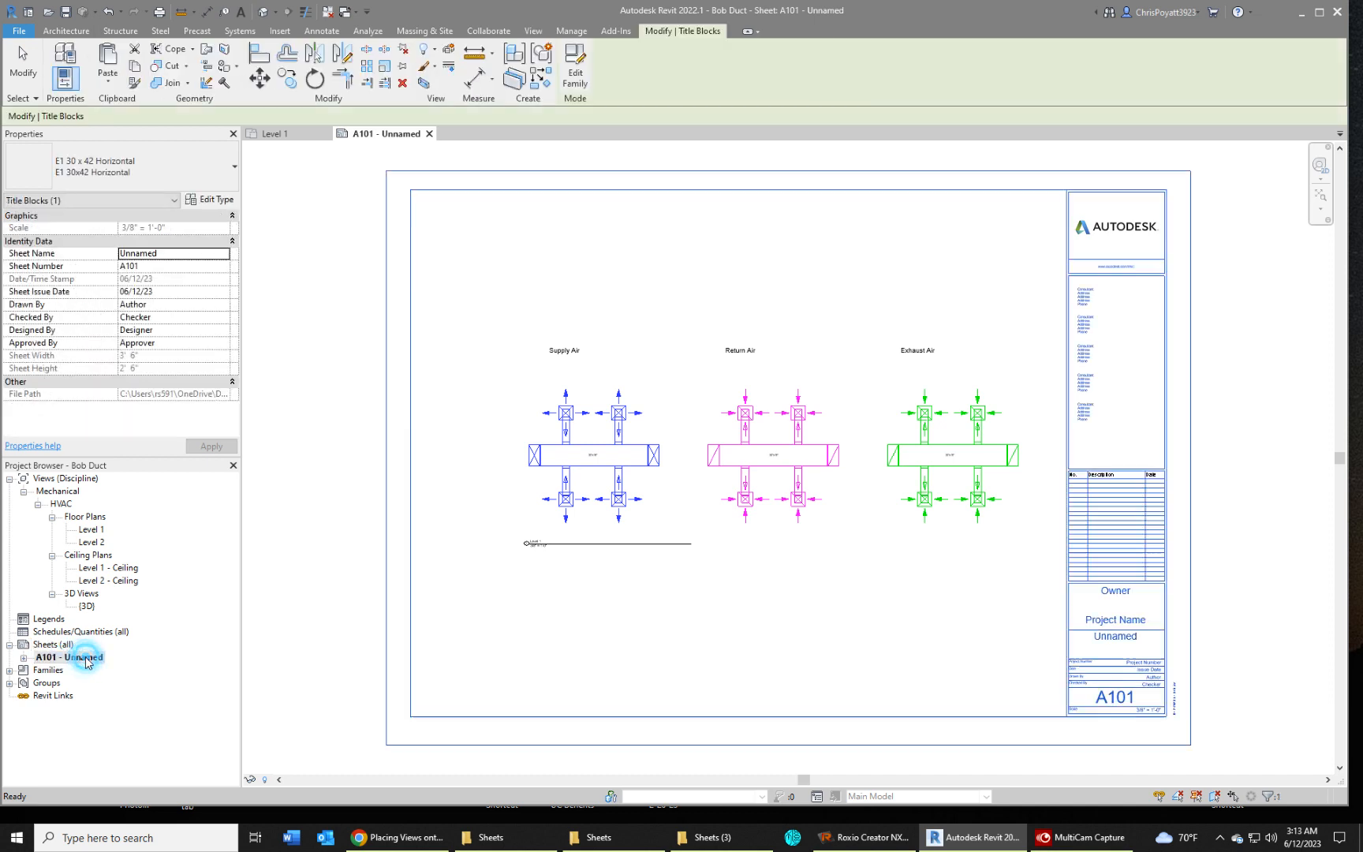
pyautogui.rightClick(79, 657)
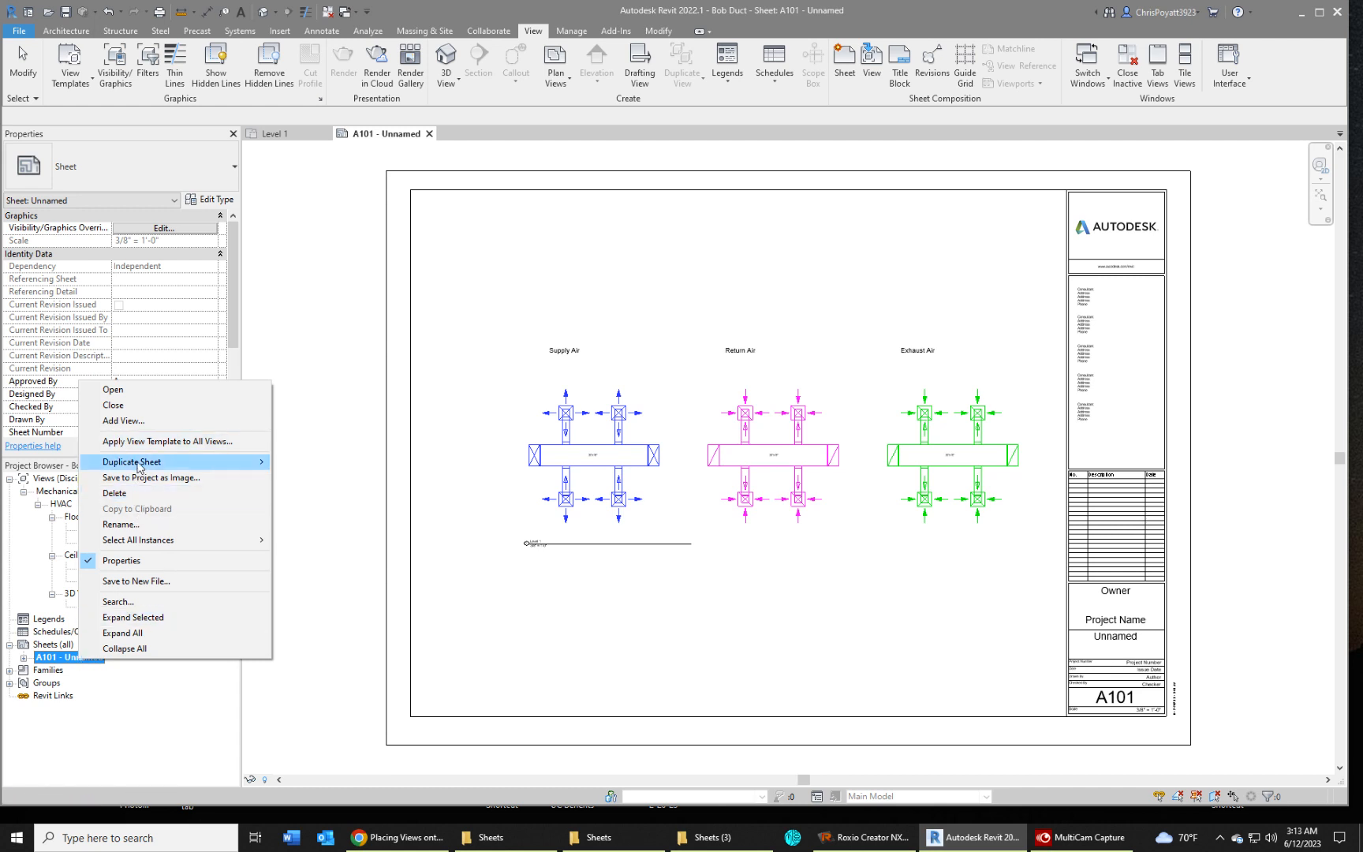
pyautogui.moveTo(131, 462)
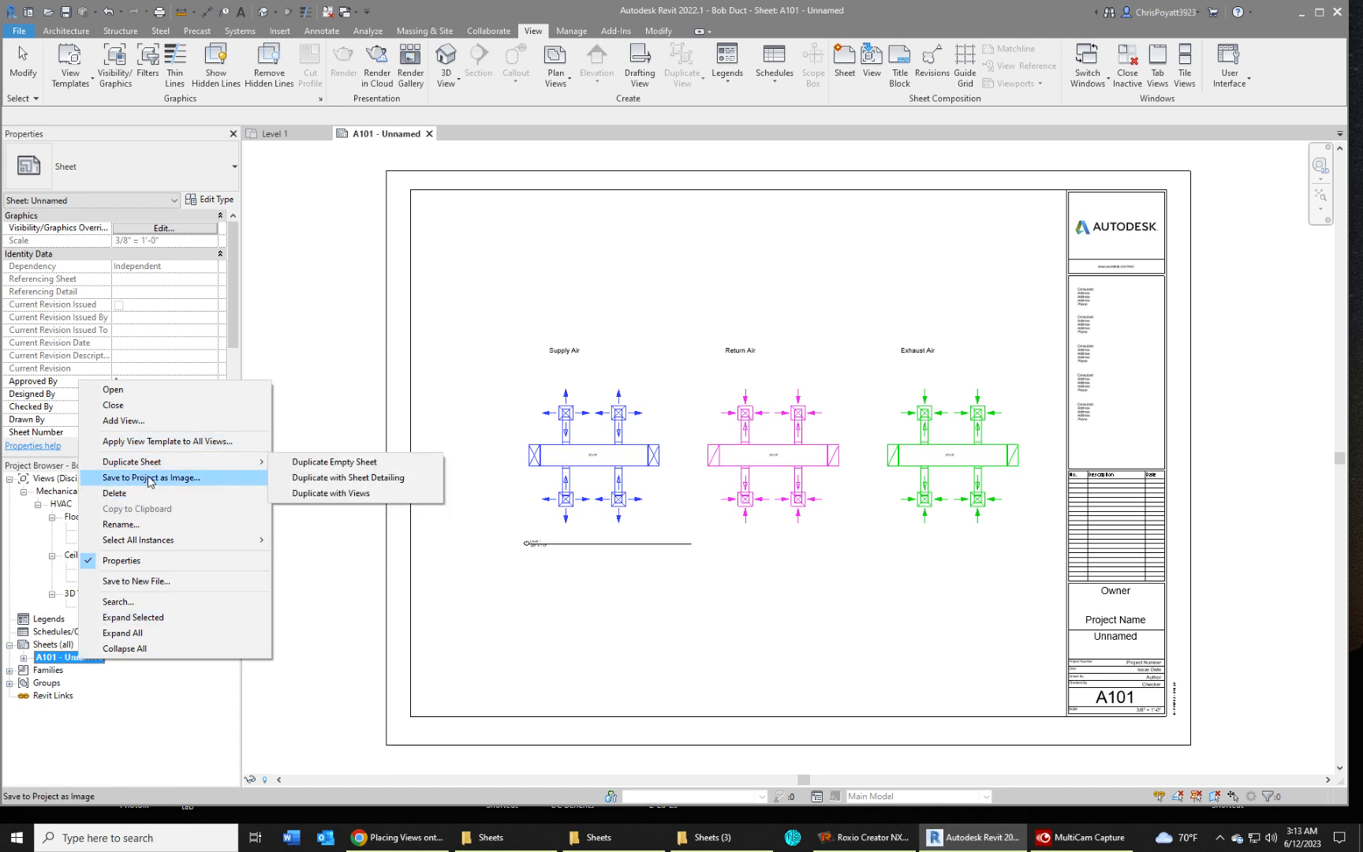
# Rename sheet A101 to 'test' through the titleblock name label
pyautogui.click(1140, 636)
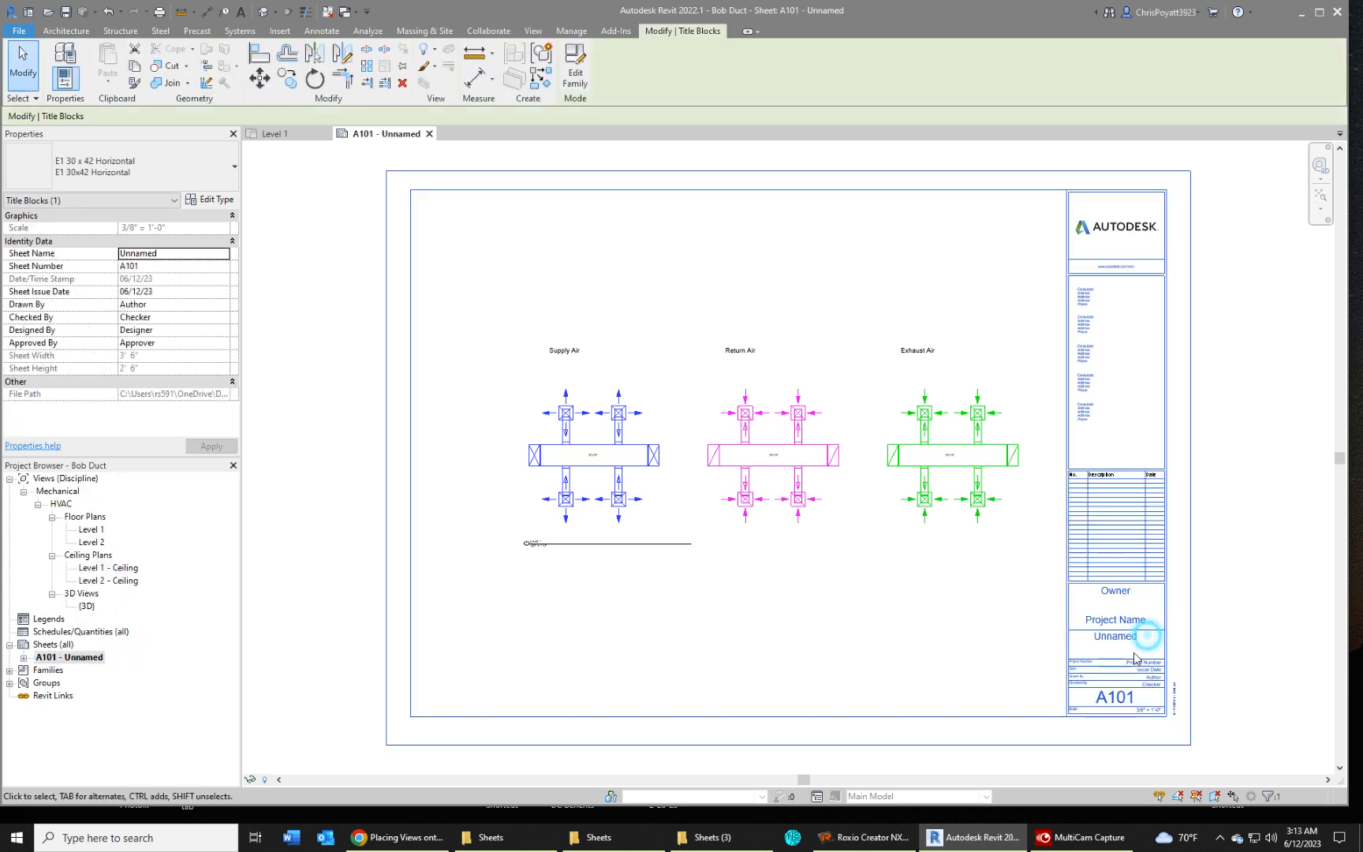
pyautogui.doubleClick(1111, 637)
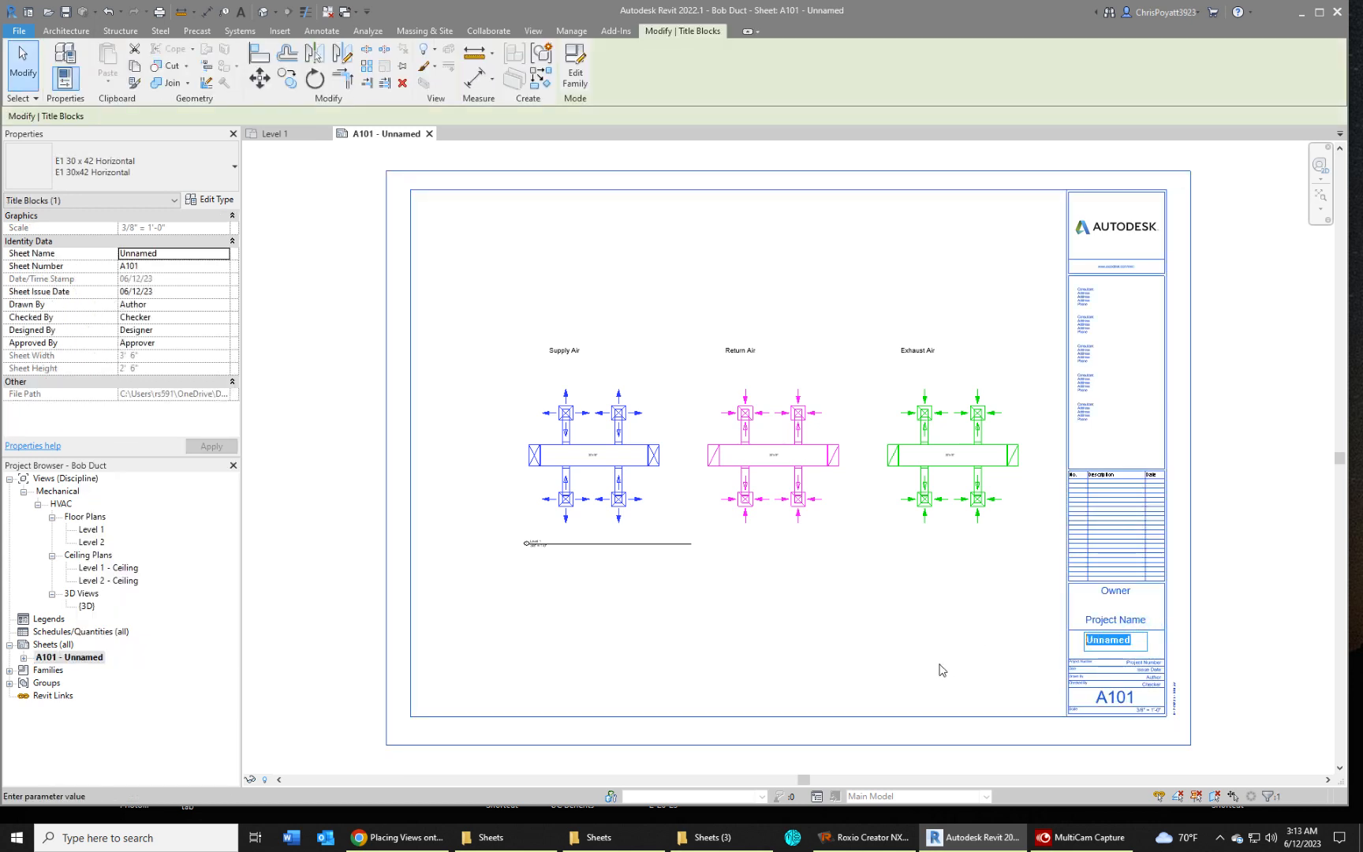
pyautogui.write('test')
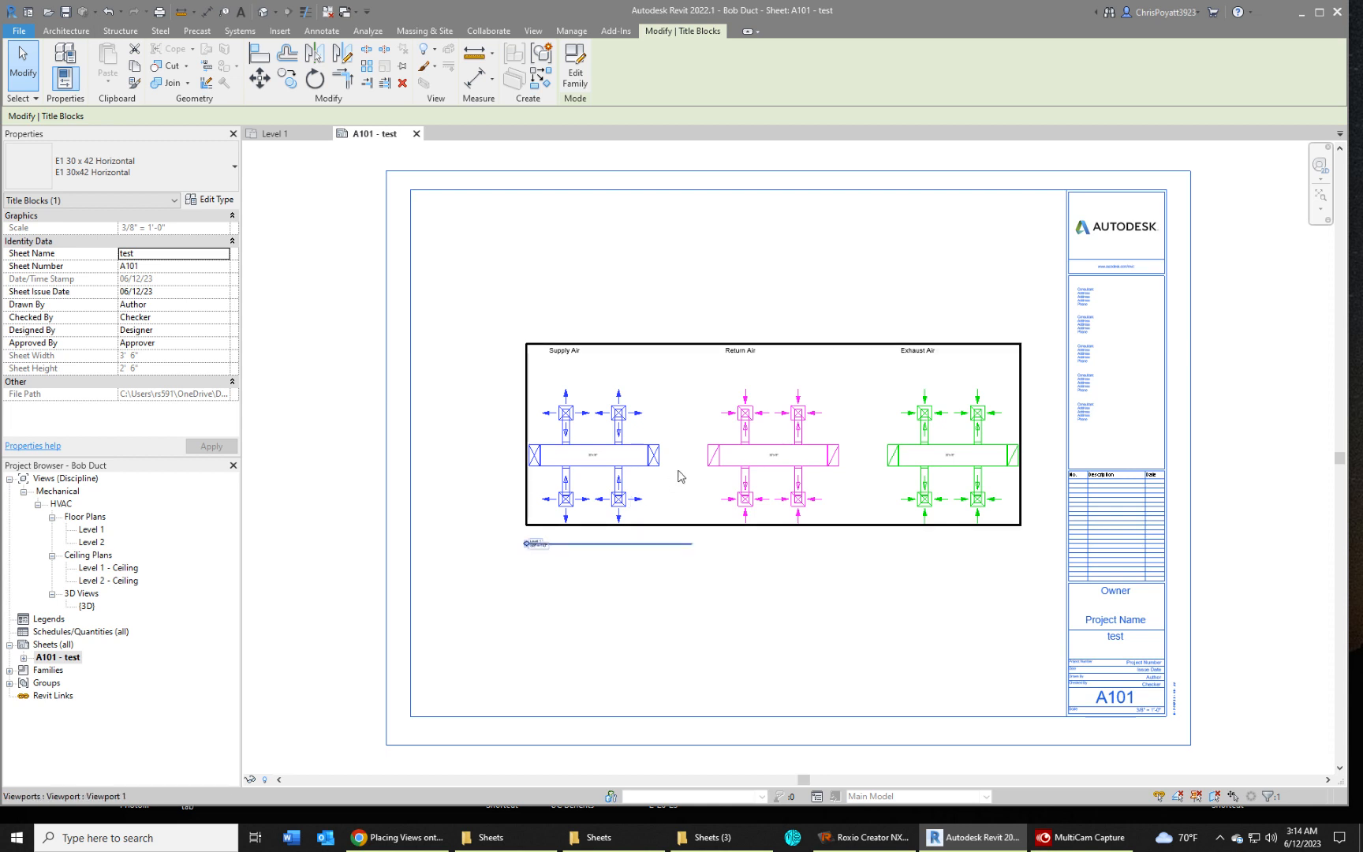
pyautogui.moveTo(664, 498)
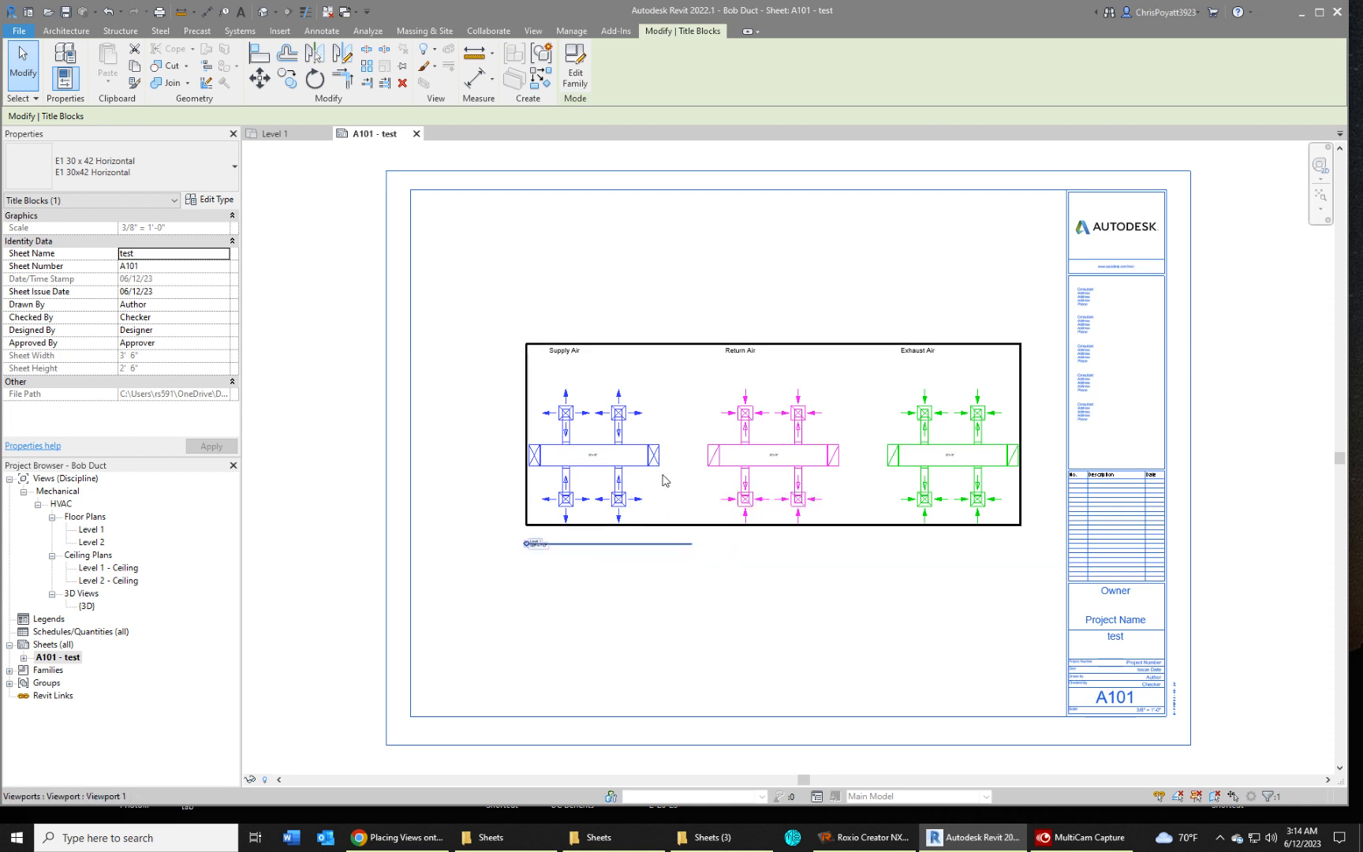
pyautogui.moveTo(676, 468)
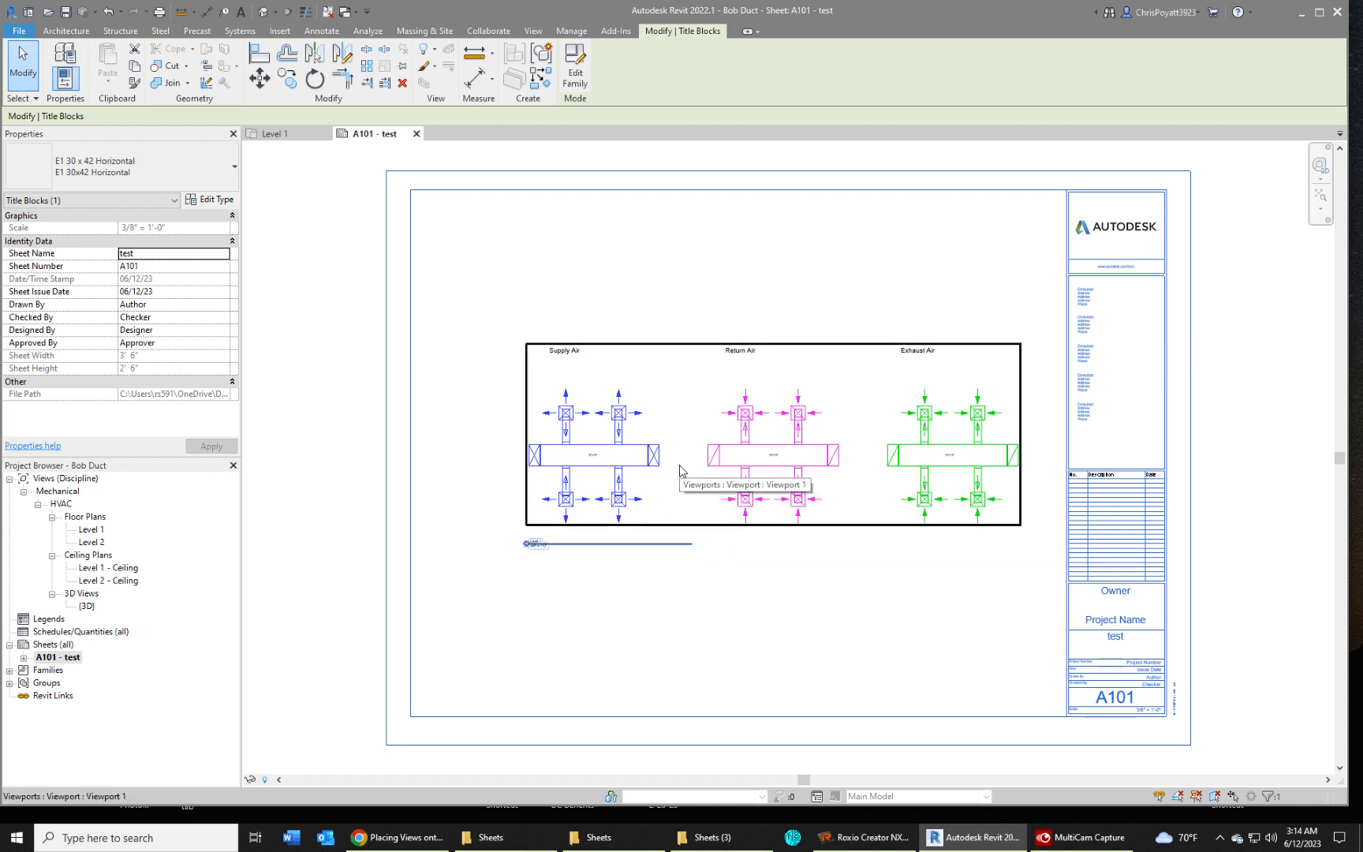
# Activate the Level 1 viewport, select the Supply Air ductwork and choose Hide in View > Category
pyautogui.click(679, 482)
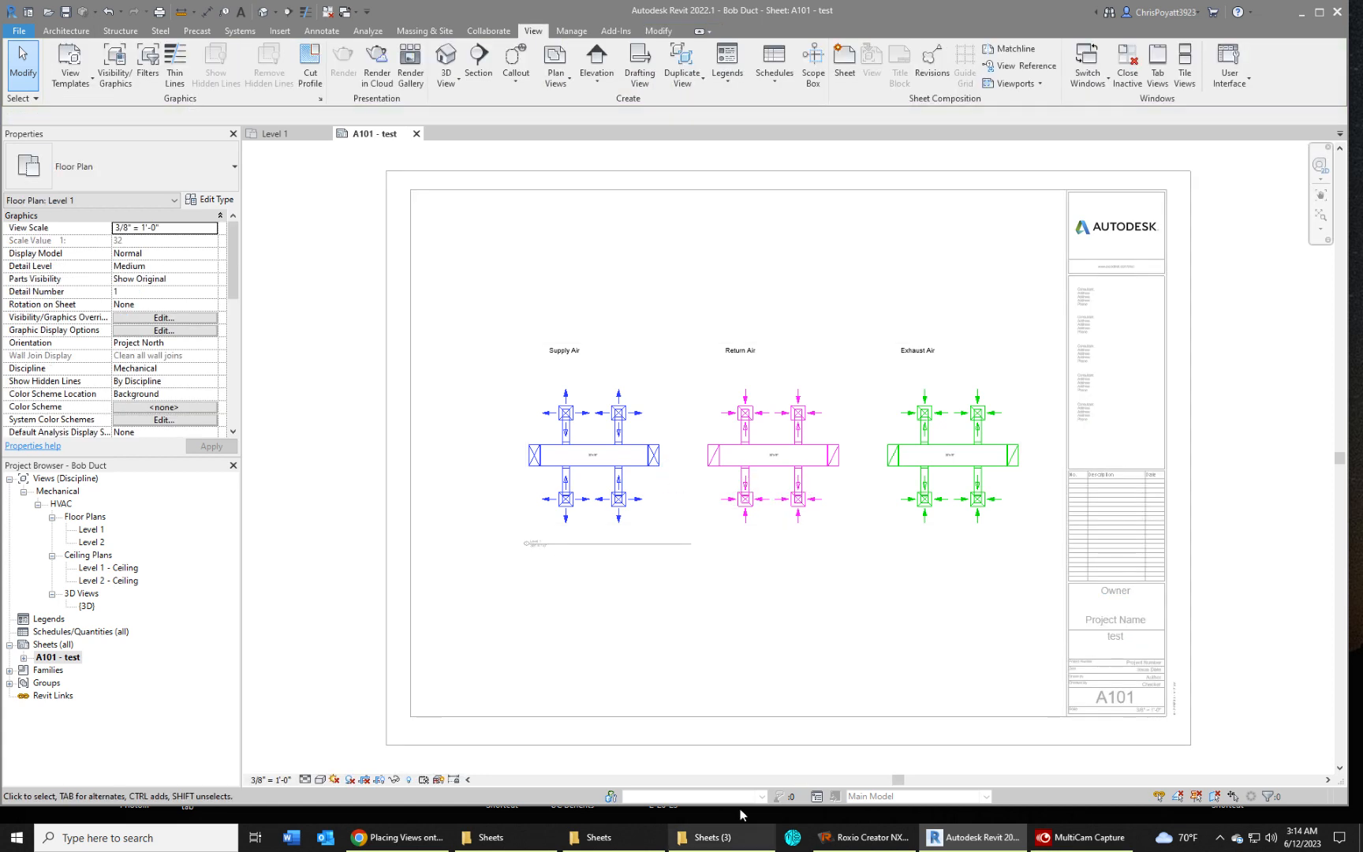
pyautogui.moveTo(653, 461)
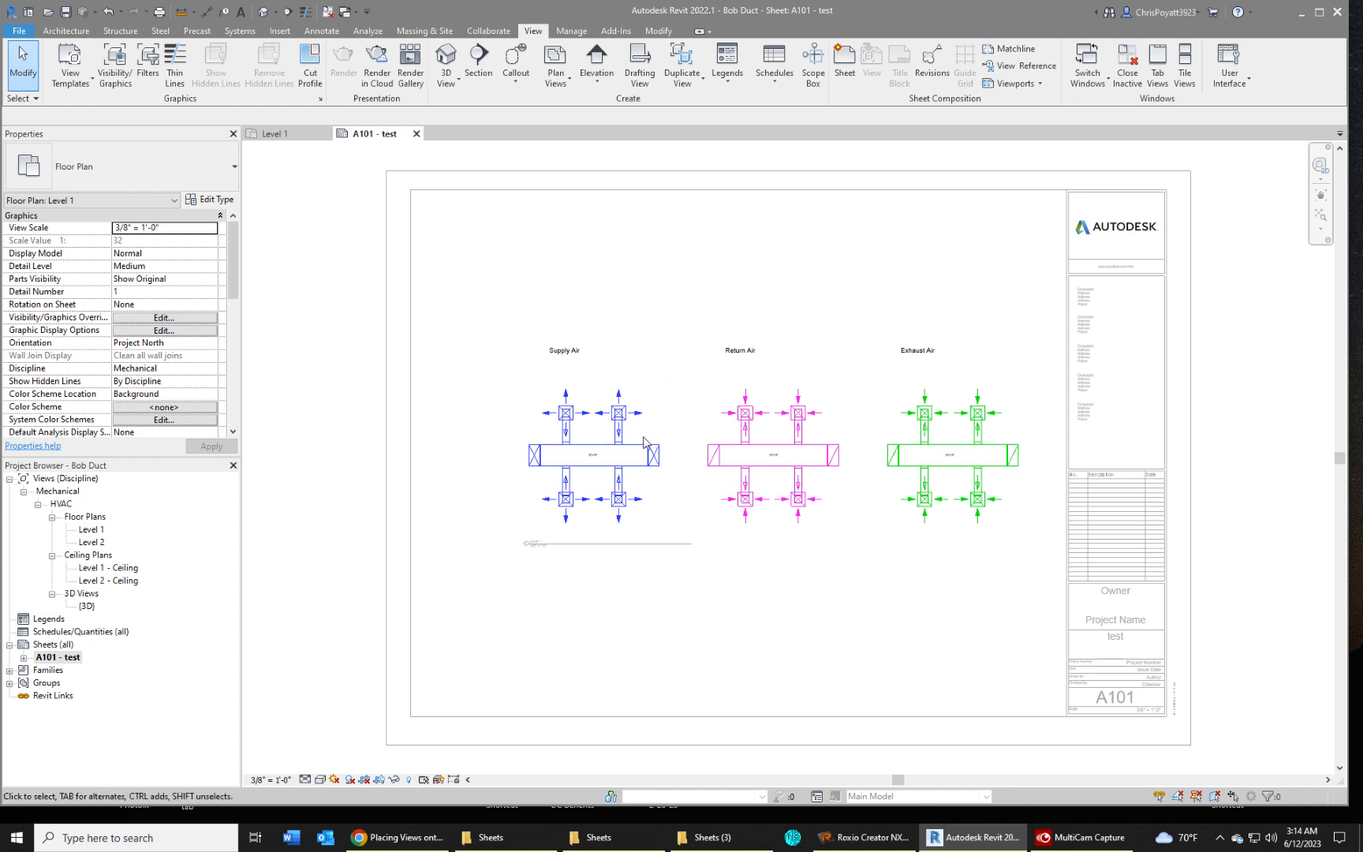
pyautogui.click(593, 457)
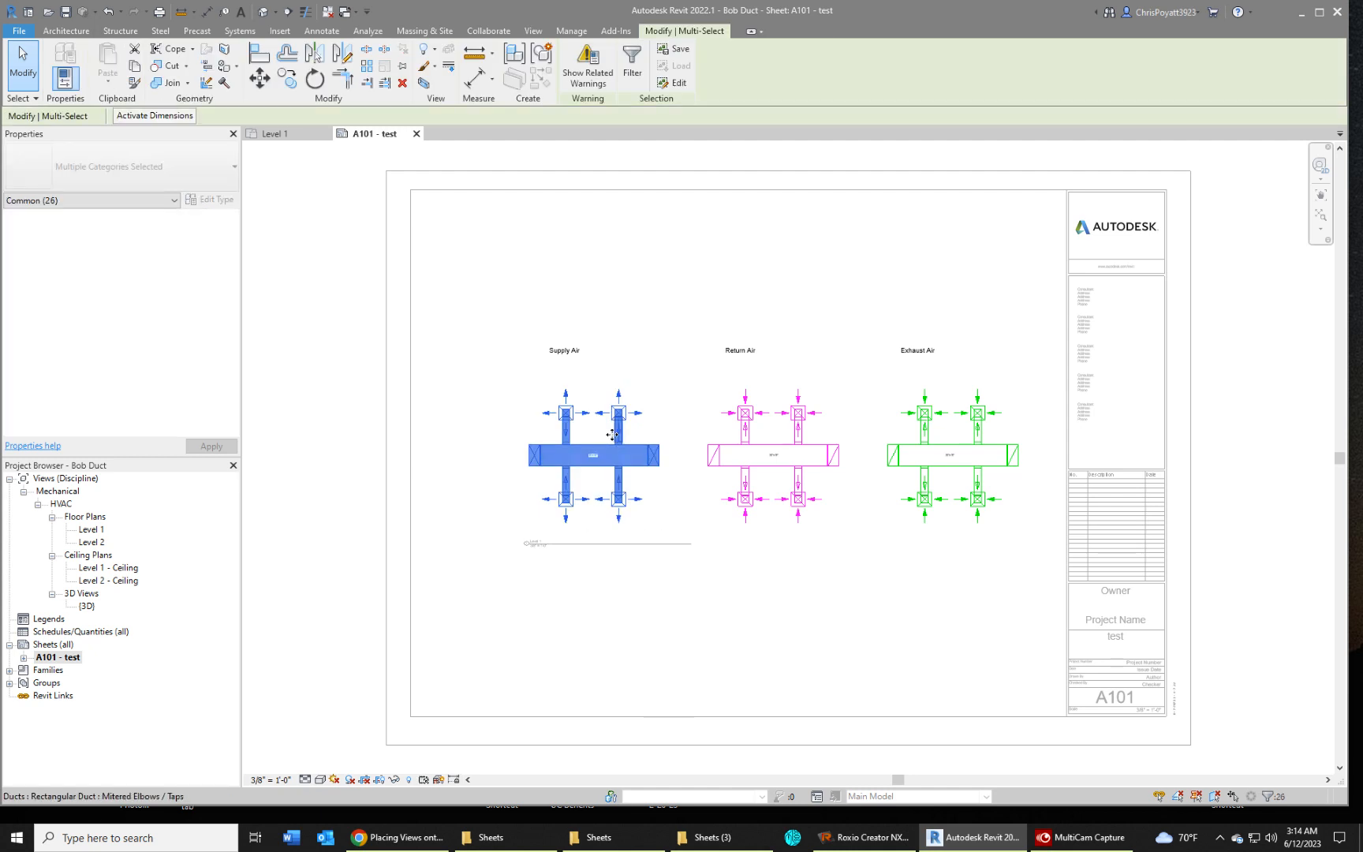
pyautogui.rightClick(619, 437)
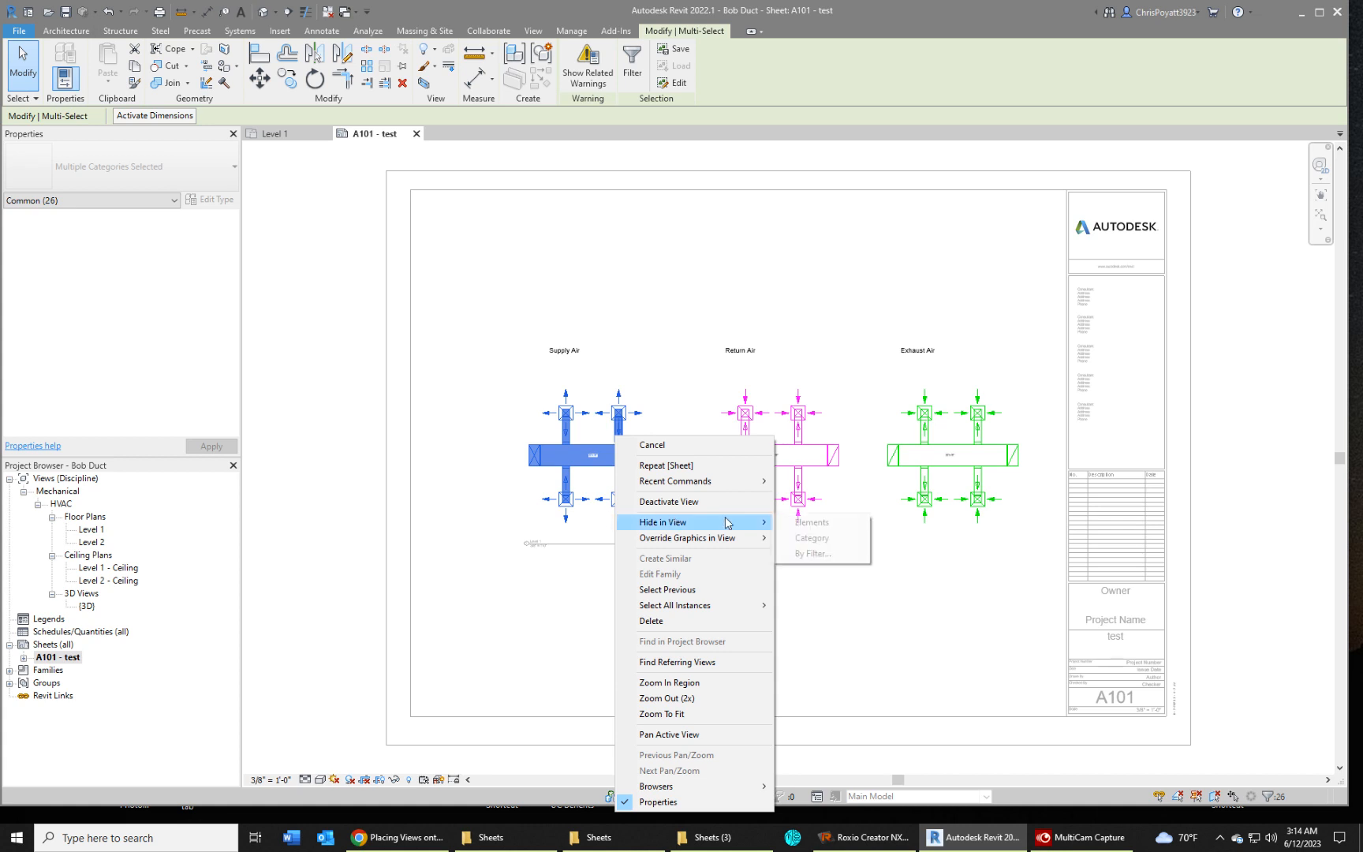
pyautogui.moveTo(811, 522)
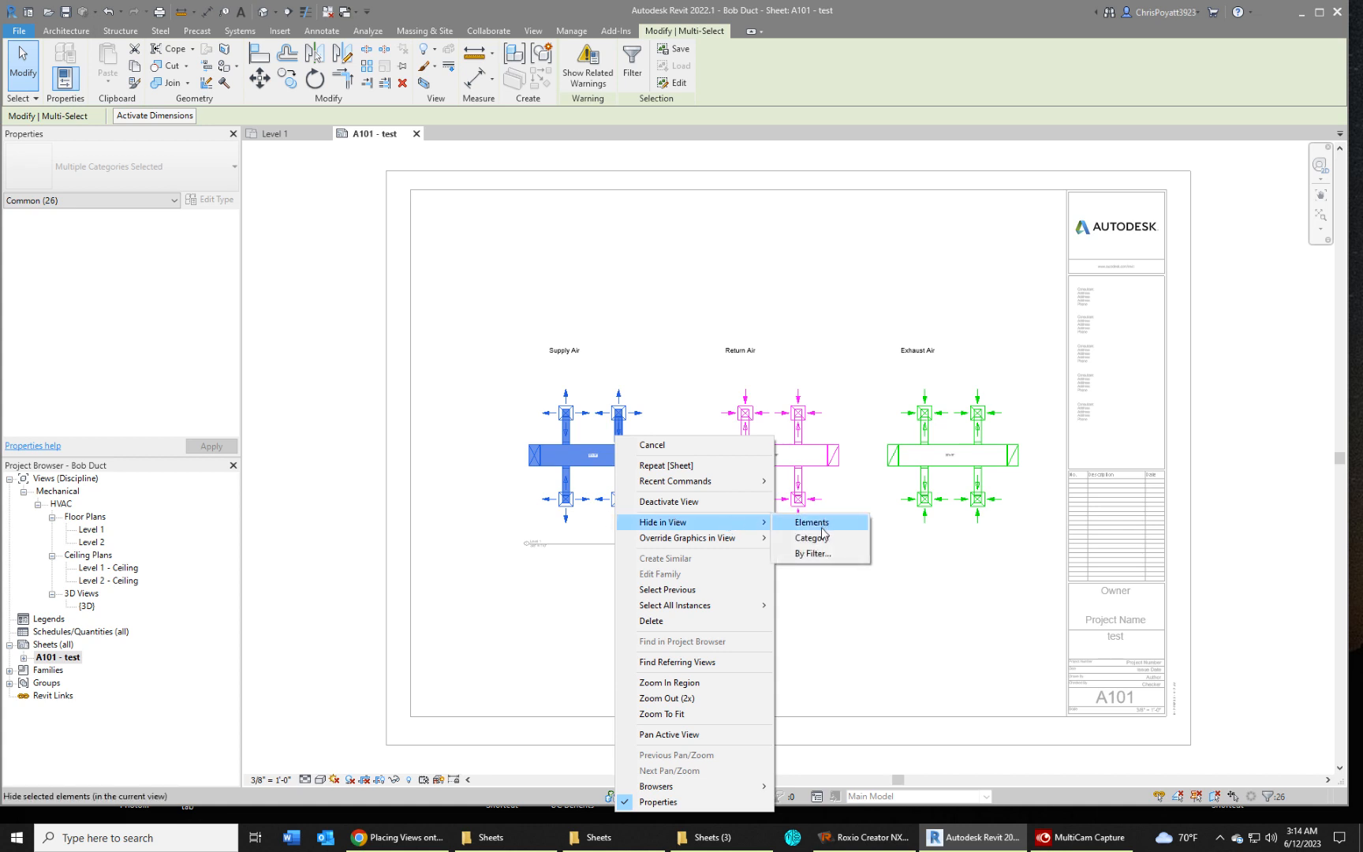
pyautogui.moveTo(817, 554)
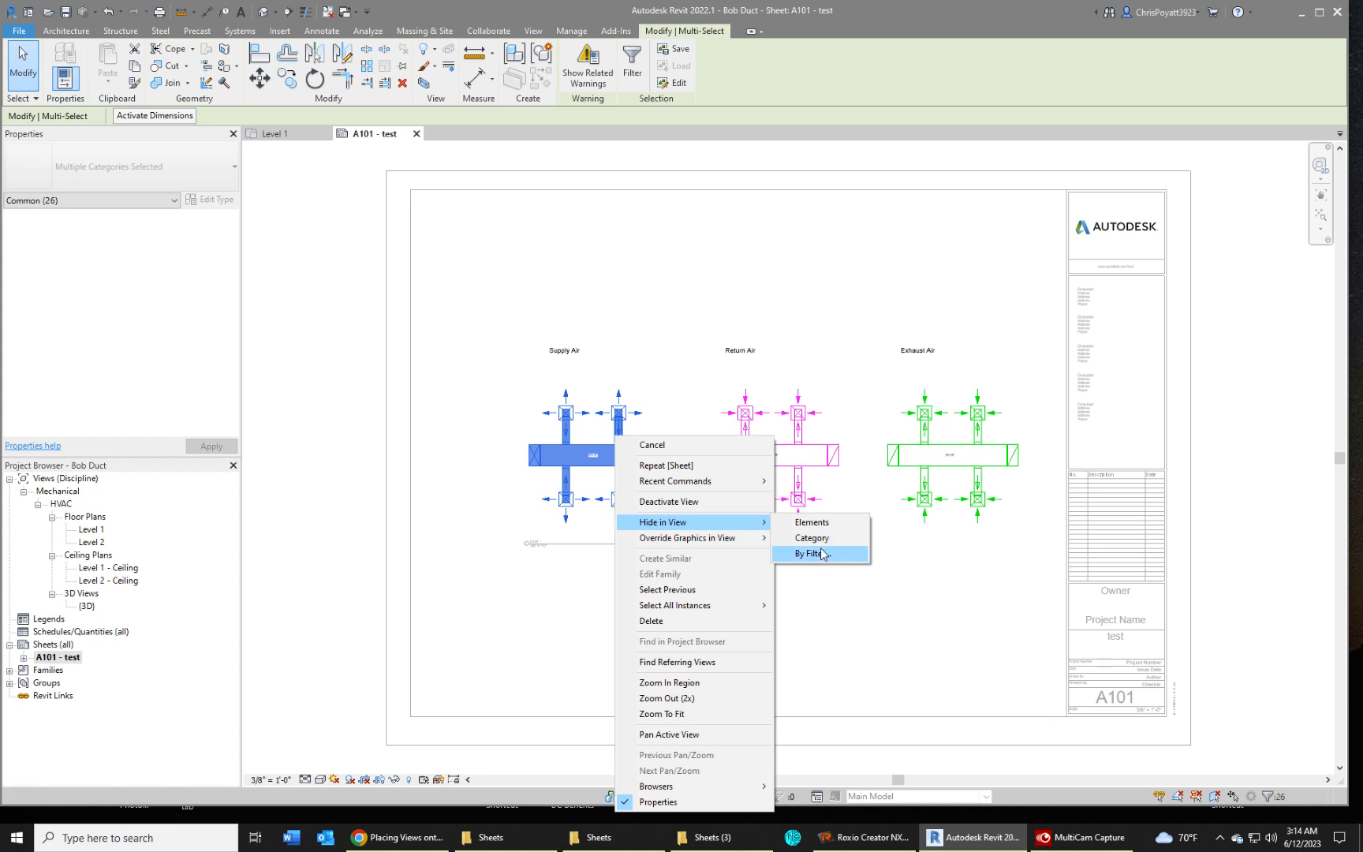
pyautogui.moveTo(822, 541)
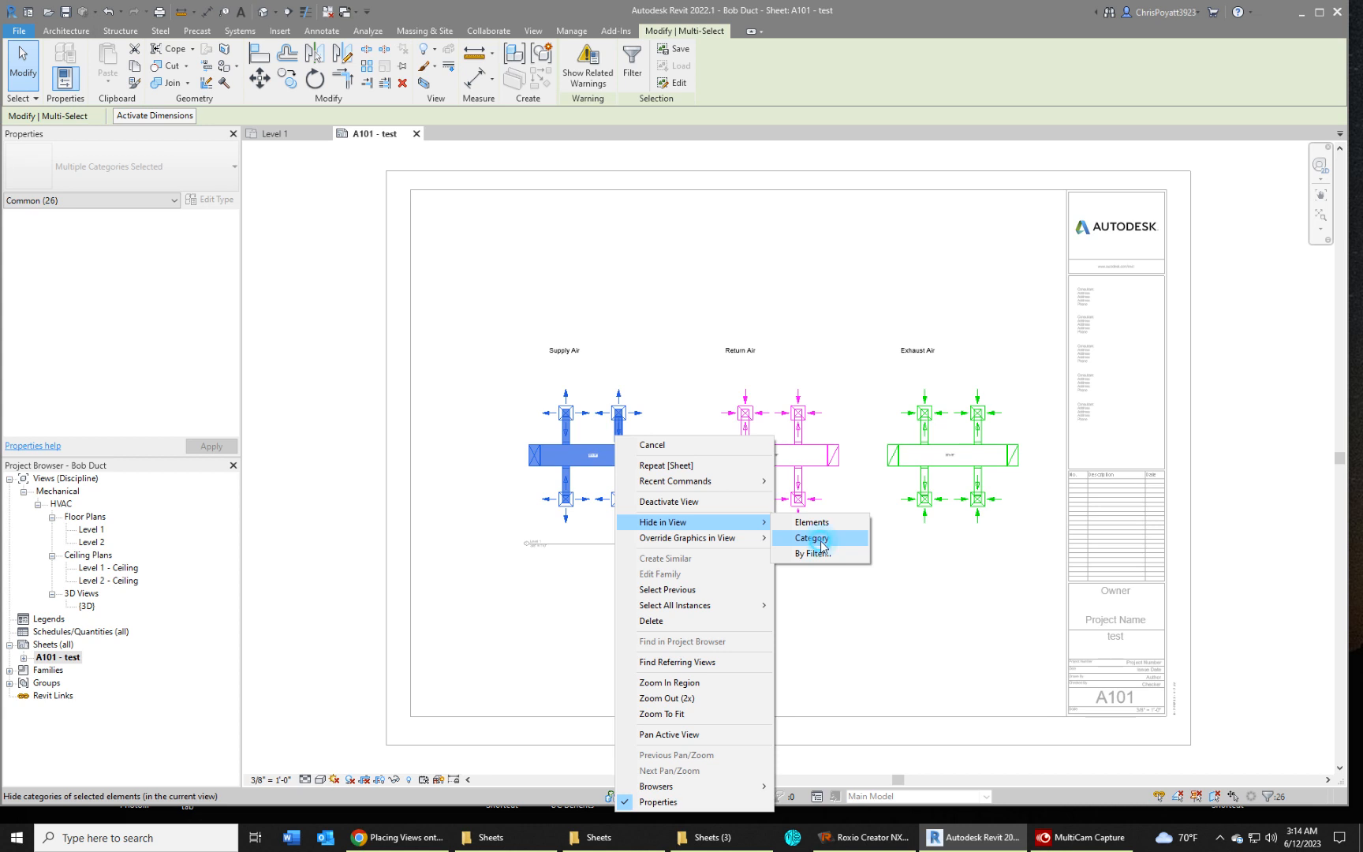
pyautogui.click(812, 538)
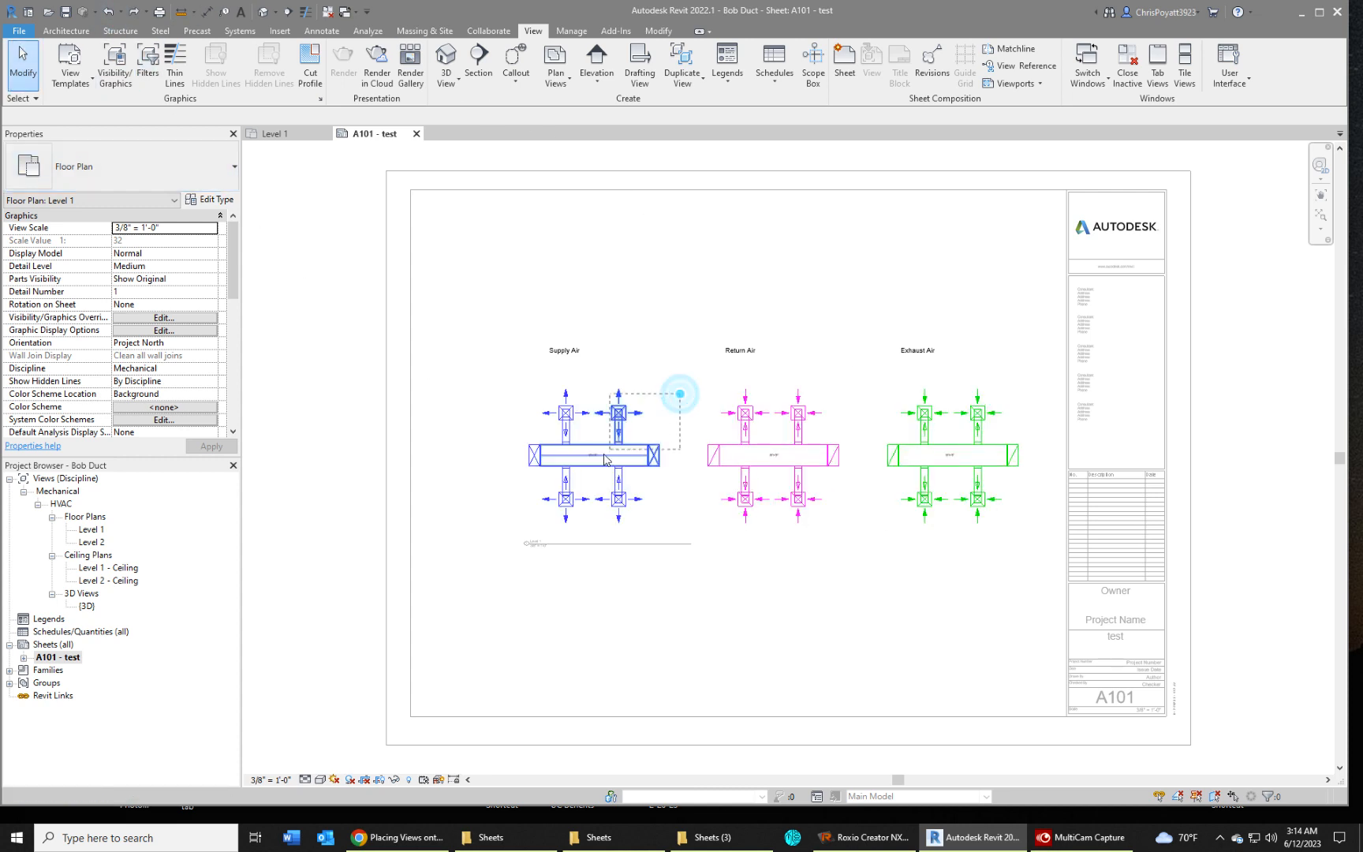
# Hide the Supply Air duct's category in the viewport, leaving Return and Exhaust Air visible
pyautogui.click(601, 453)
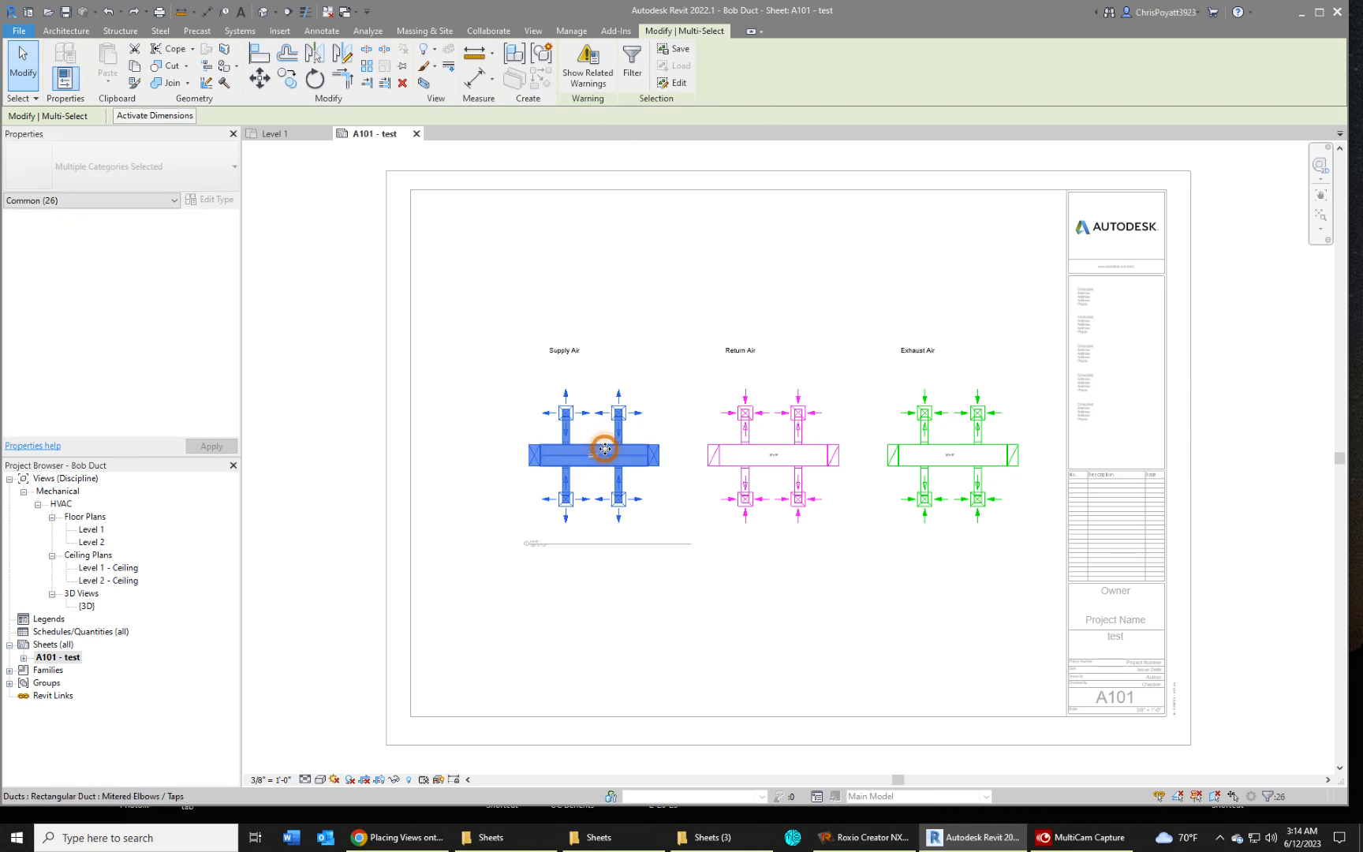
pyautogui.rightClick(599, 453)
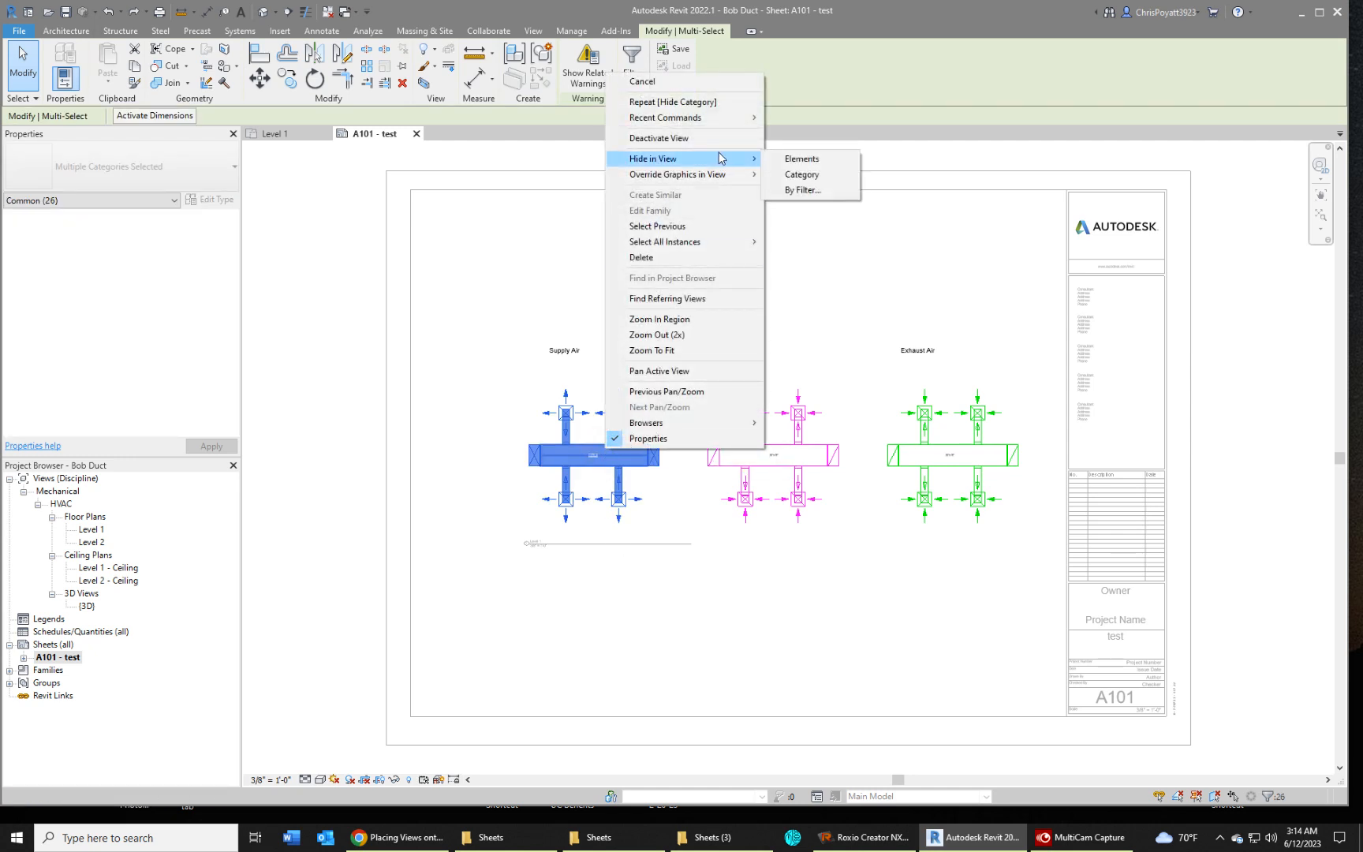
pyautogui.click(801, 158)
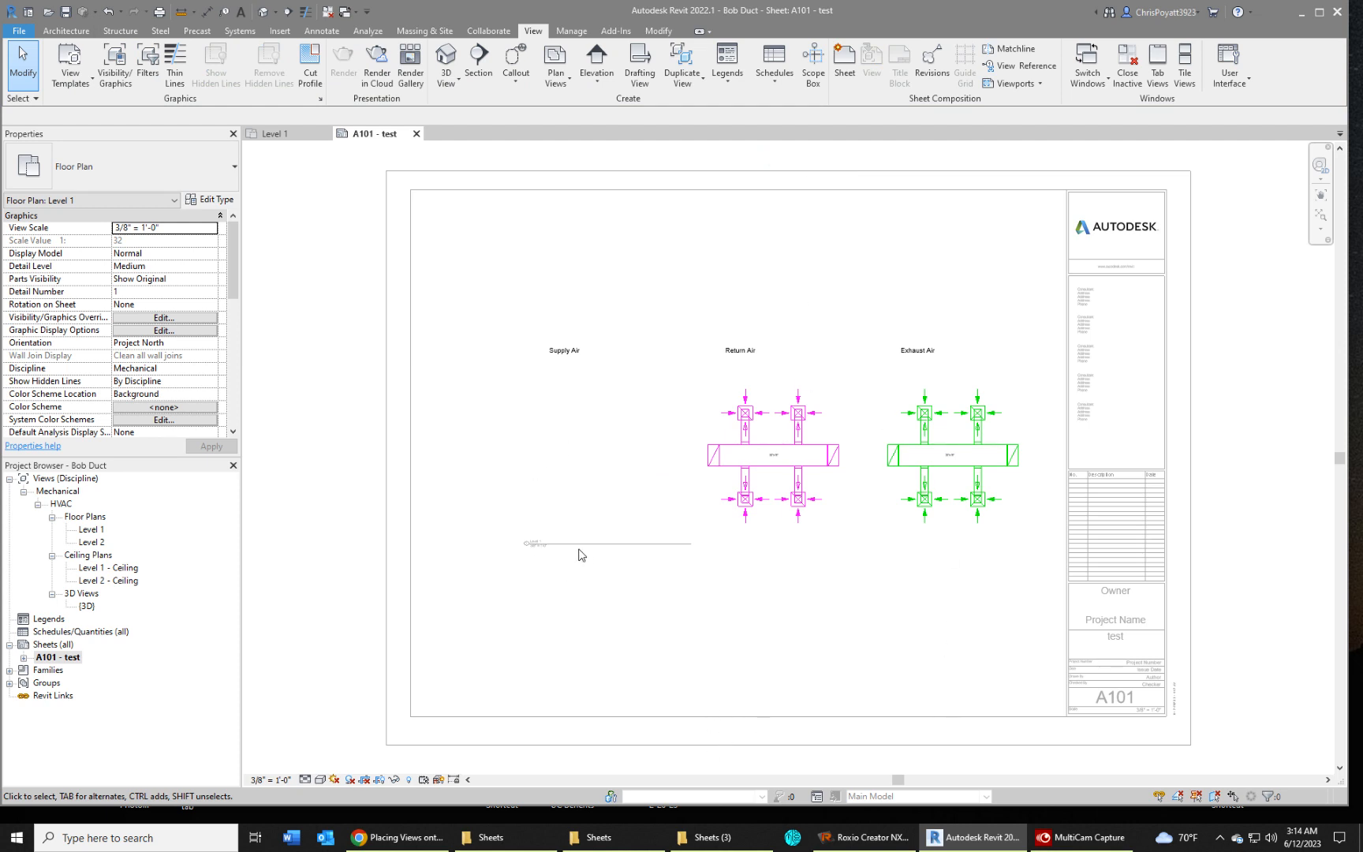
pyautogui.moveTo(934, 630)
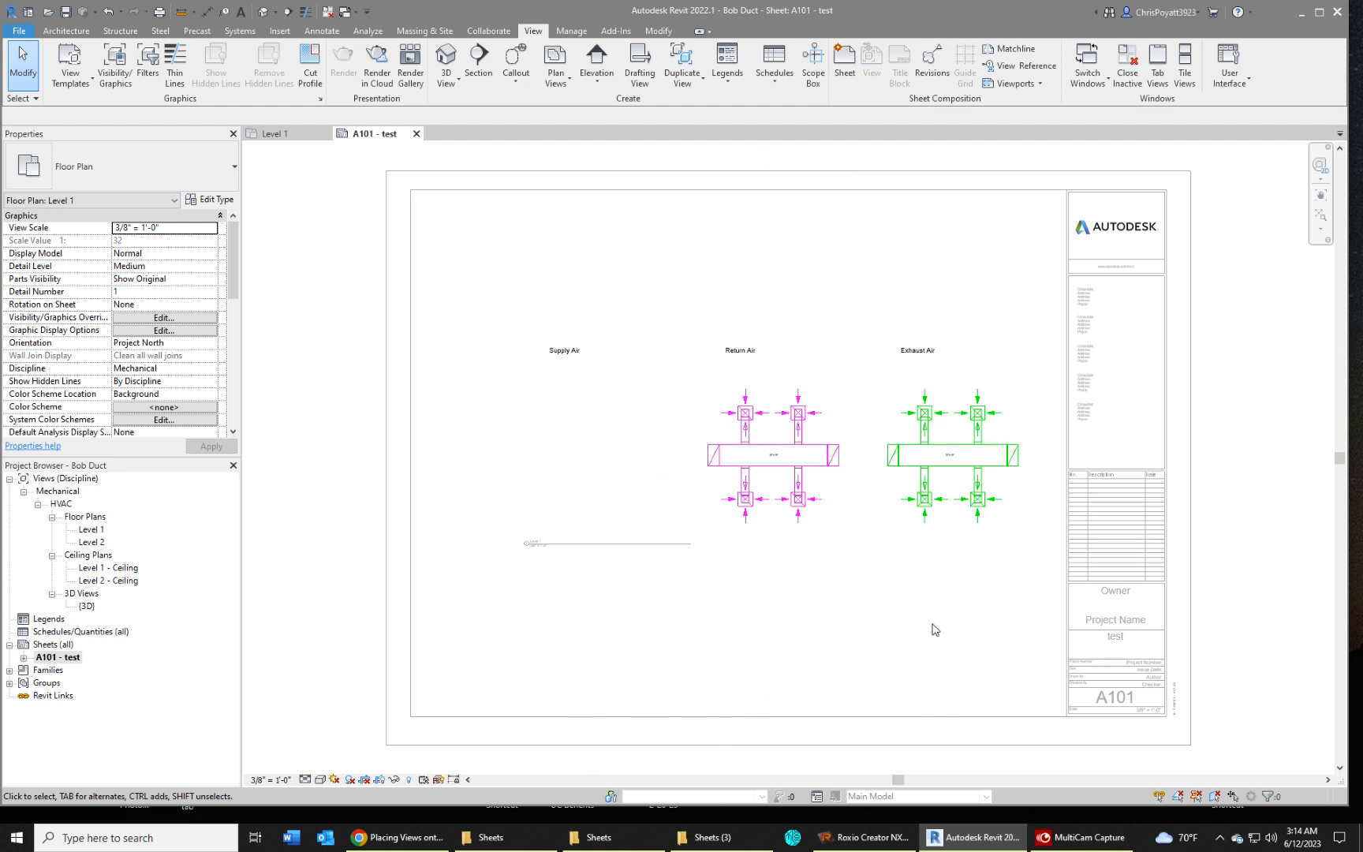
pyautogui.moveTo(802, 632)
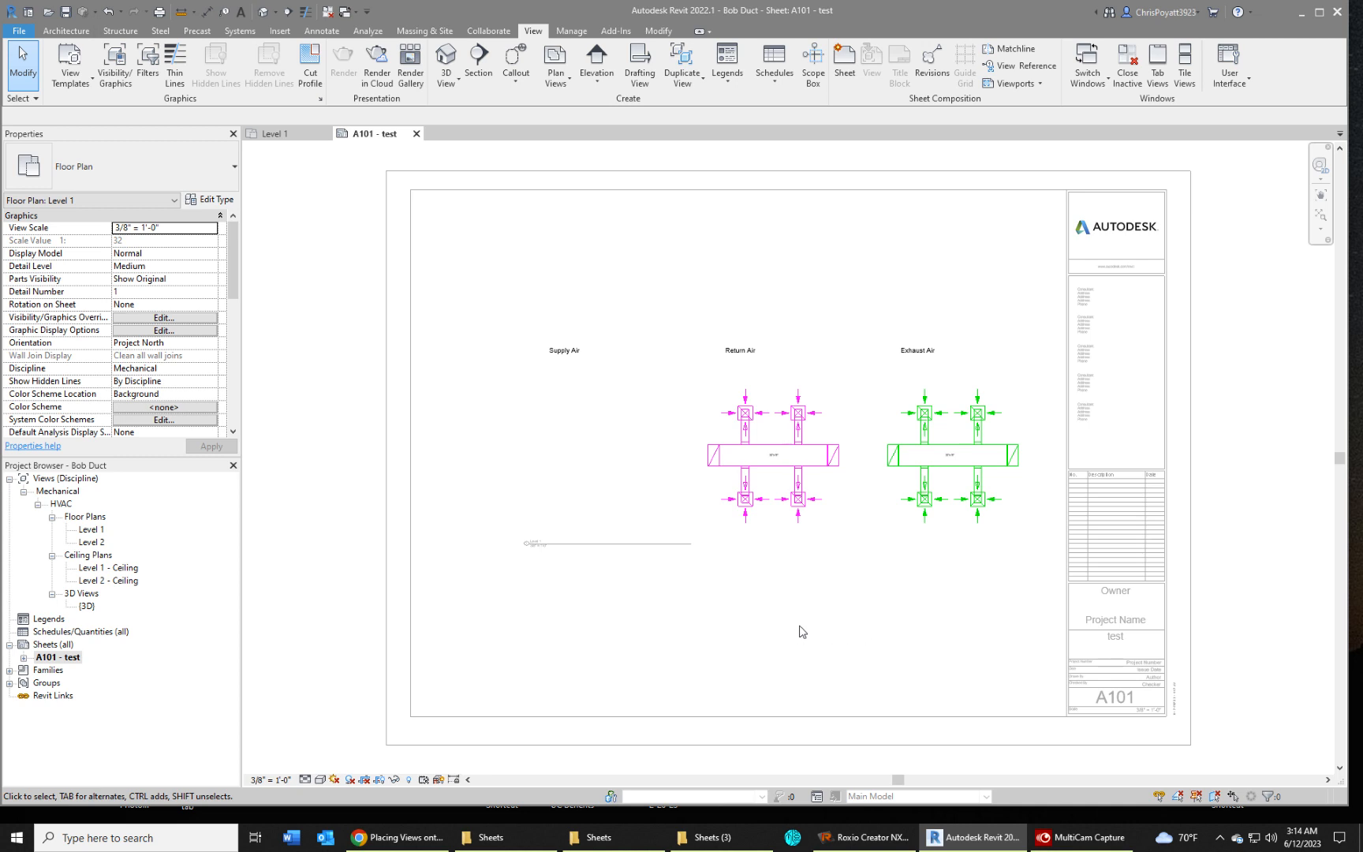
pyautogui.moveTo(804, 614)
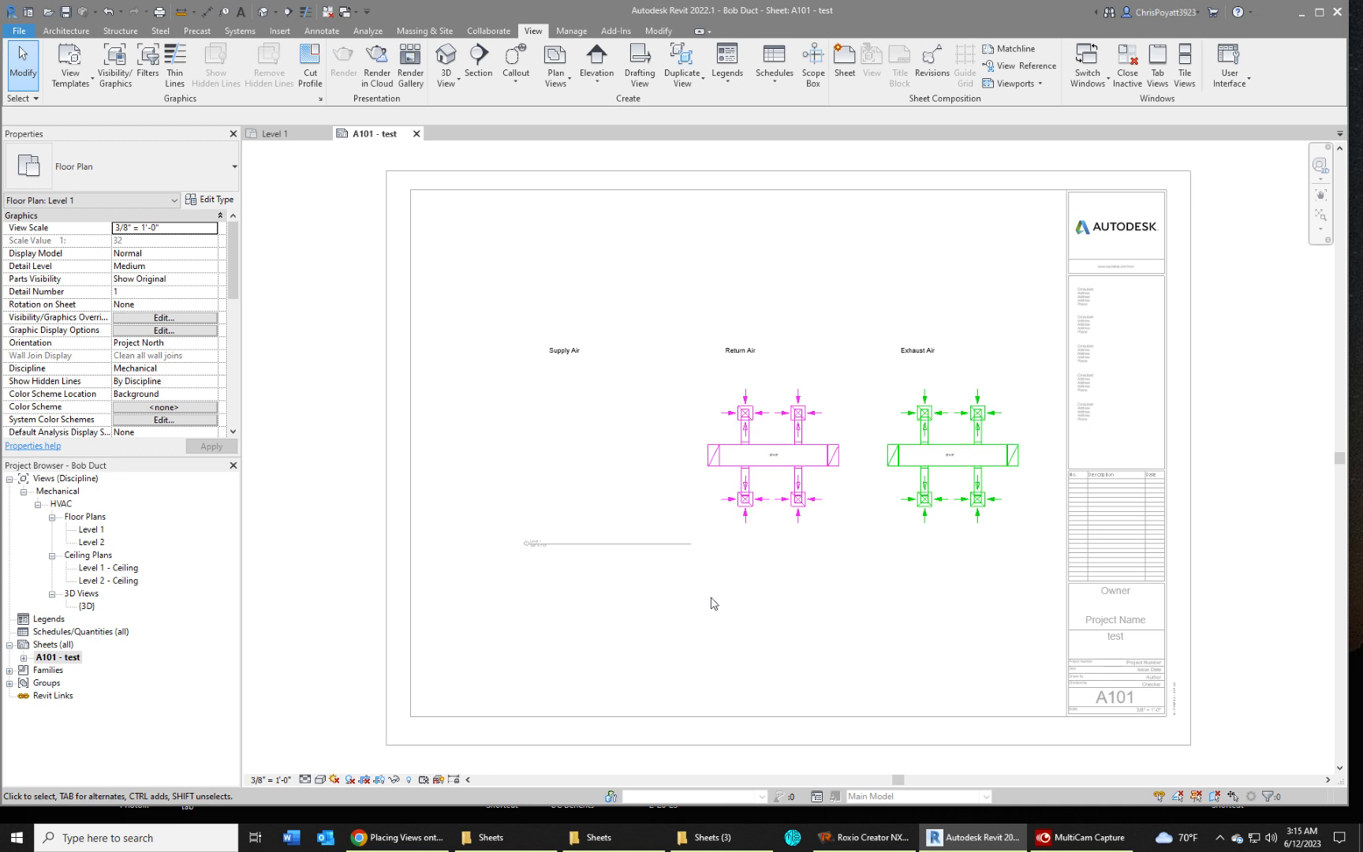
pyautogui.moveTo(764, 616)
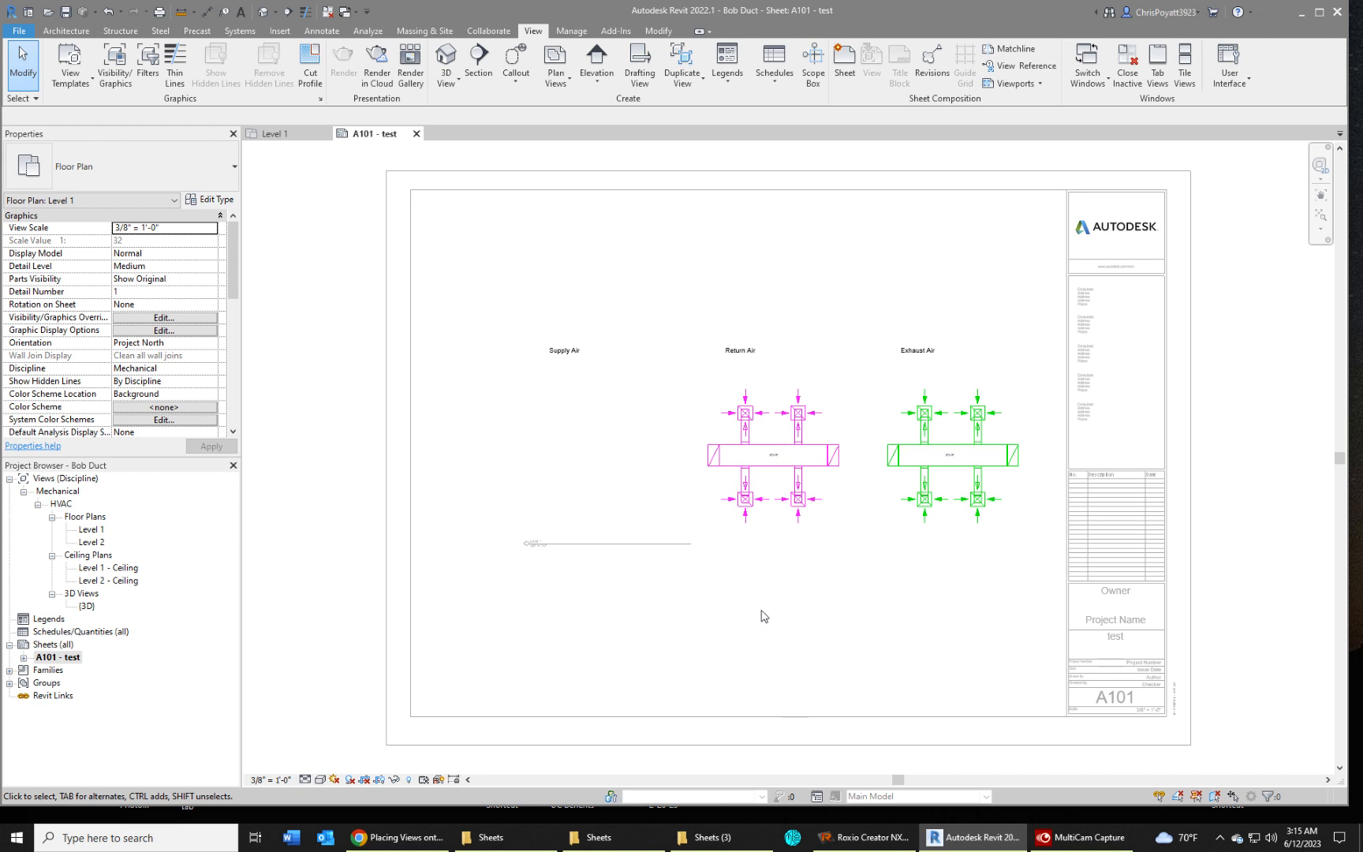
pyautogui.moveTo(839, 611)
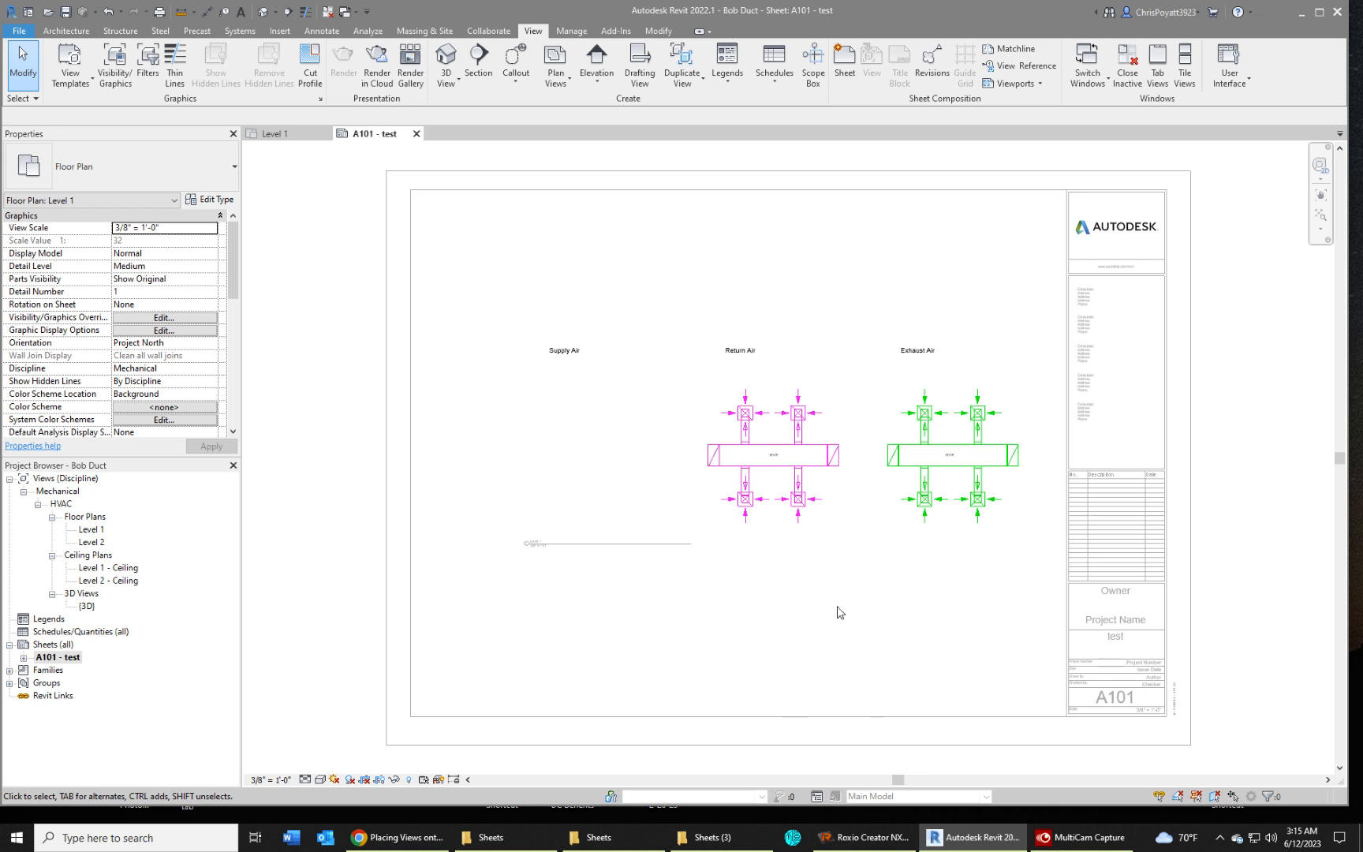
pyautogui.moveTo(650, 590)
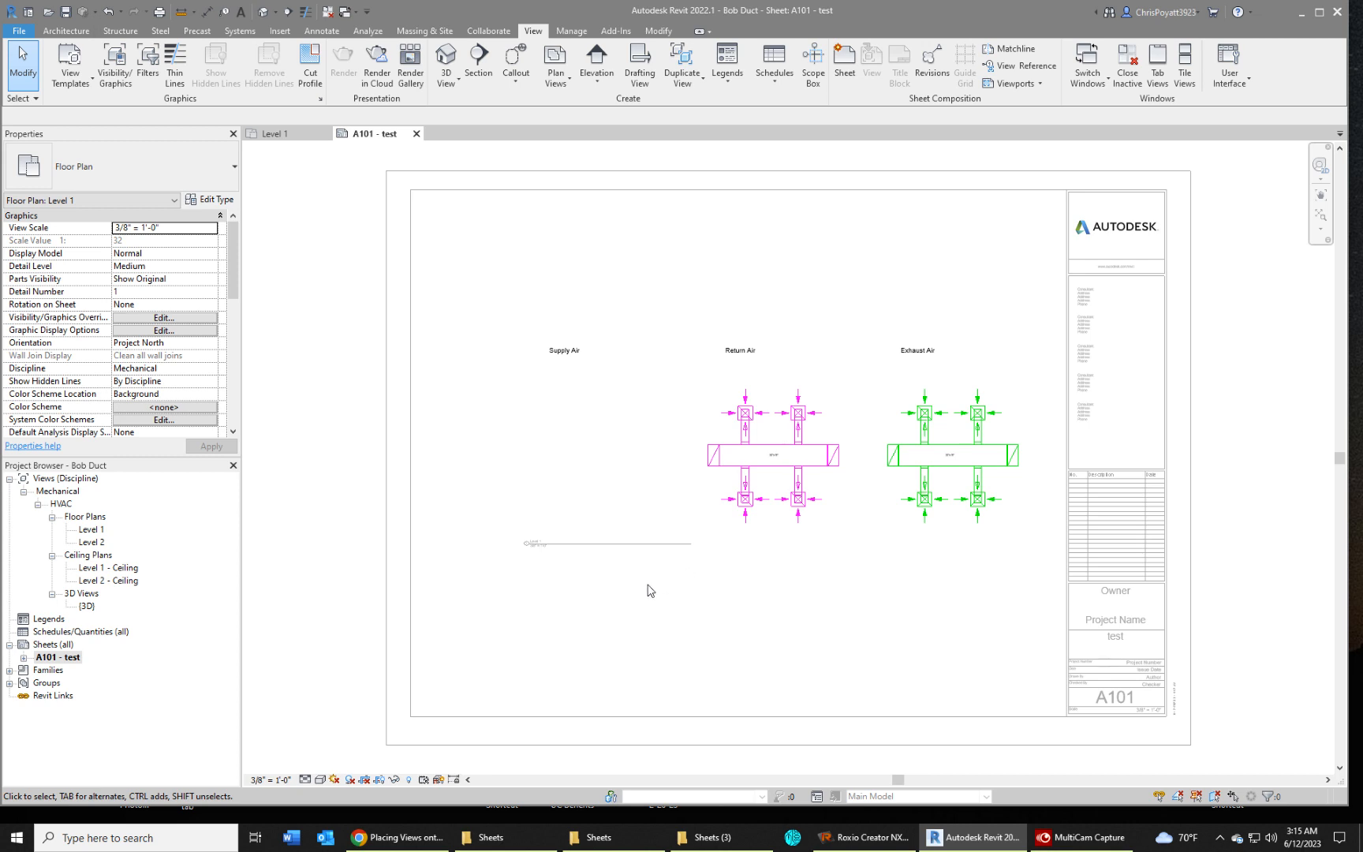
pyautogui.moveTo(850, 622)
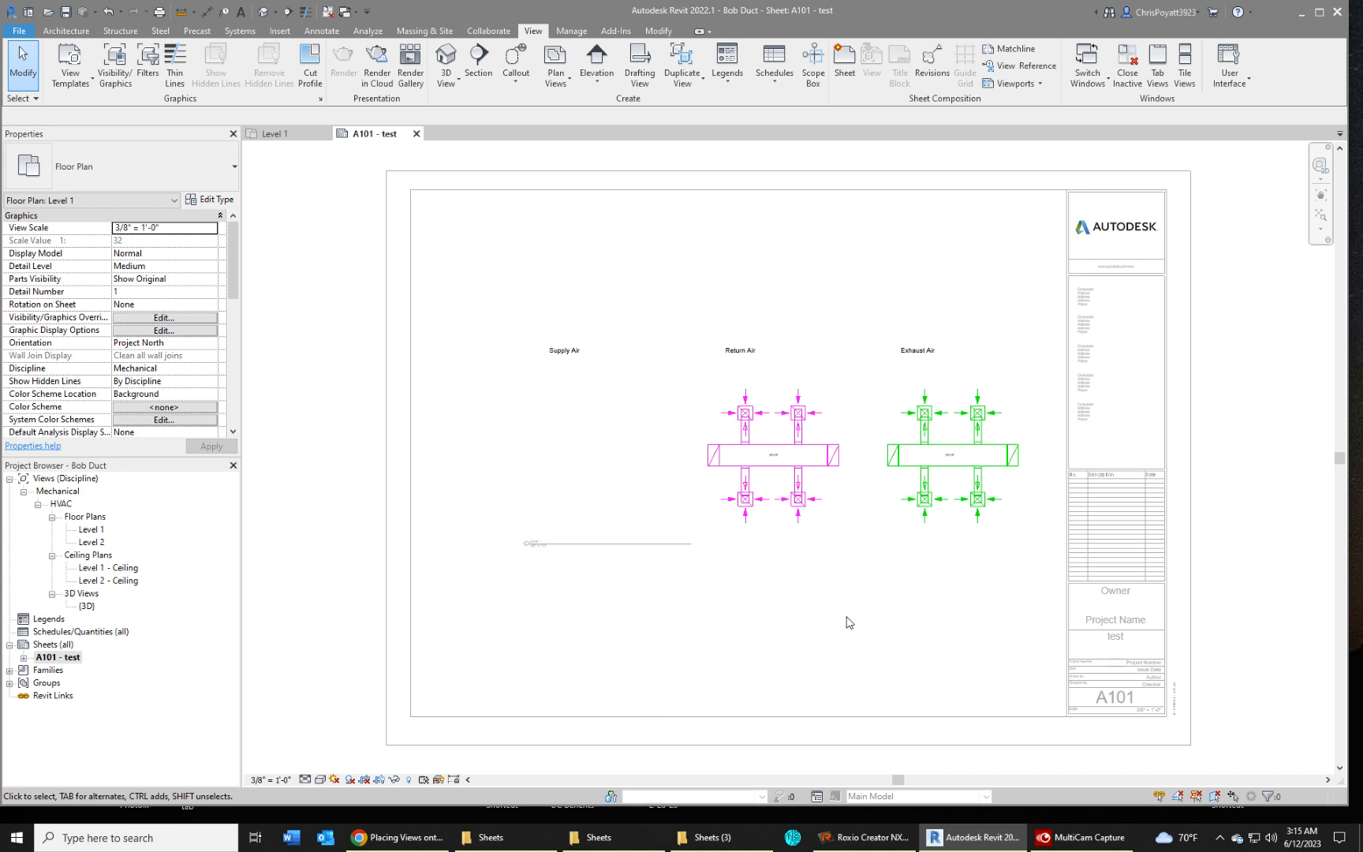
pyautogui.moveTo(806, 638)
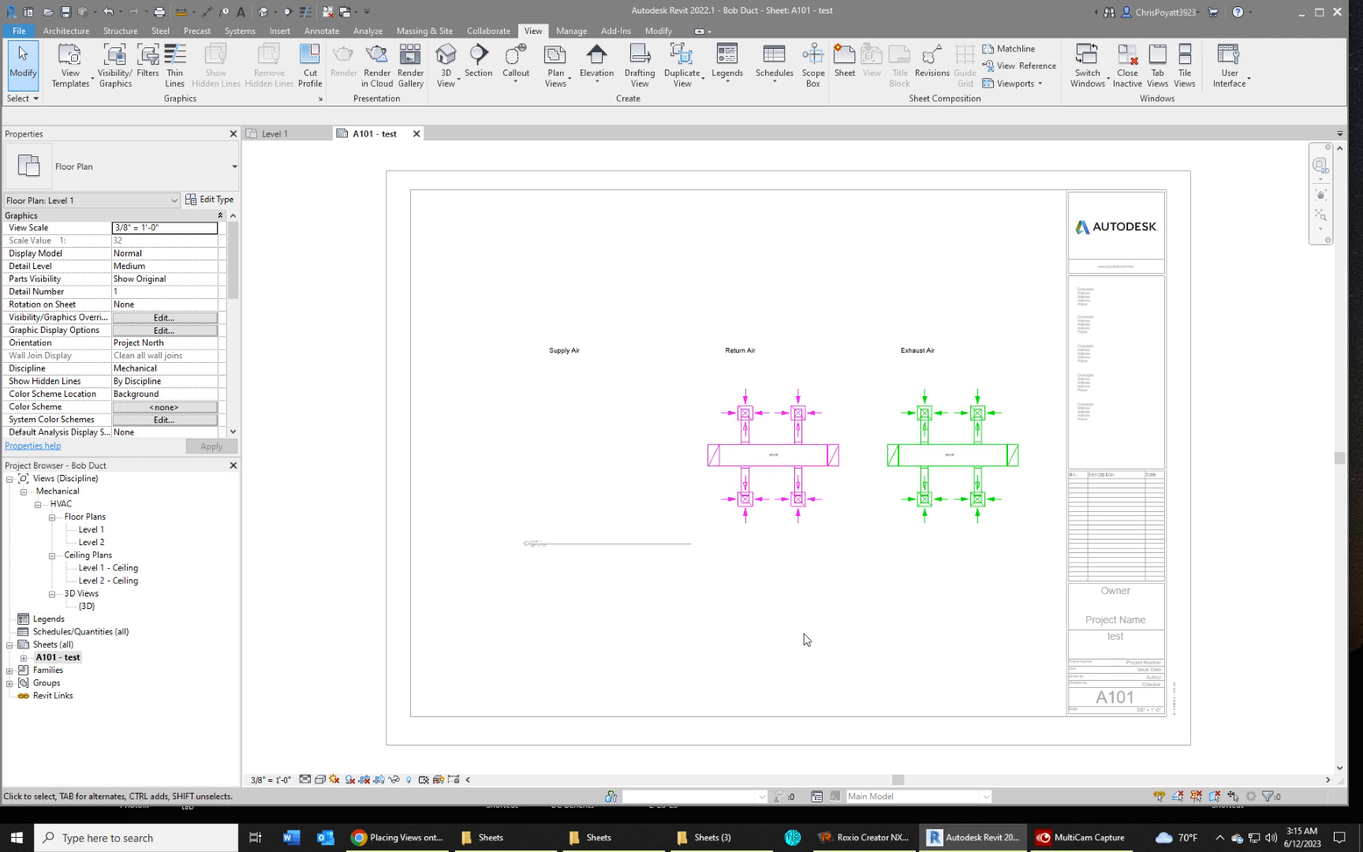
# Deactivate the Level 1 viewport to resume working on sheet A101
pyautogui.click(652, 580)
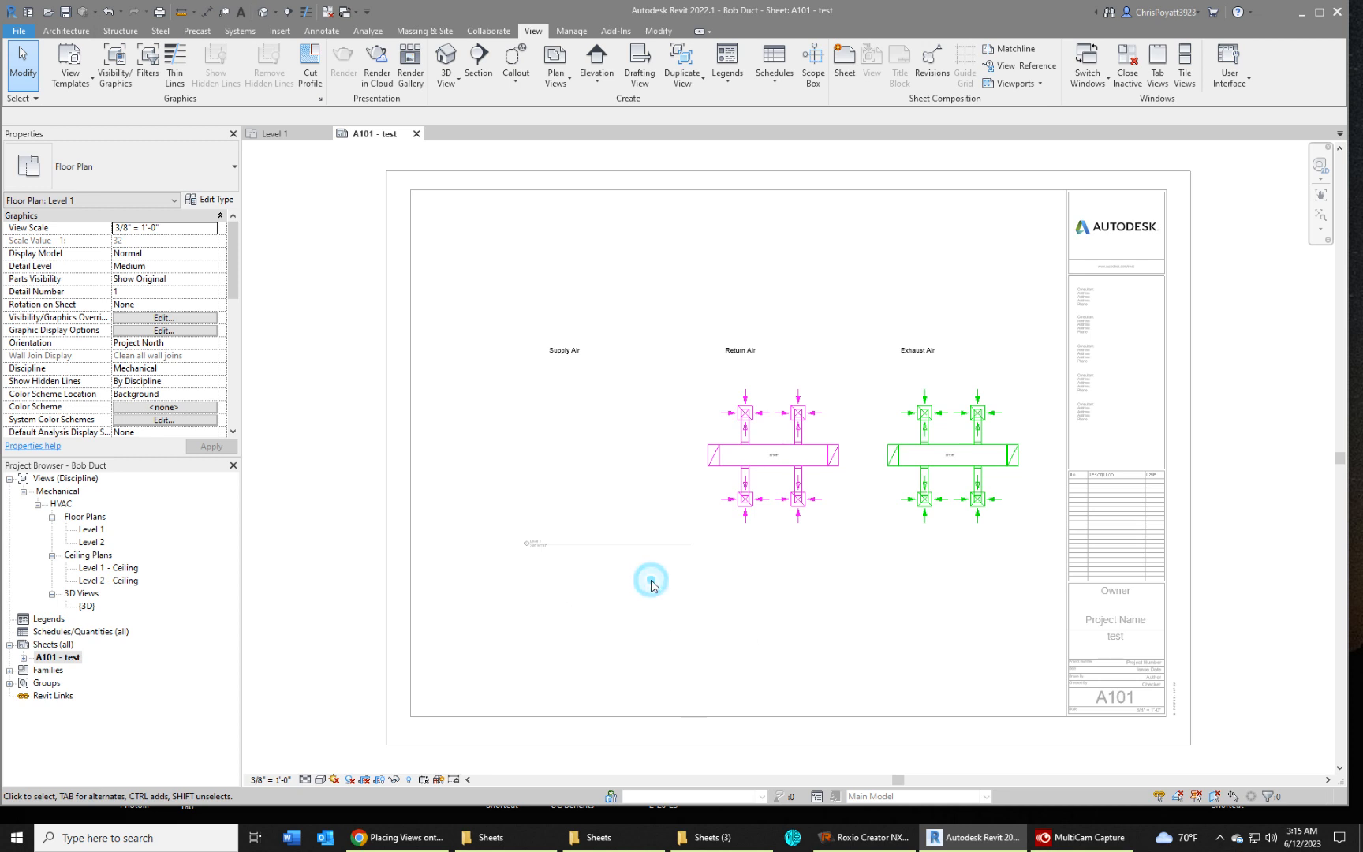
pyautogui.moveTo(877, 670)
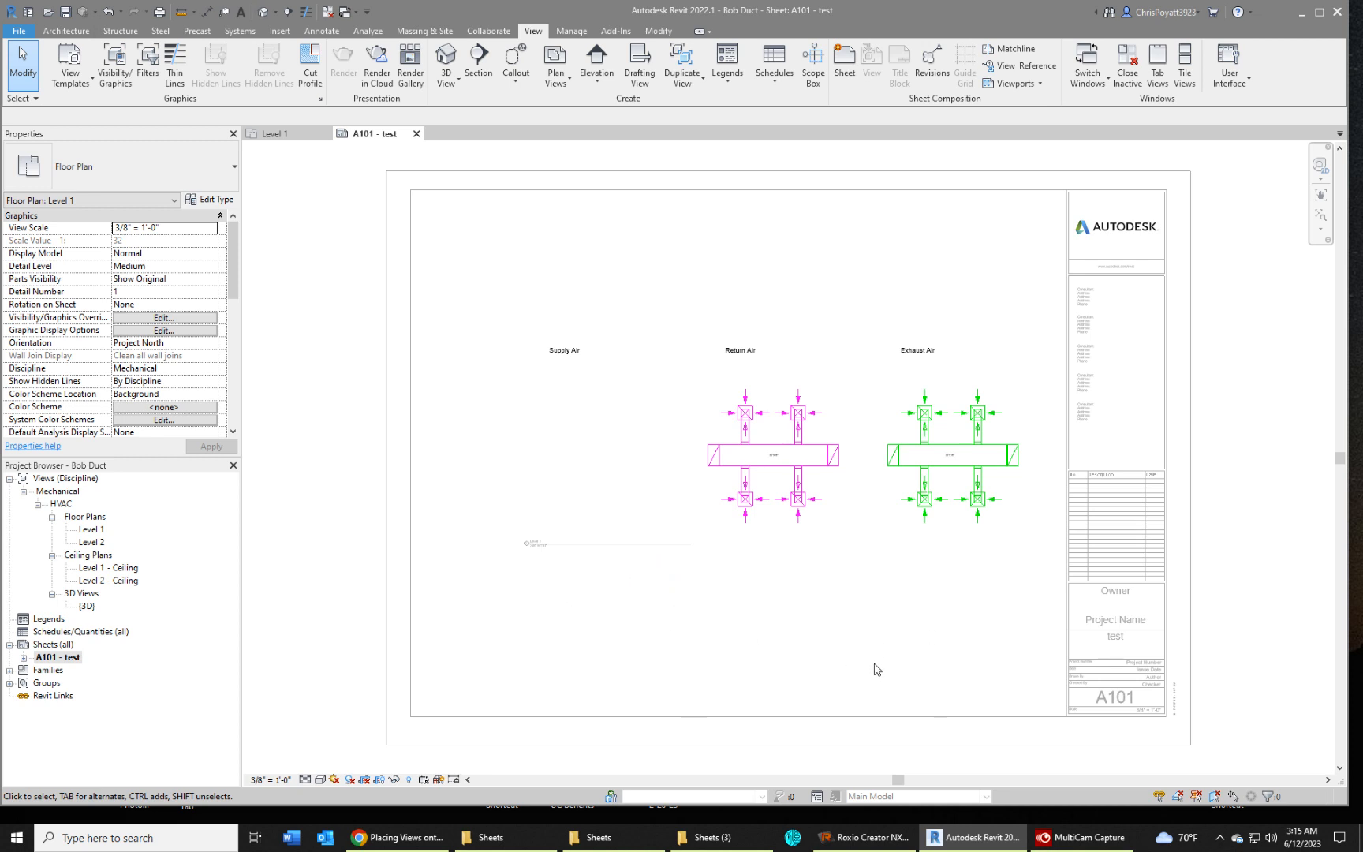
pyautogui.moveTo(1050, 681)
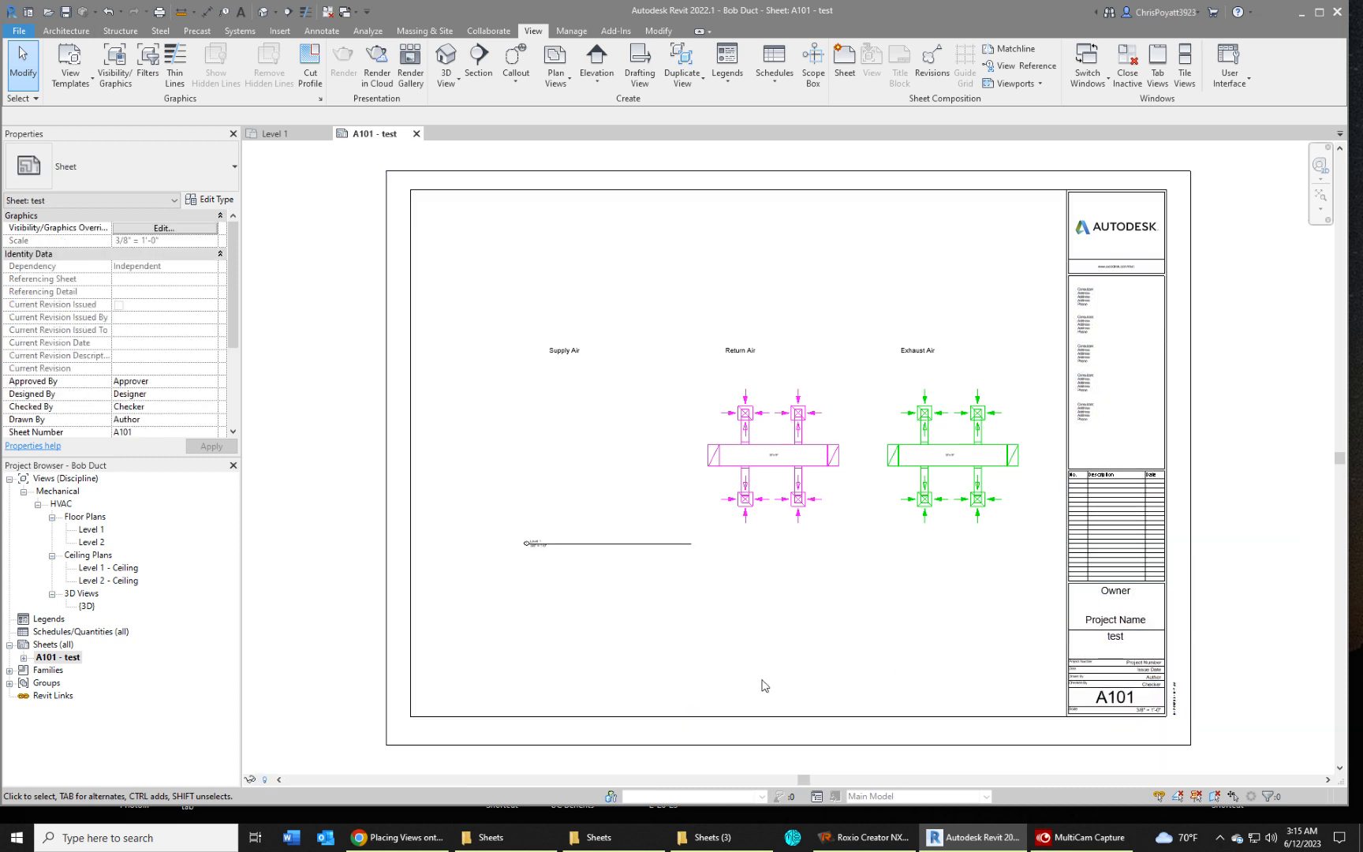
pyautogui.moveTo(812, 672)
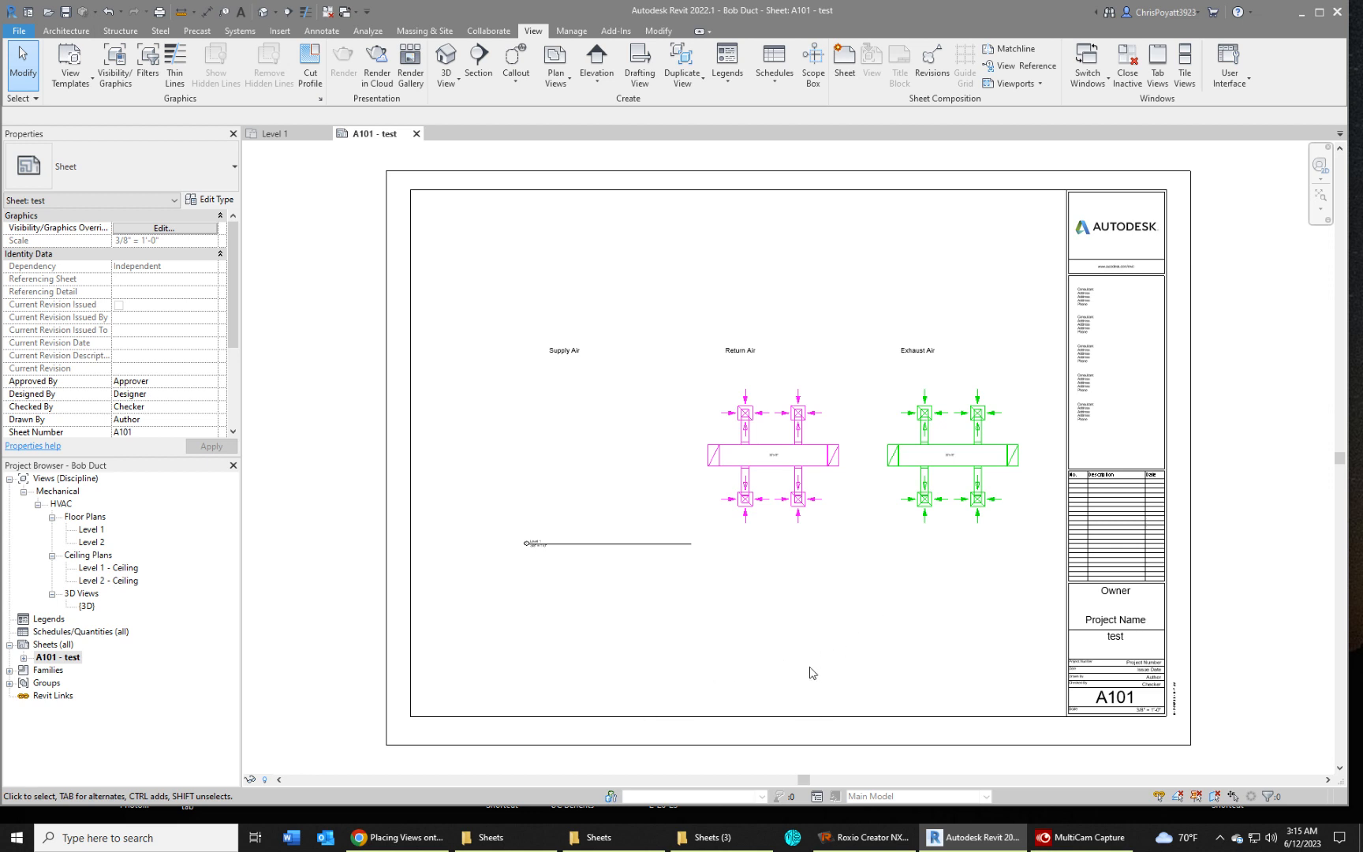
pyautogui.moveTo(700, 592)
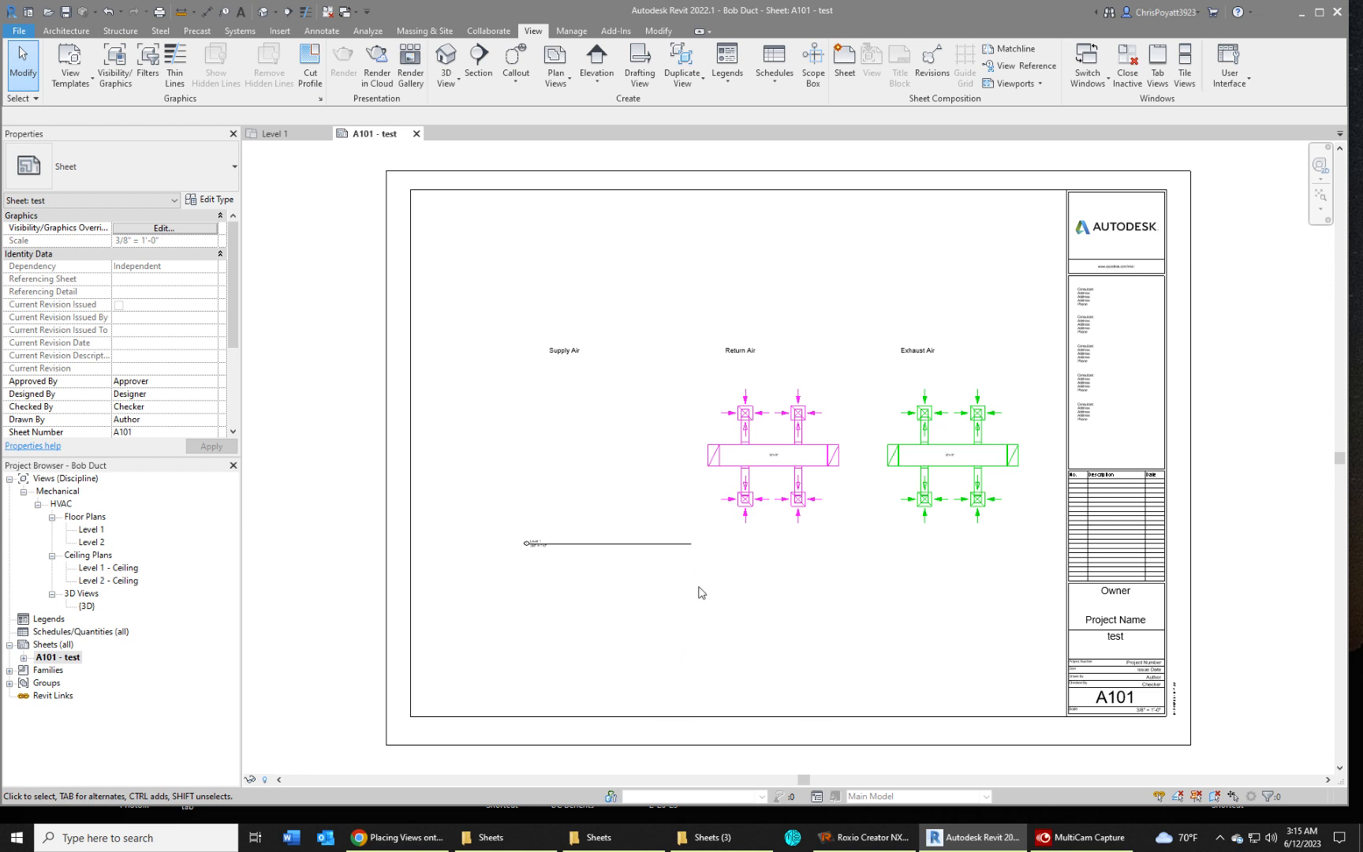
pyautogui.moveTo(682, 613)
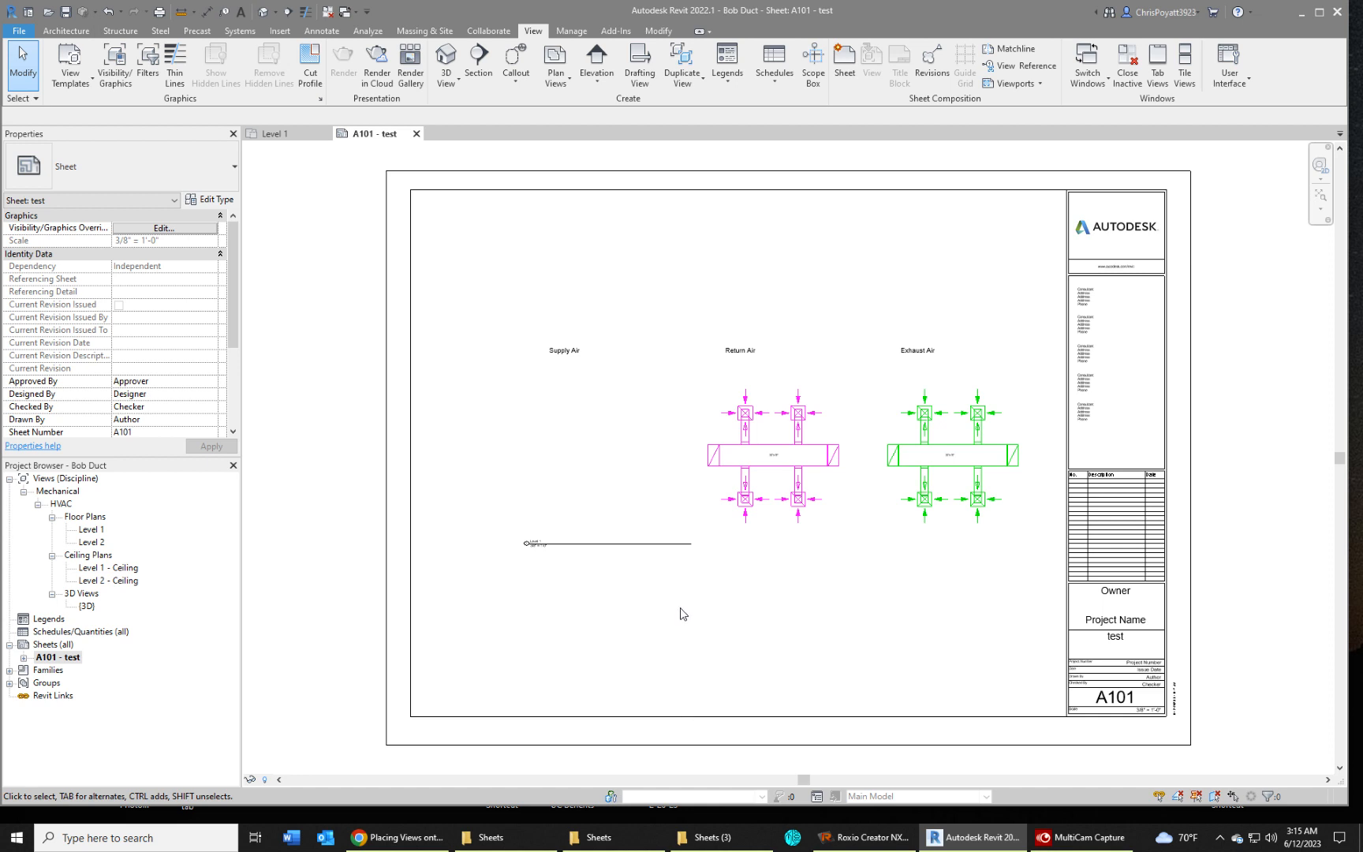
pyautogui.moveTo(755, 605)
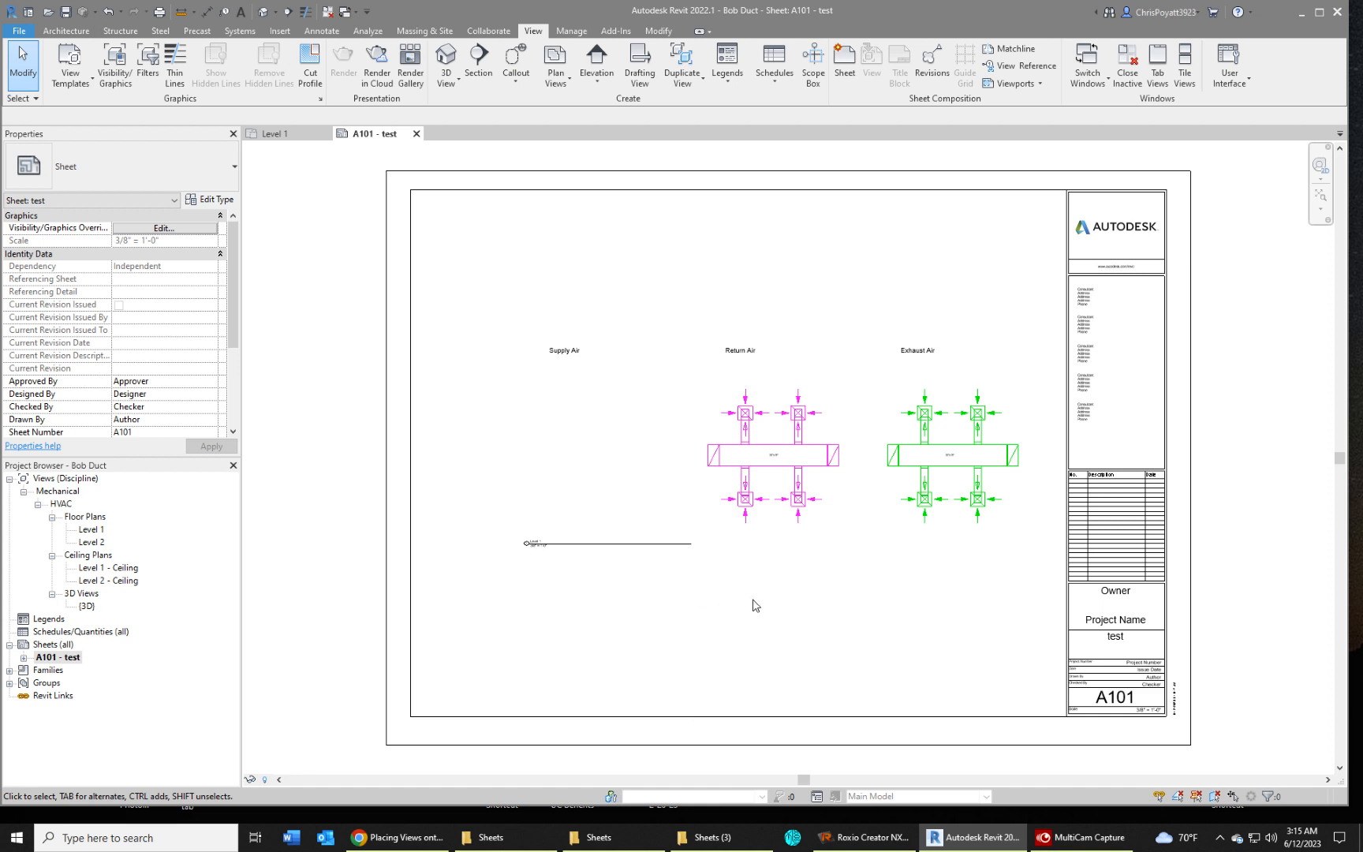
pyautogui.moveTo(938, 658)
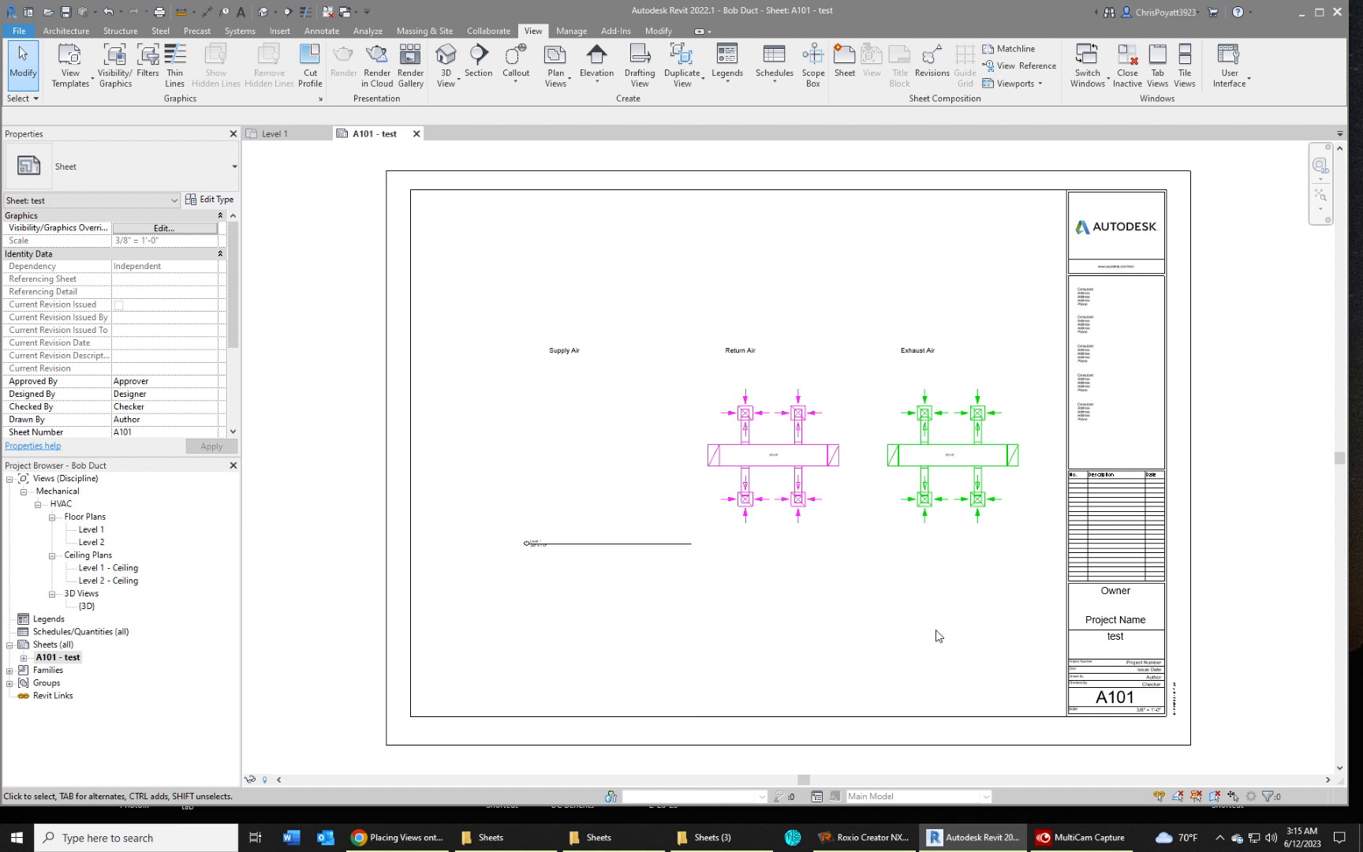